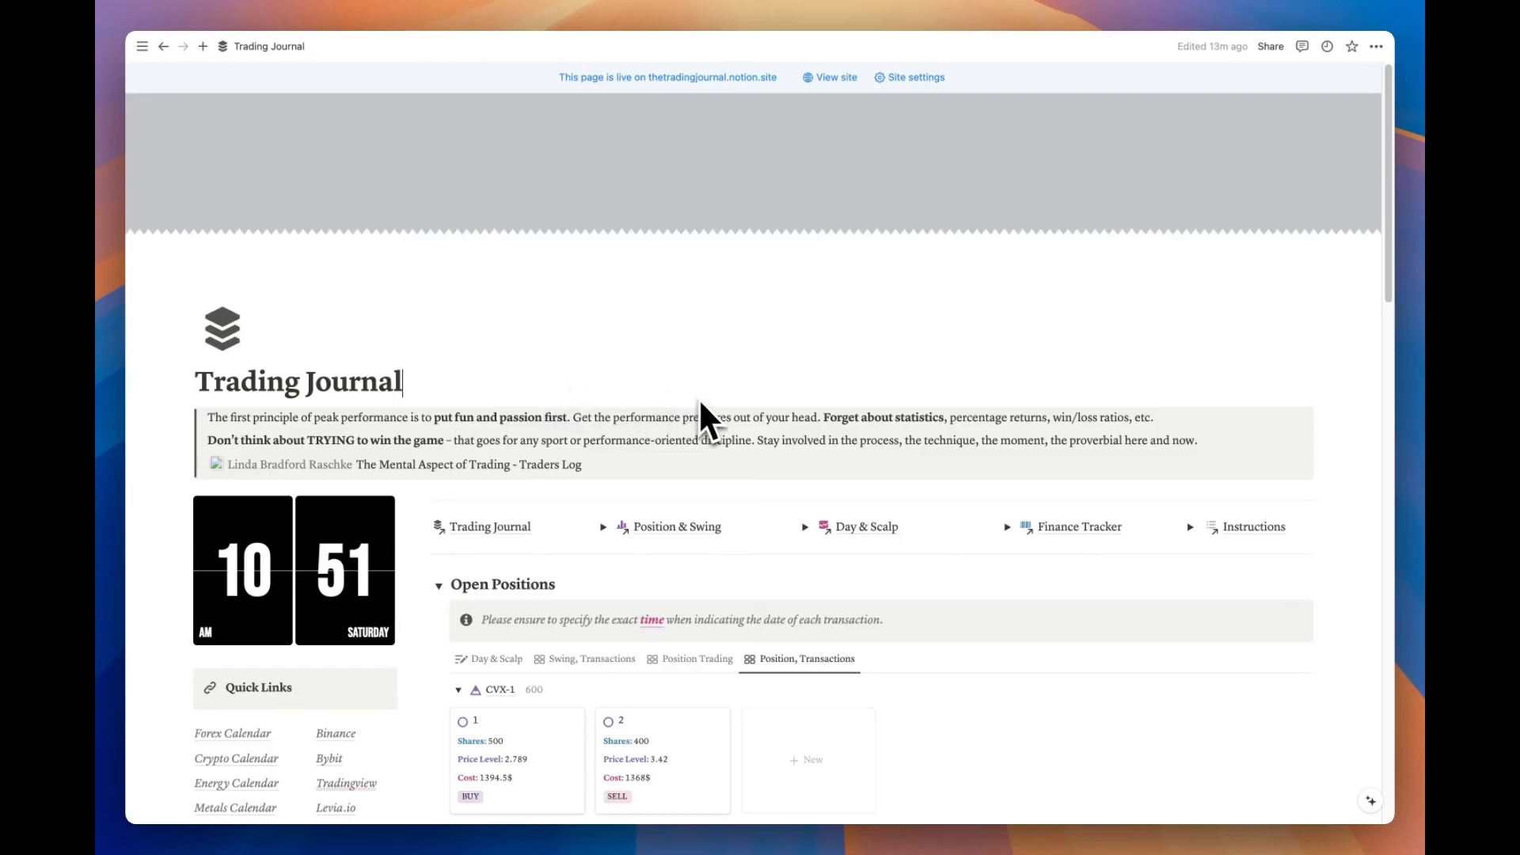
- Scroll the Trading Journal page to reach the Position & Swing navigation section
scroll(down, 3)
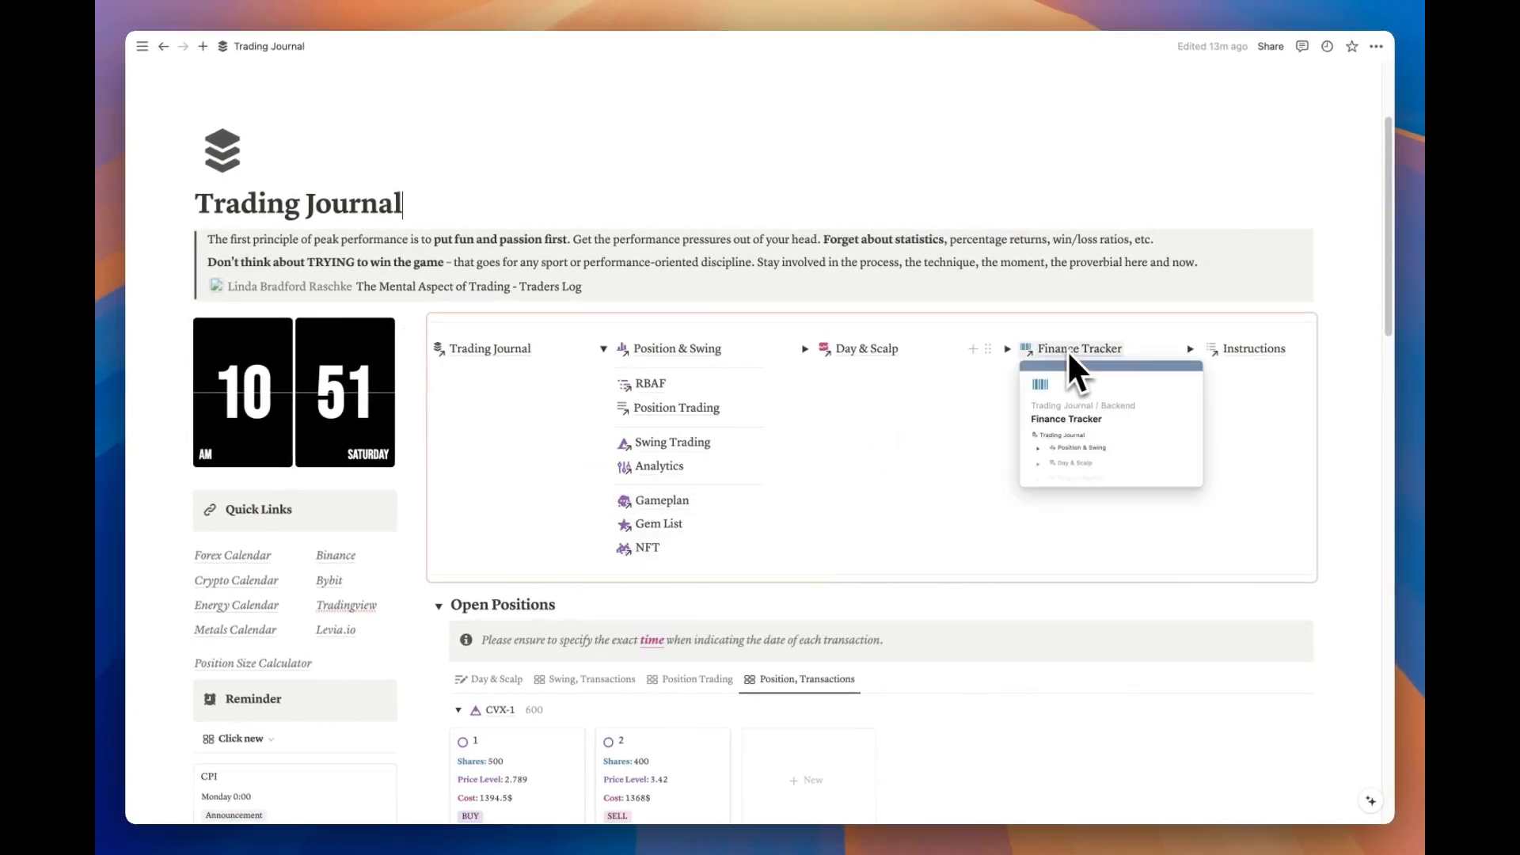
mouse_move(763, 511)
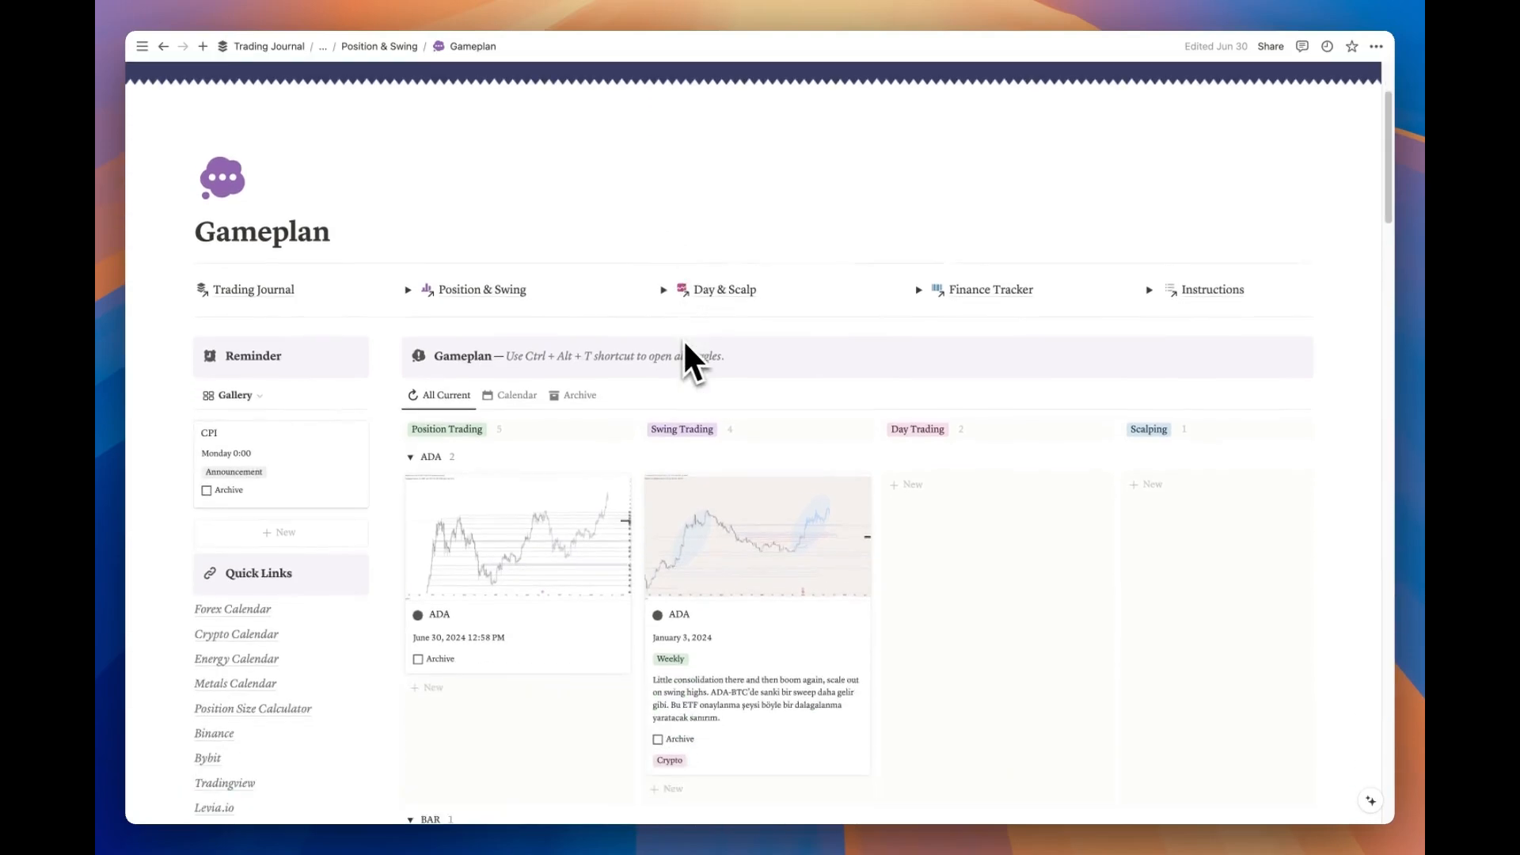
- Scroll through the Gameplan board of trade ideas grouped by ticker
scroll(down, 3)
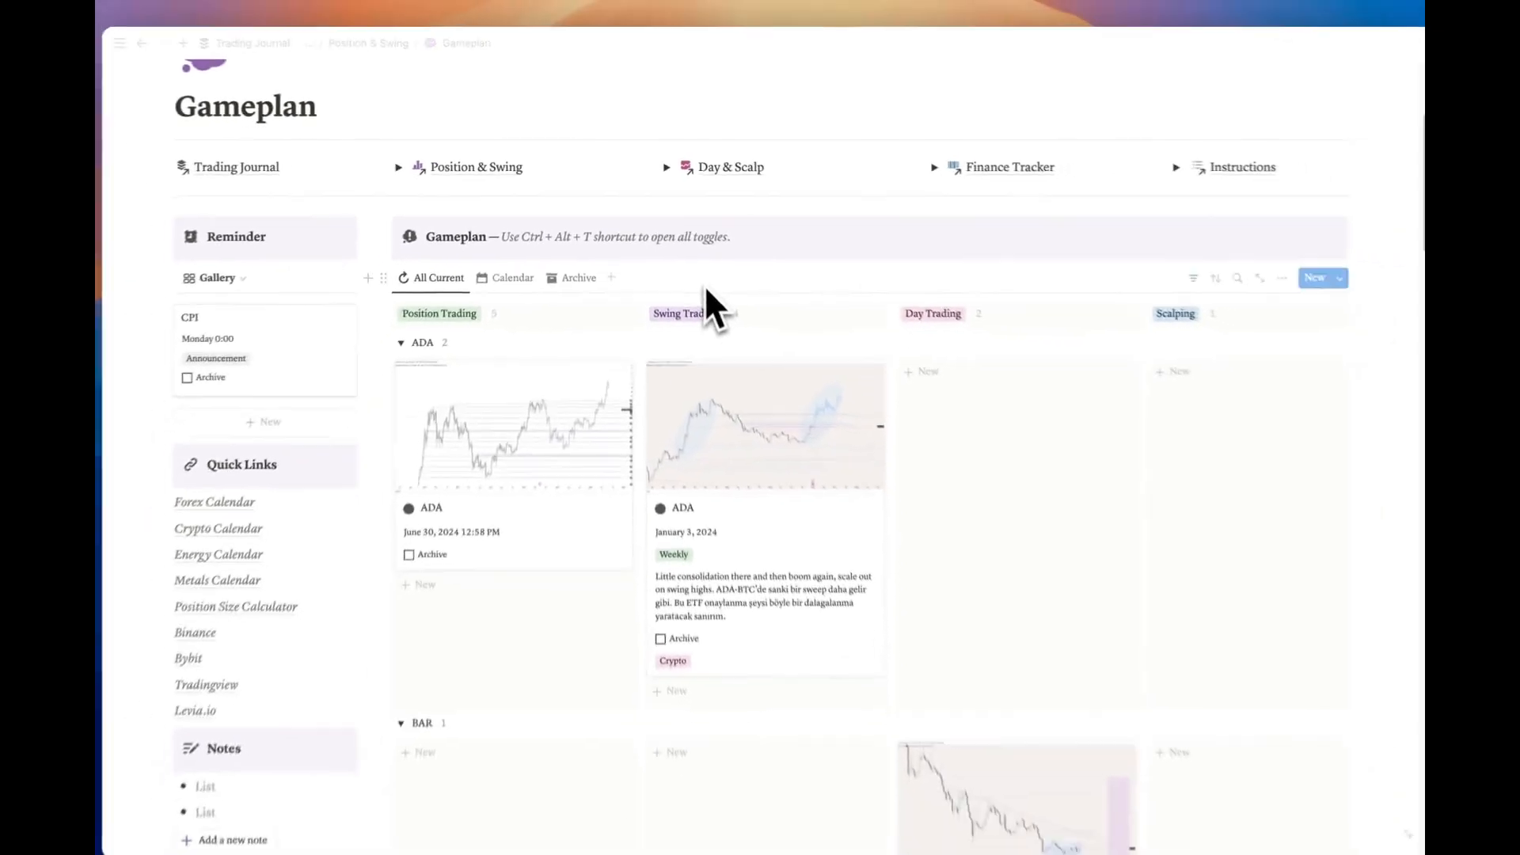
scroll(down, 3)
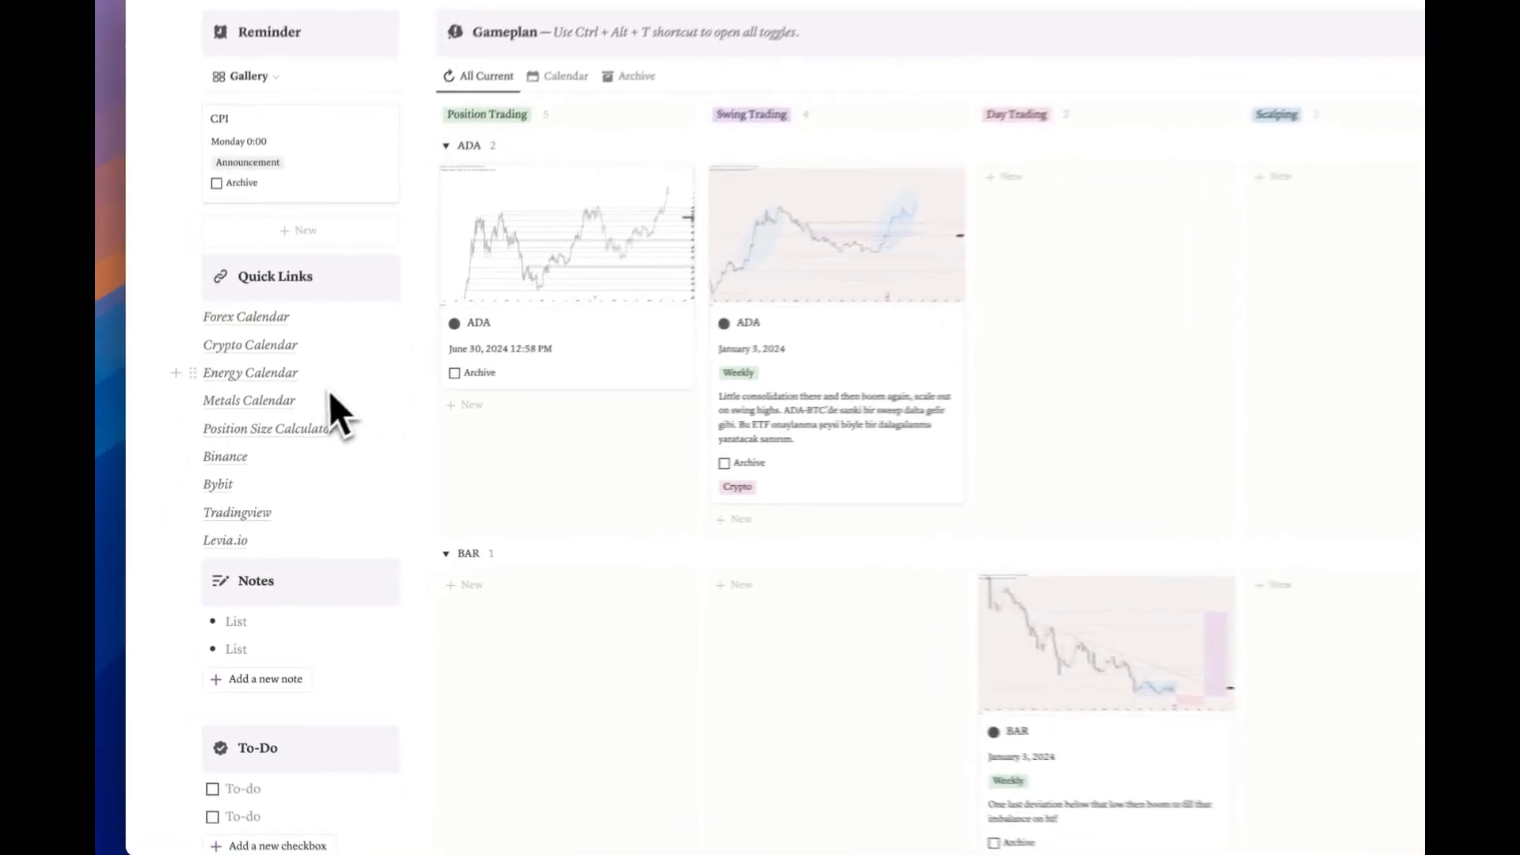
scroll(down, 3)
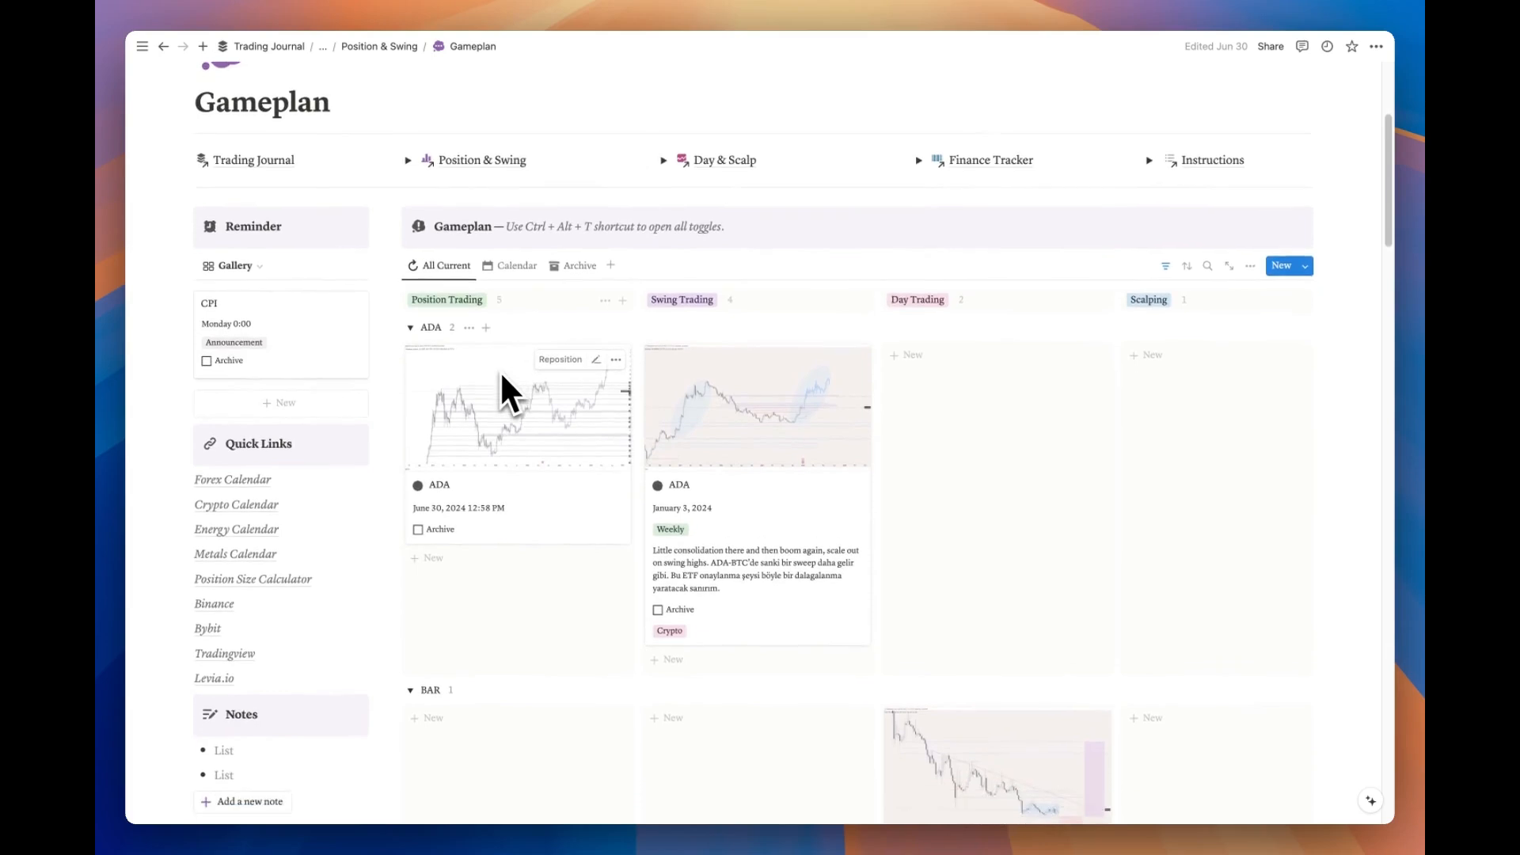
mouse_move(532, 319)
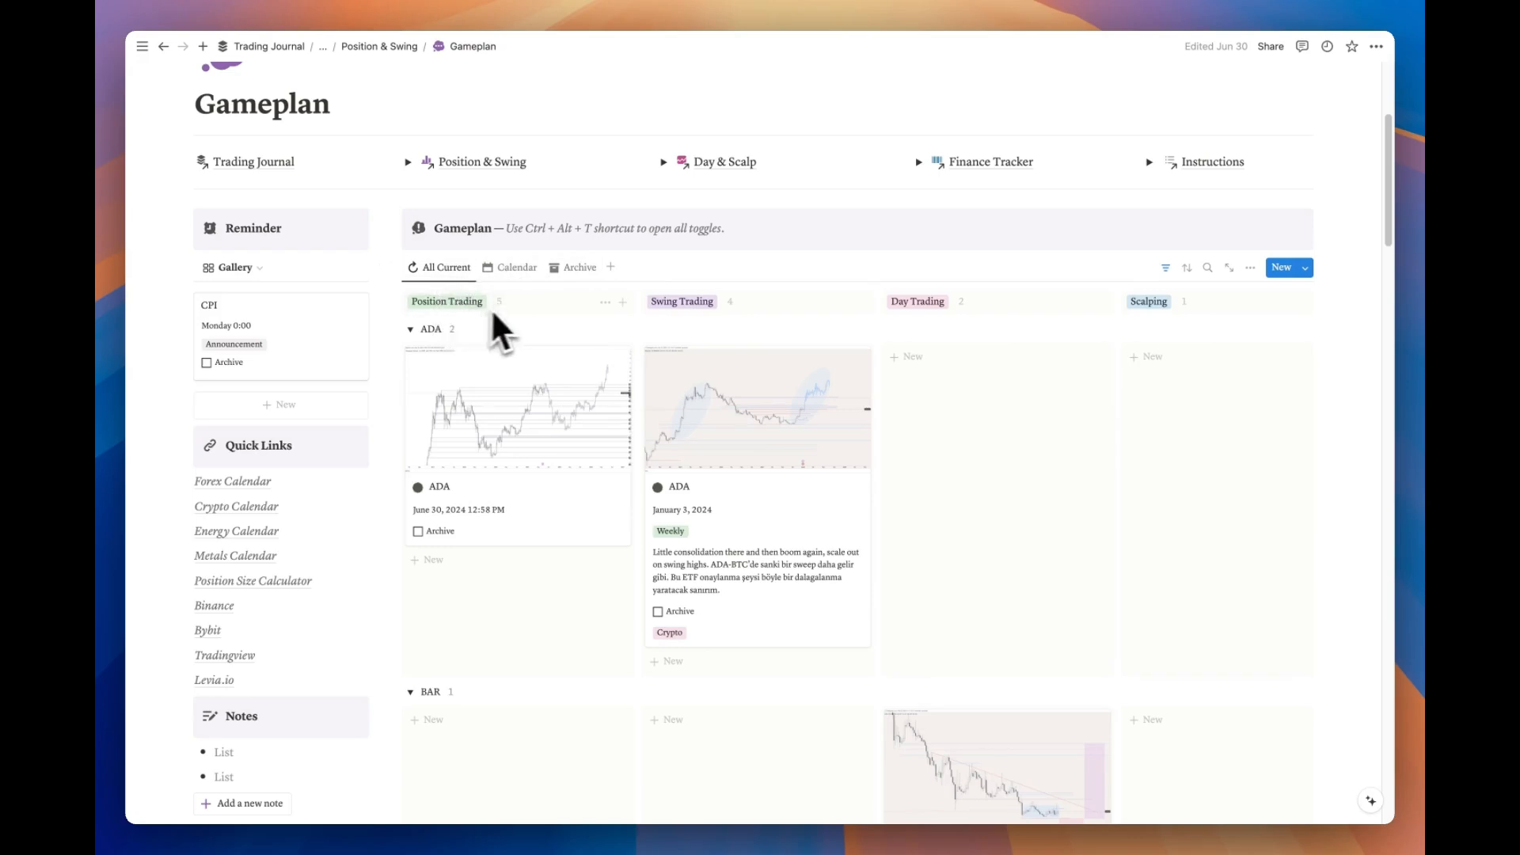
mouse_move(955, 330)
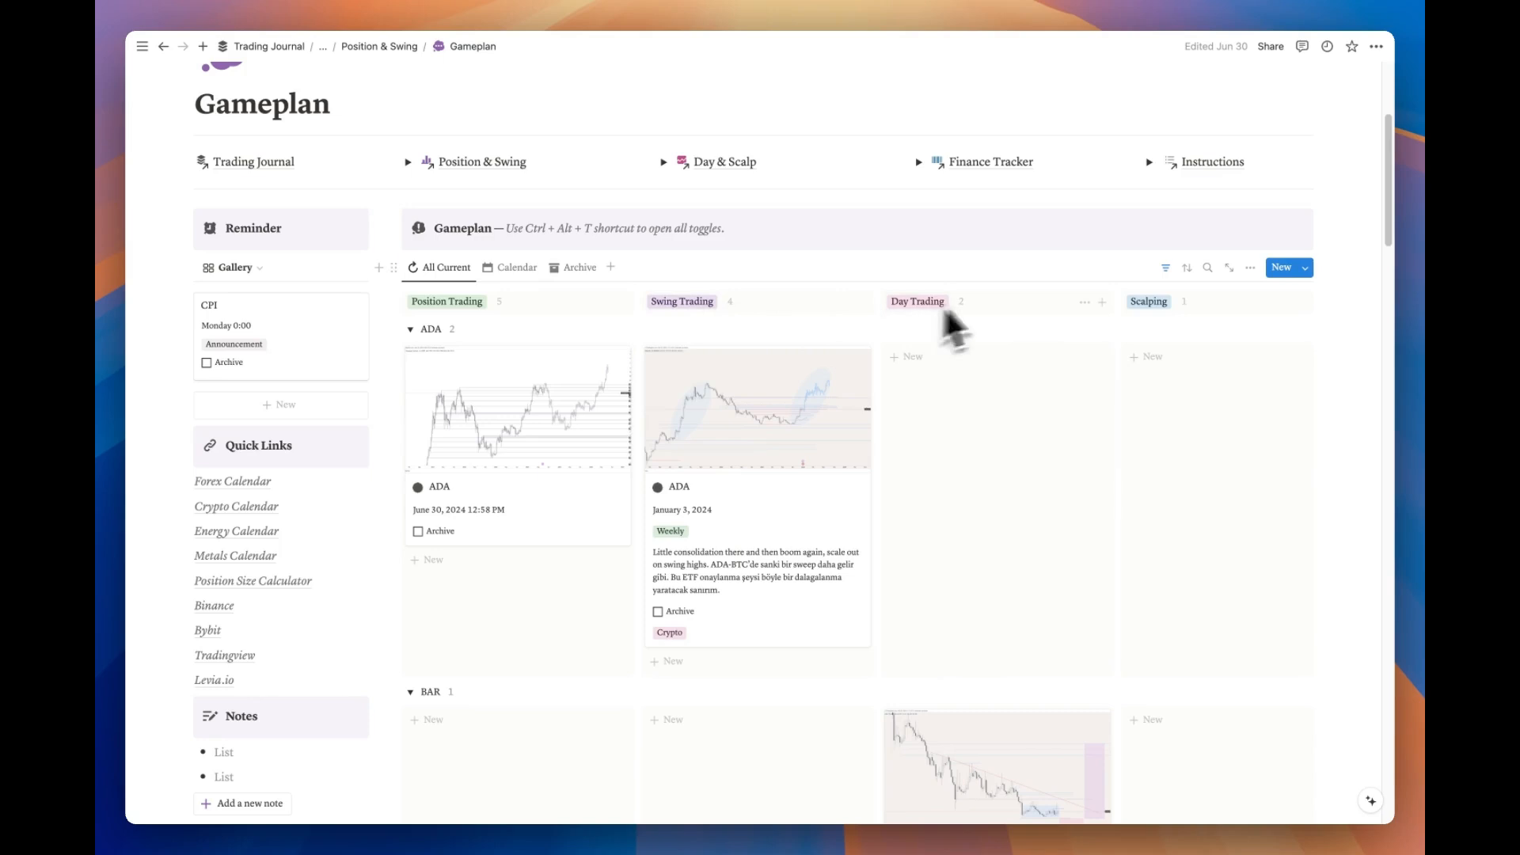
mouse_move(1176, 339)
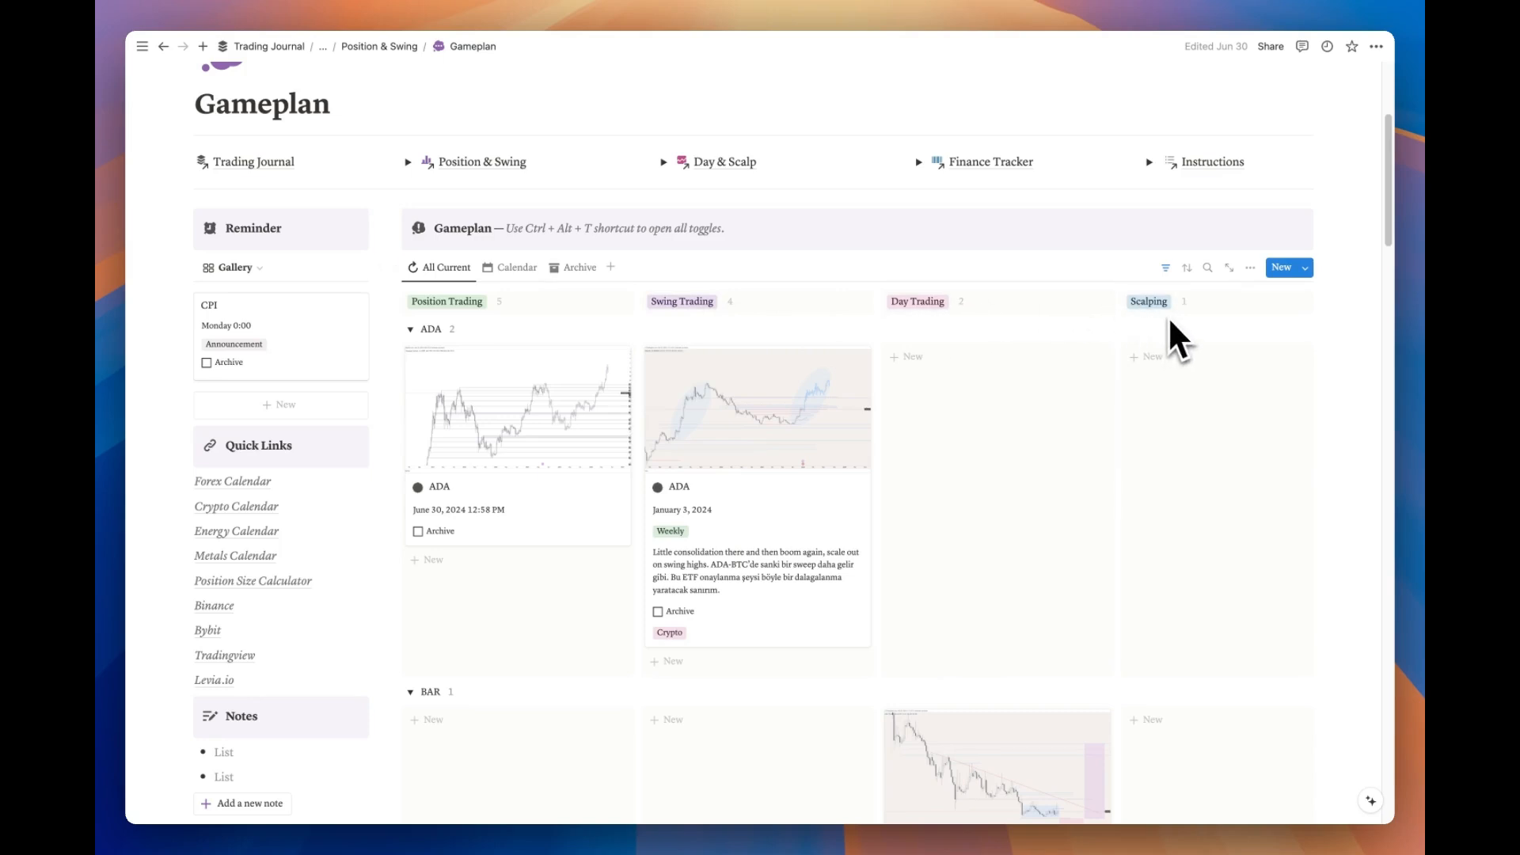
mouse_move(448, 351)
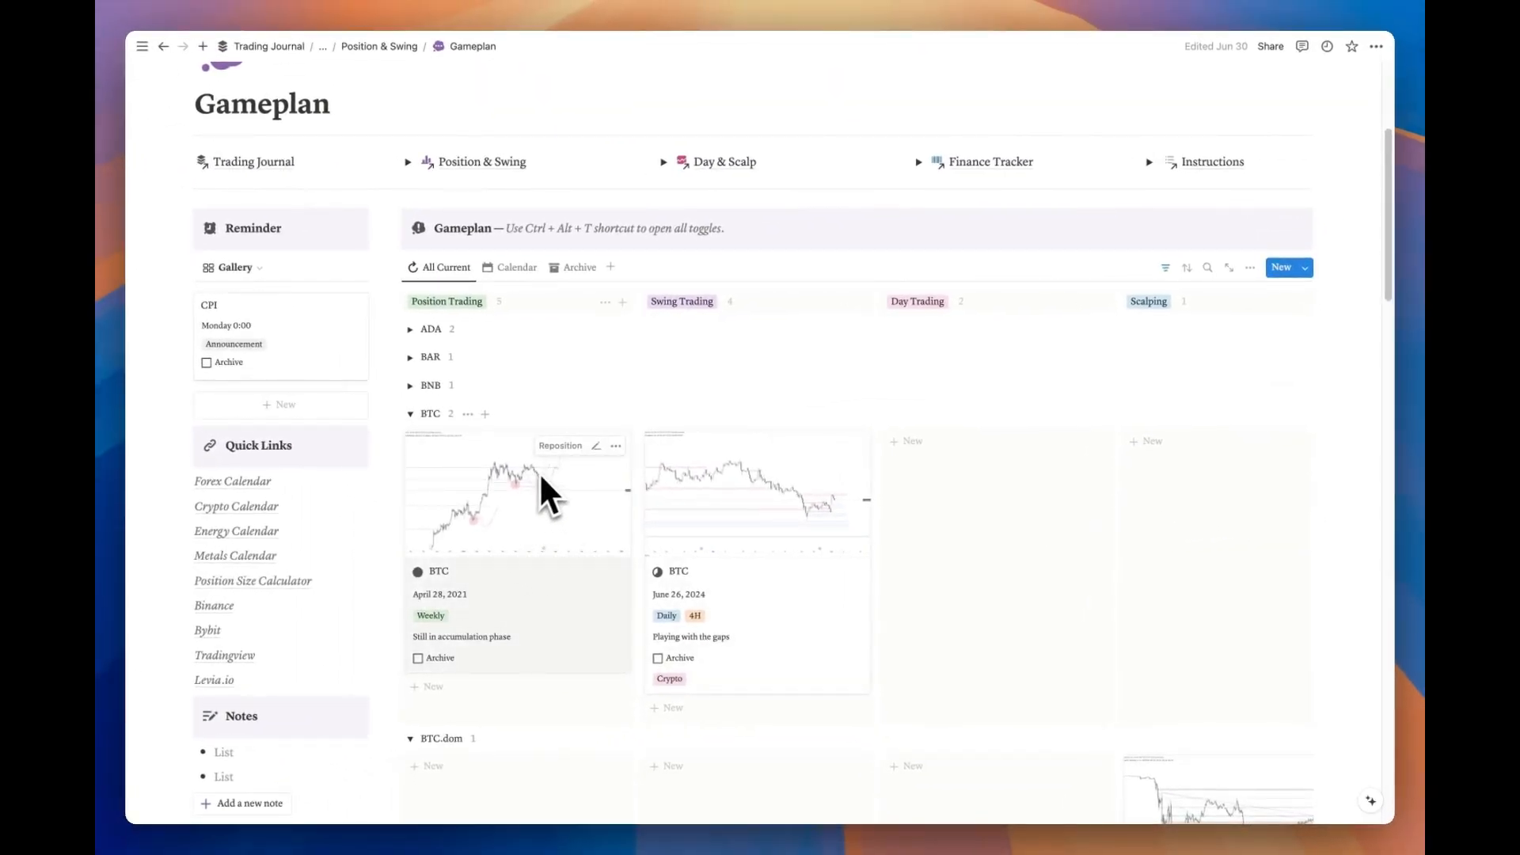
mouse_move(757, 479)
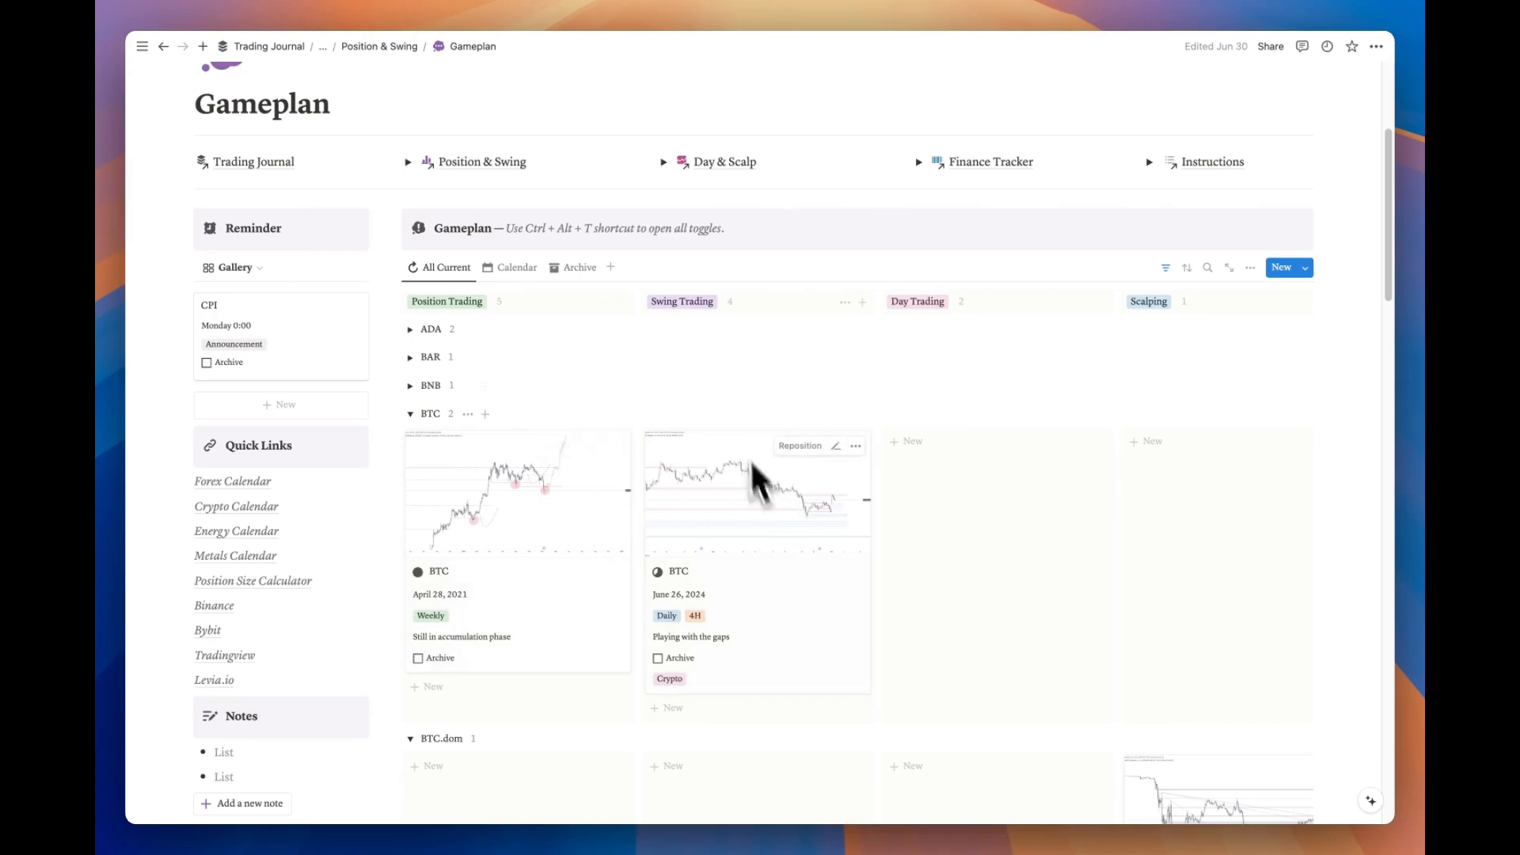
mouse_move(977, 424)
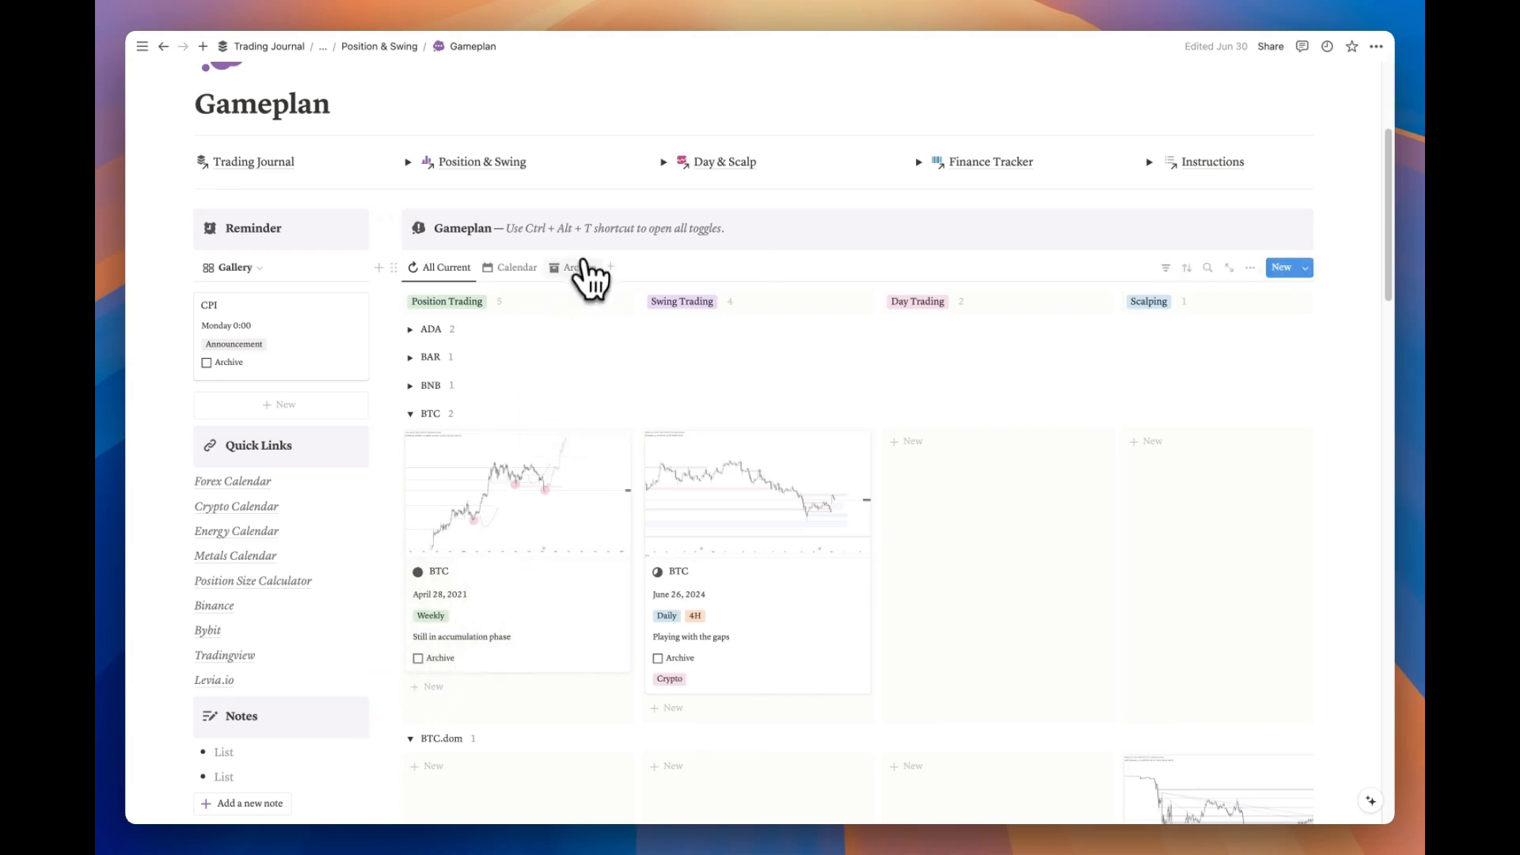
click(570, 268)
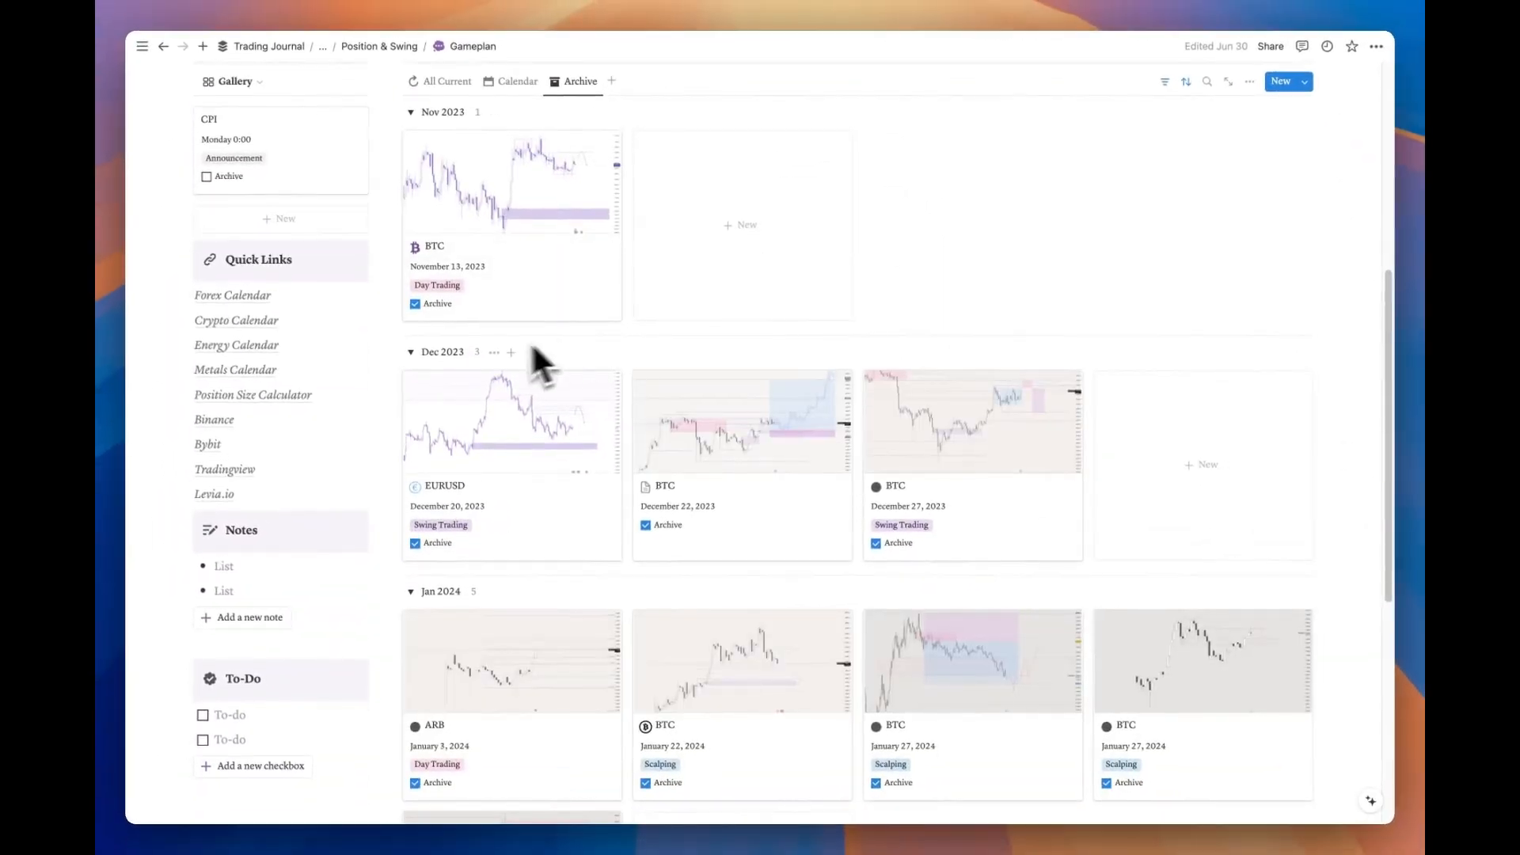
scroll(down, 3)
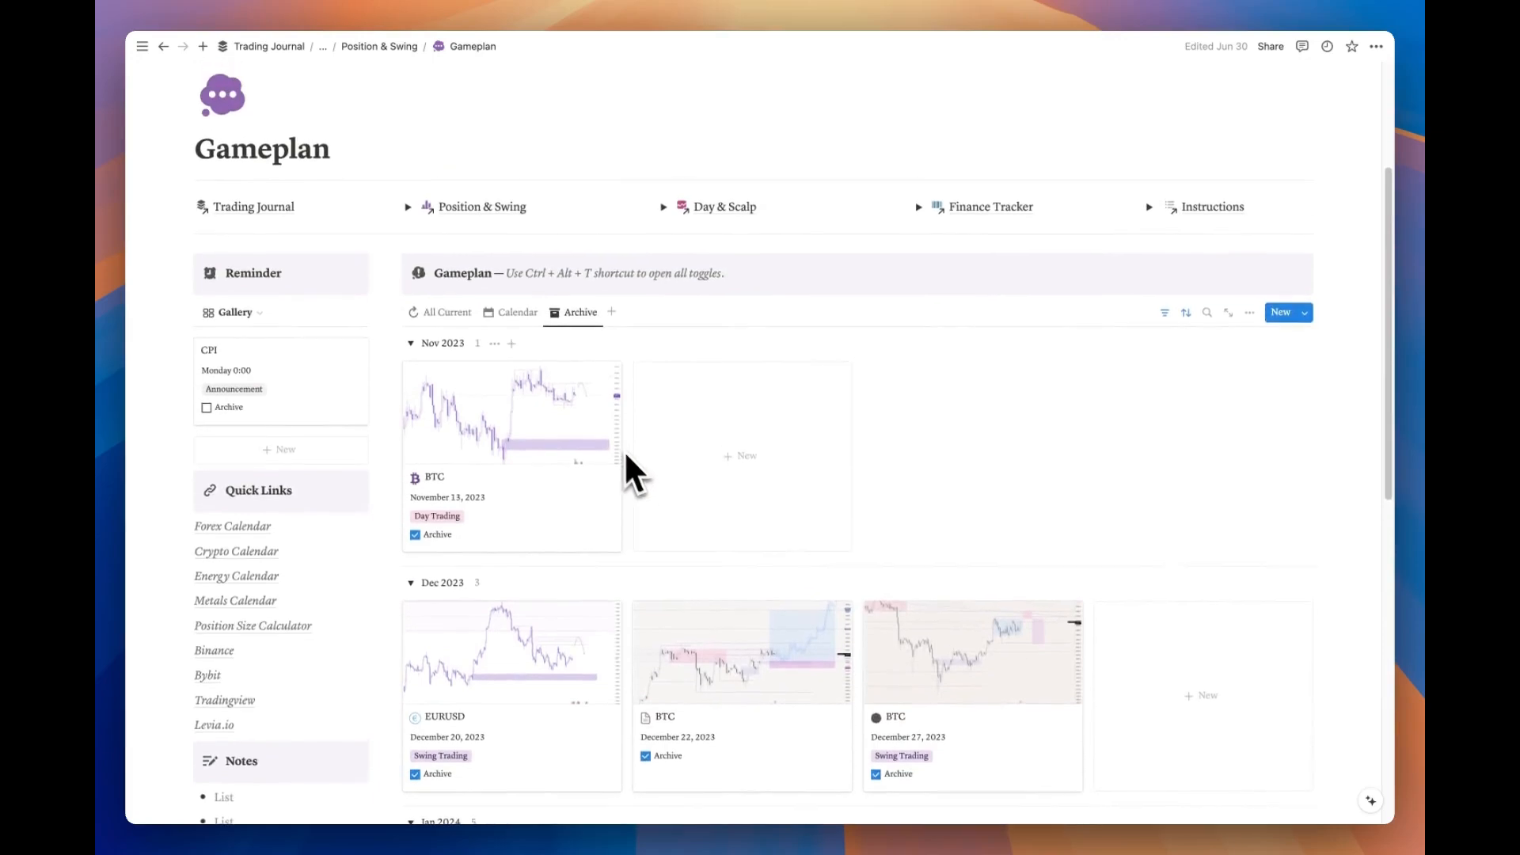
mouse_move(468, 330)
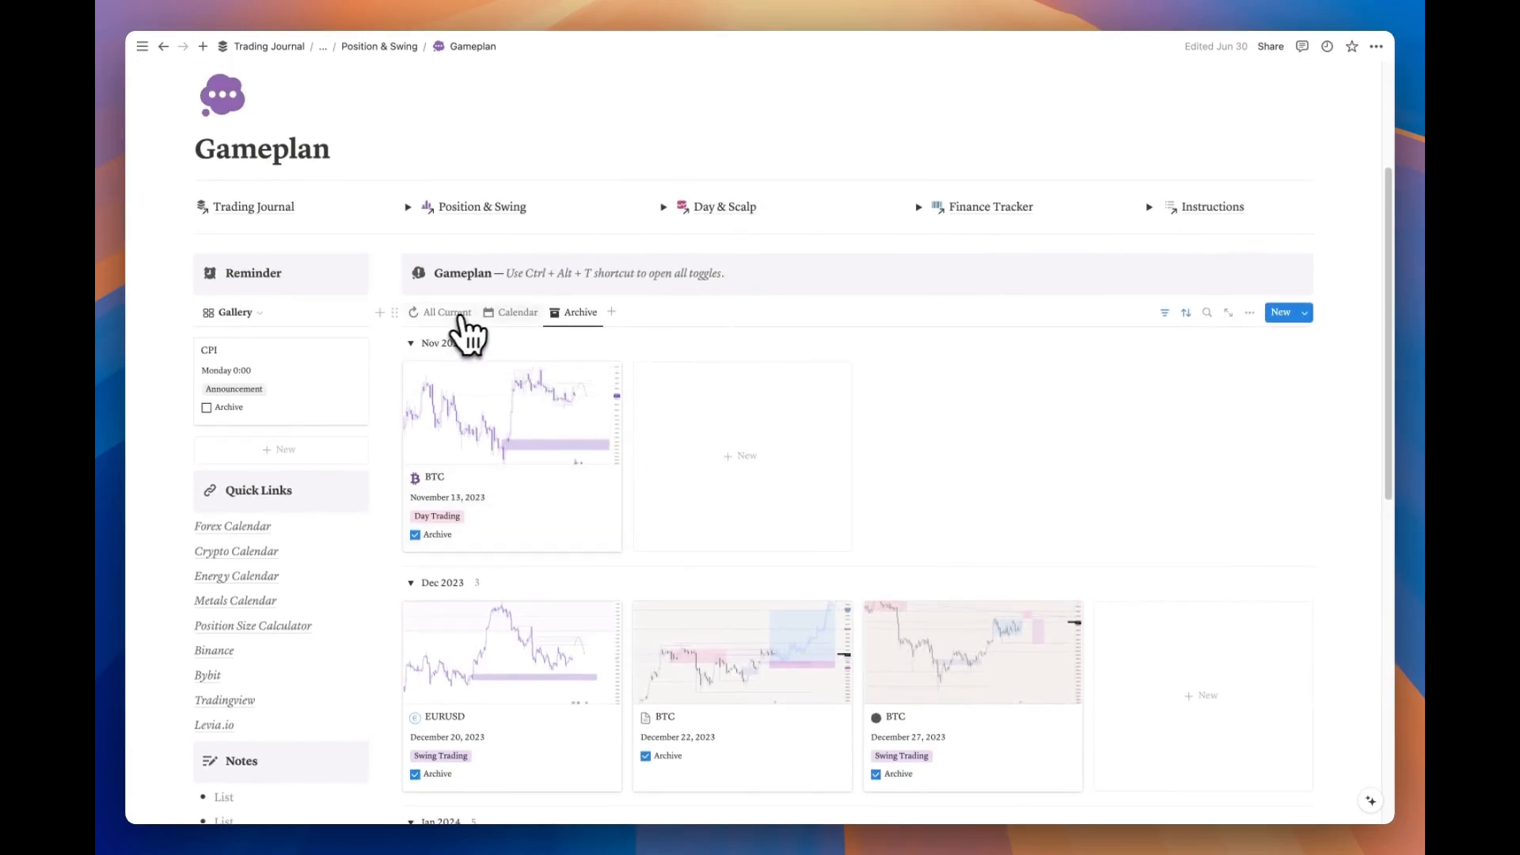
click(517, 312)
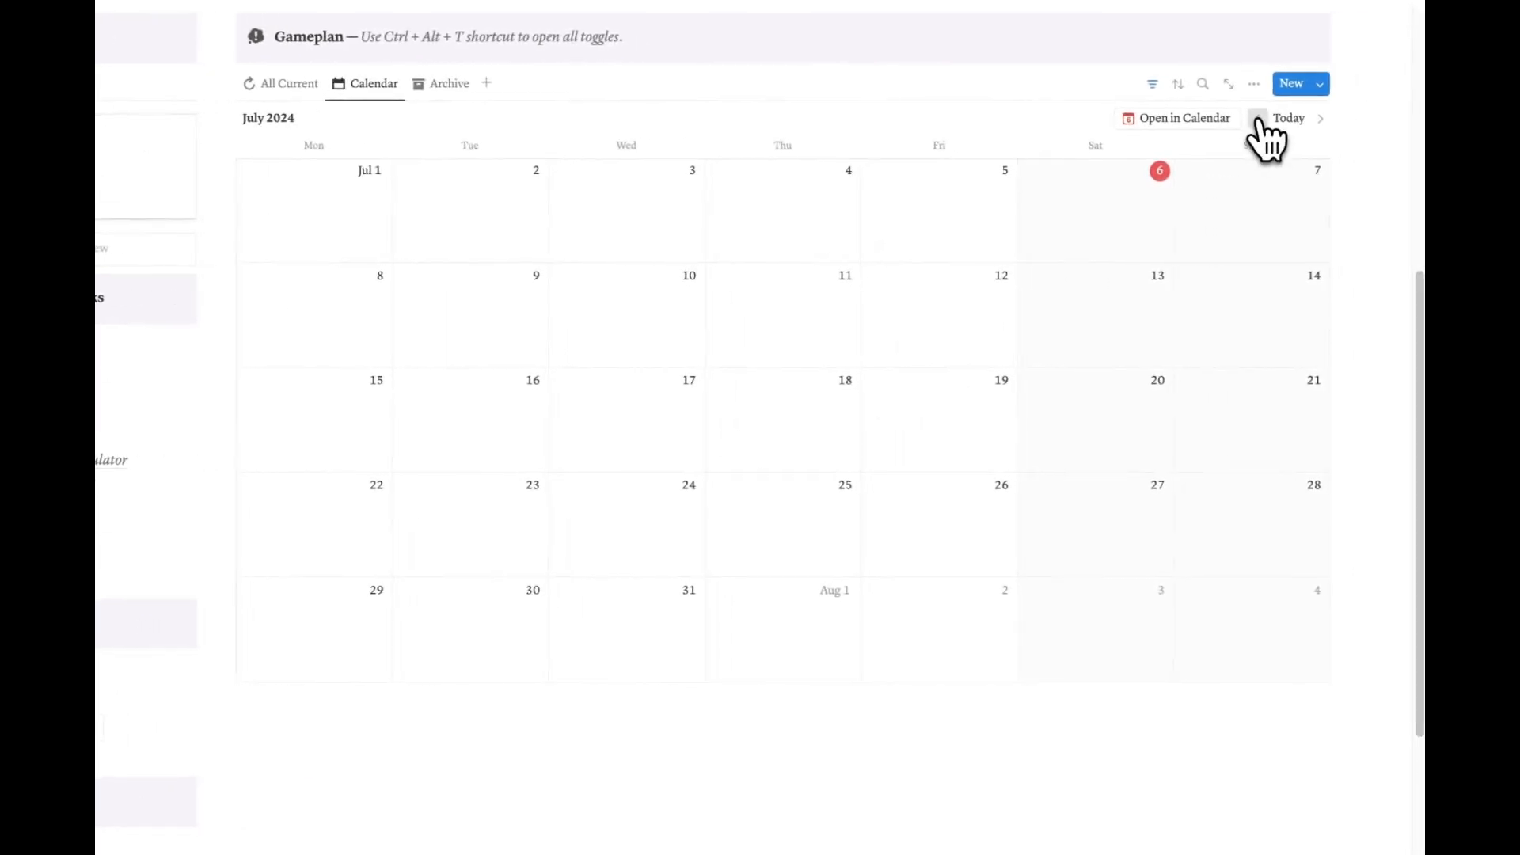
click(1255, 117)
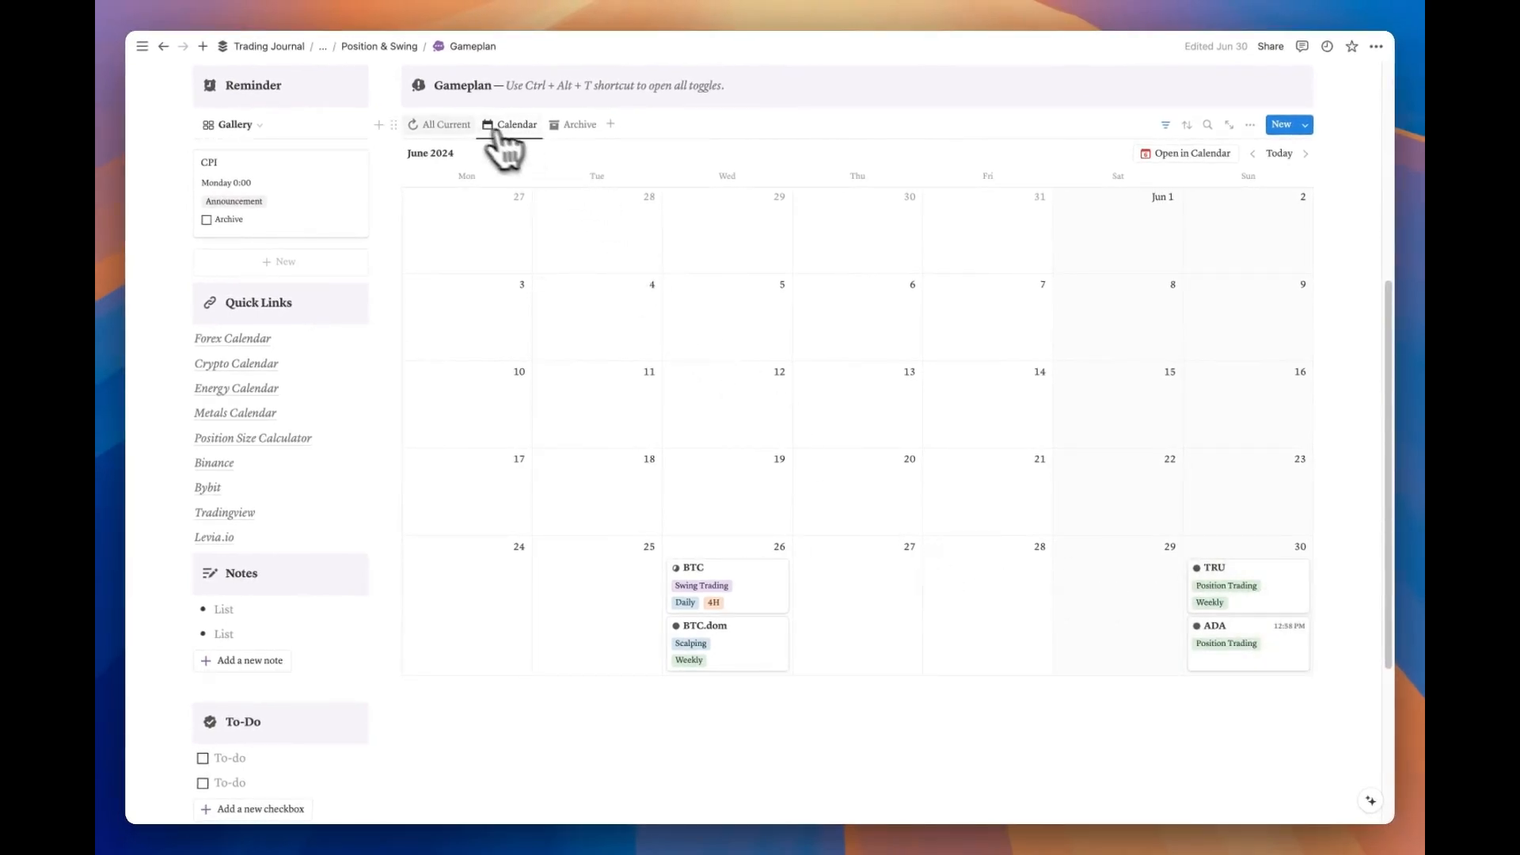
click(445, 124)
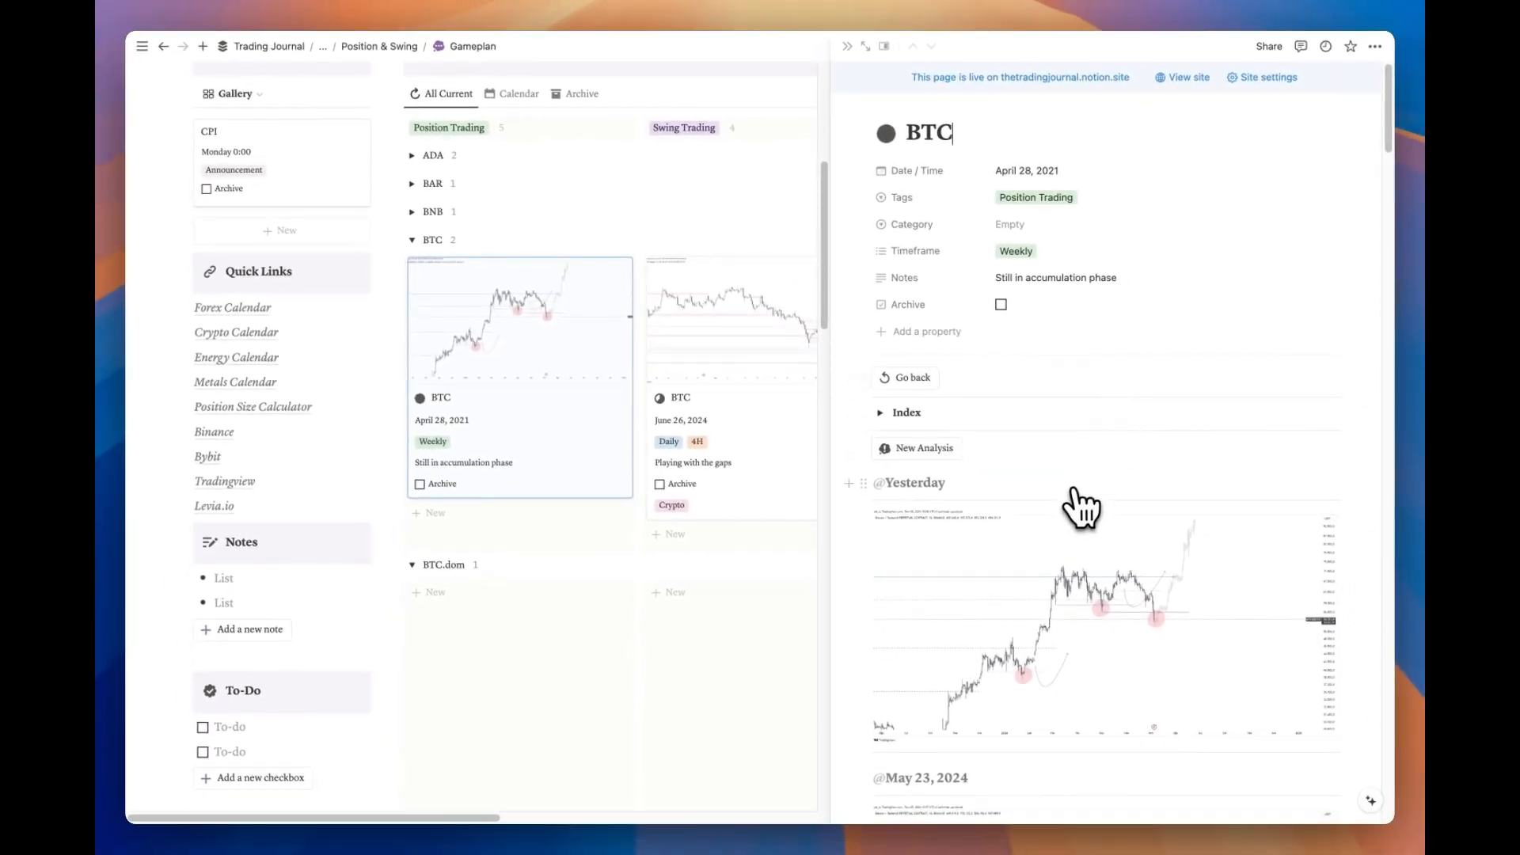
- Set the April 28, 2021 BTC entry's Category to Crypto
scroll(down, 3)
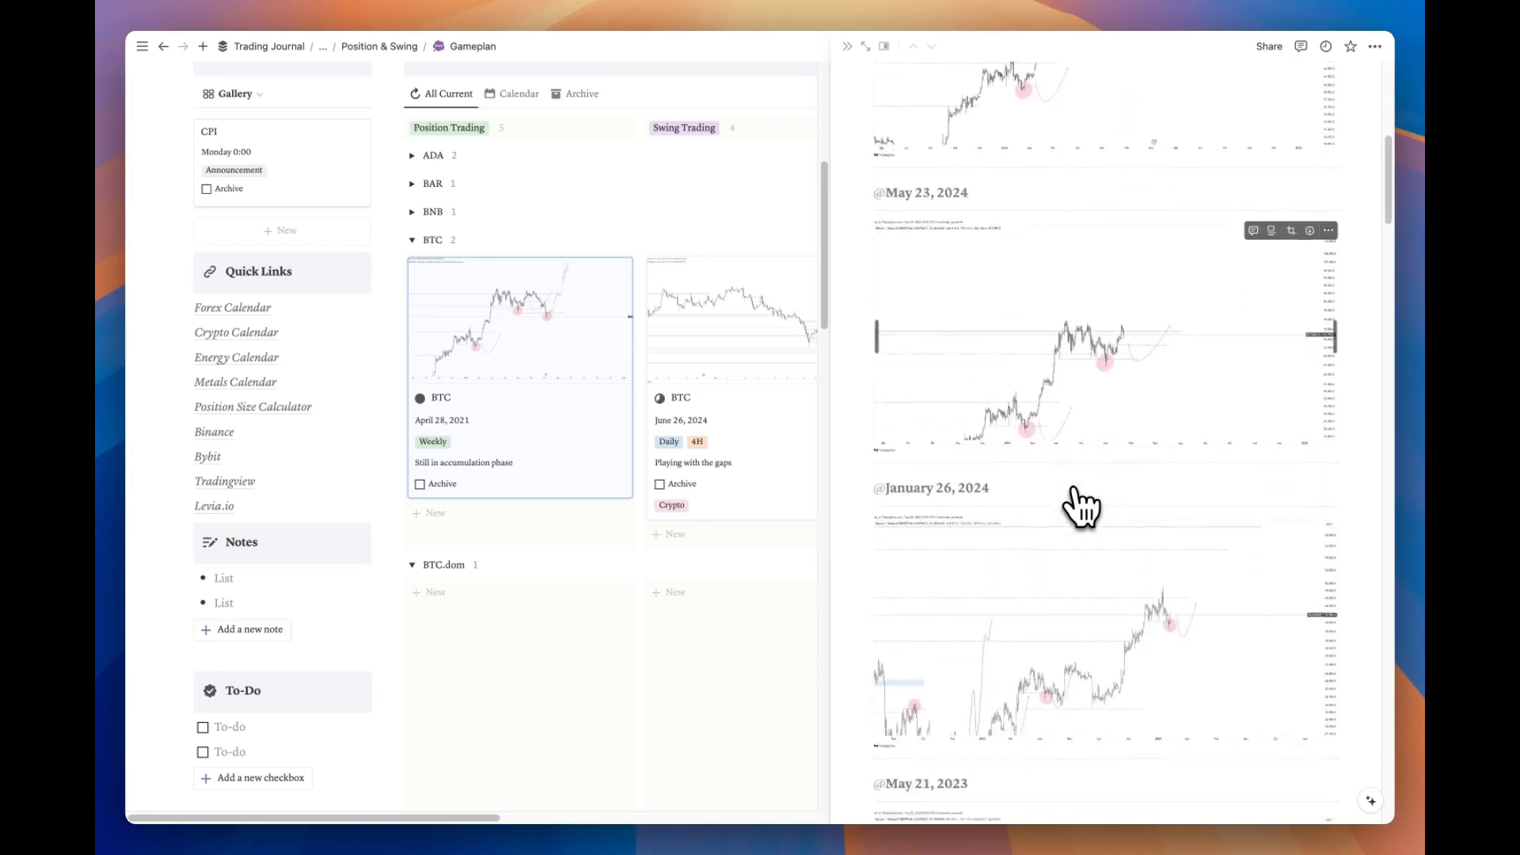
scroll(down, 3)
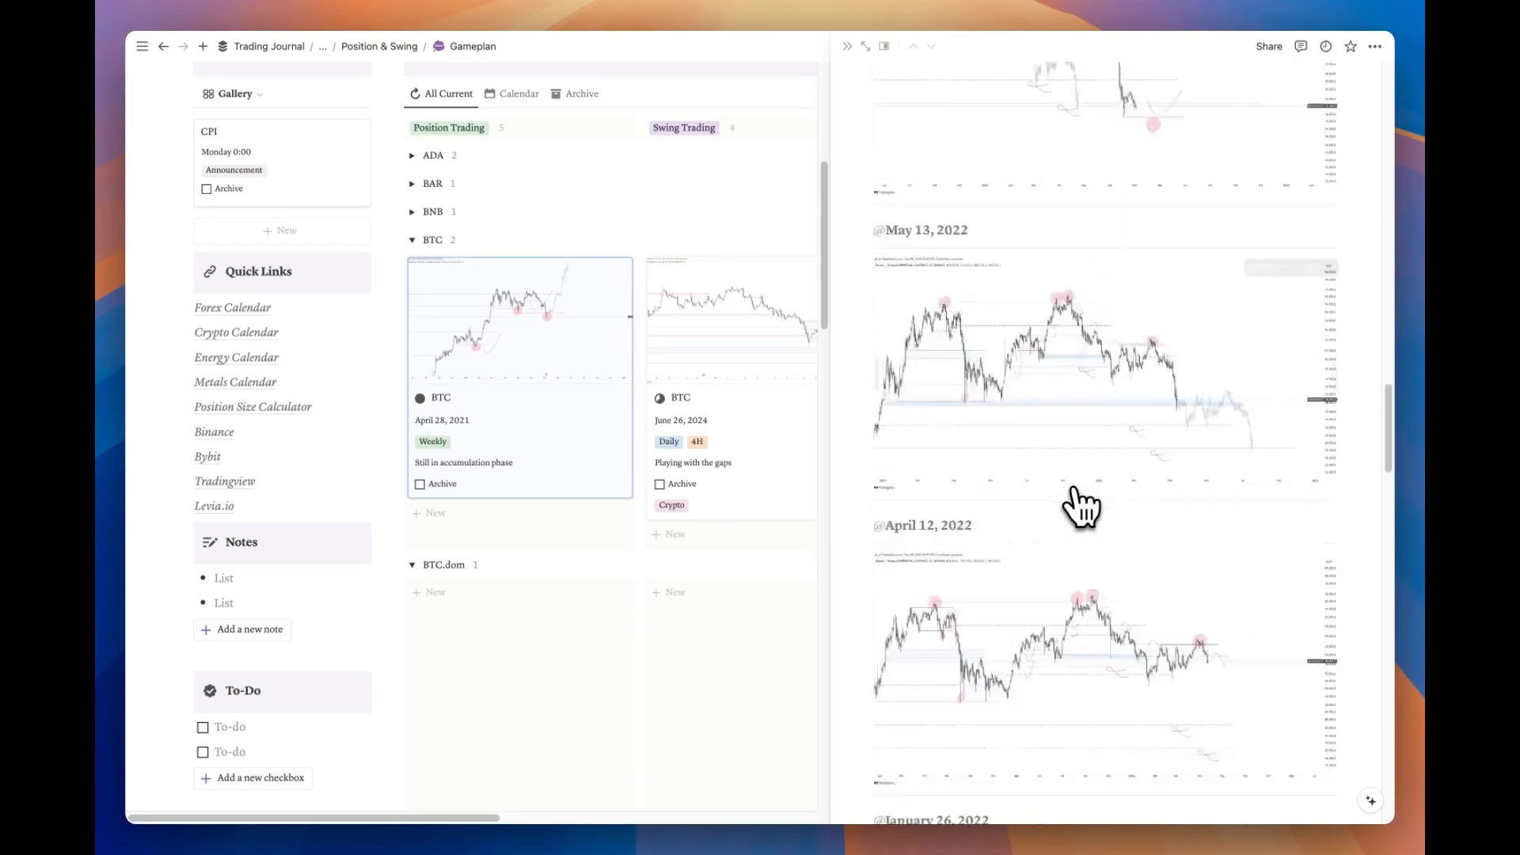
scroll(down, 3)
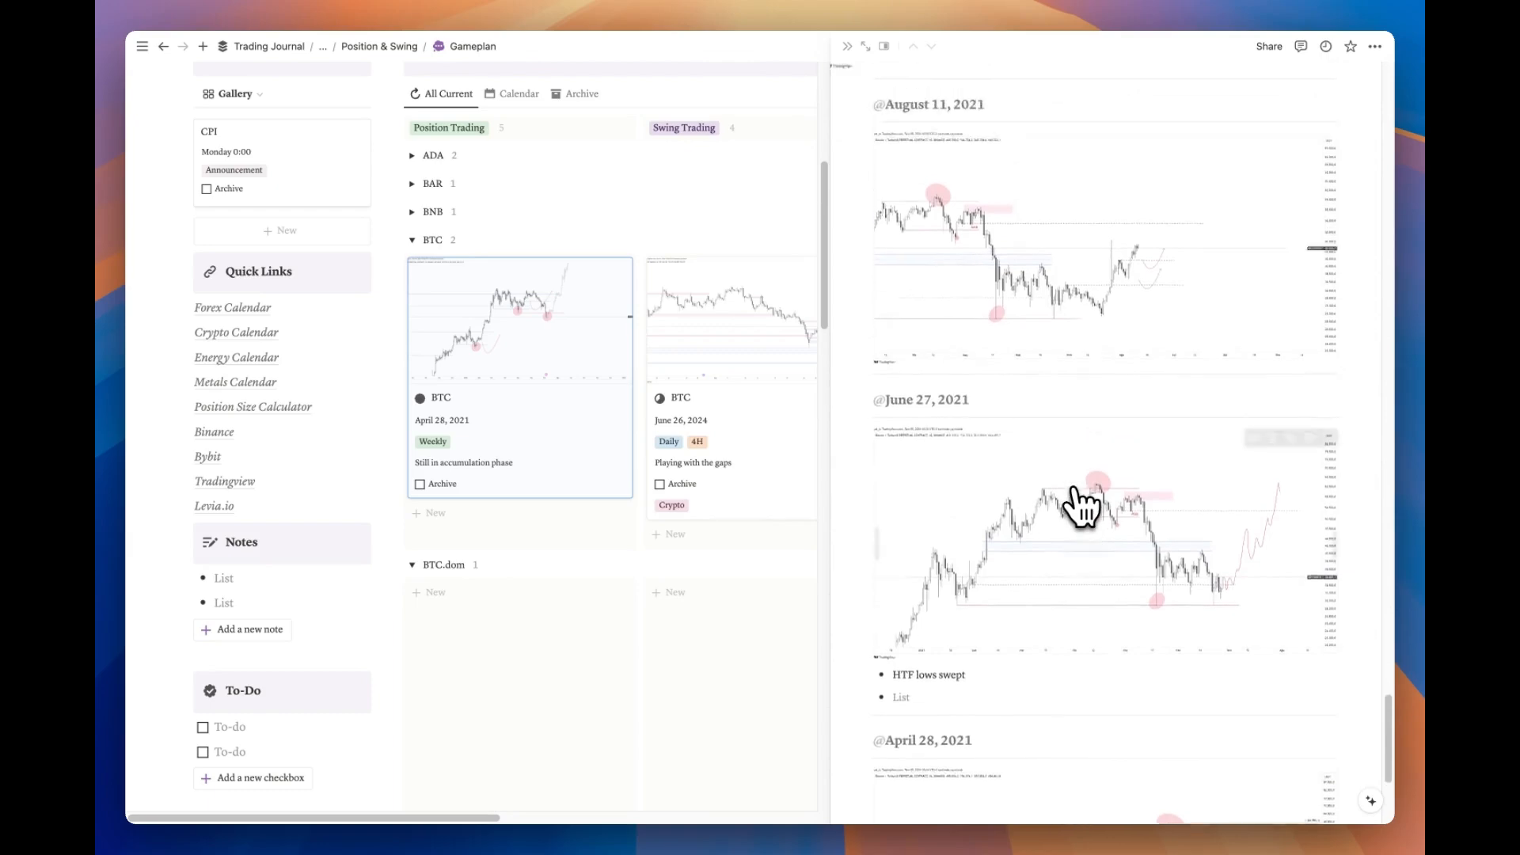
scroll(down, 3)
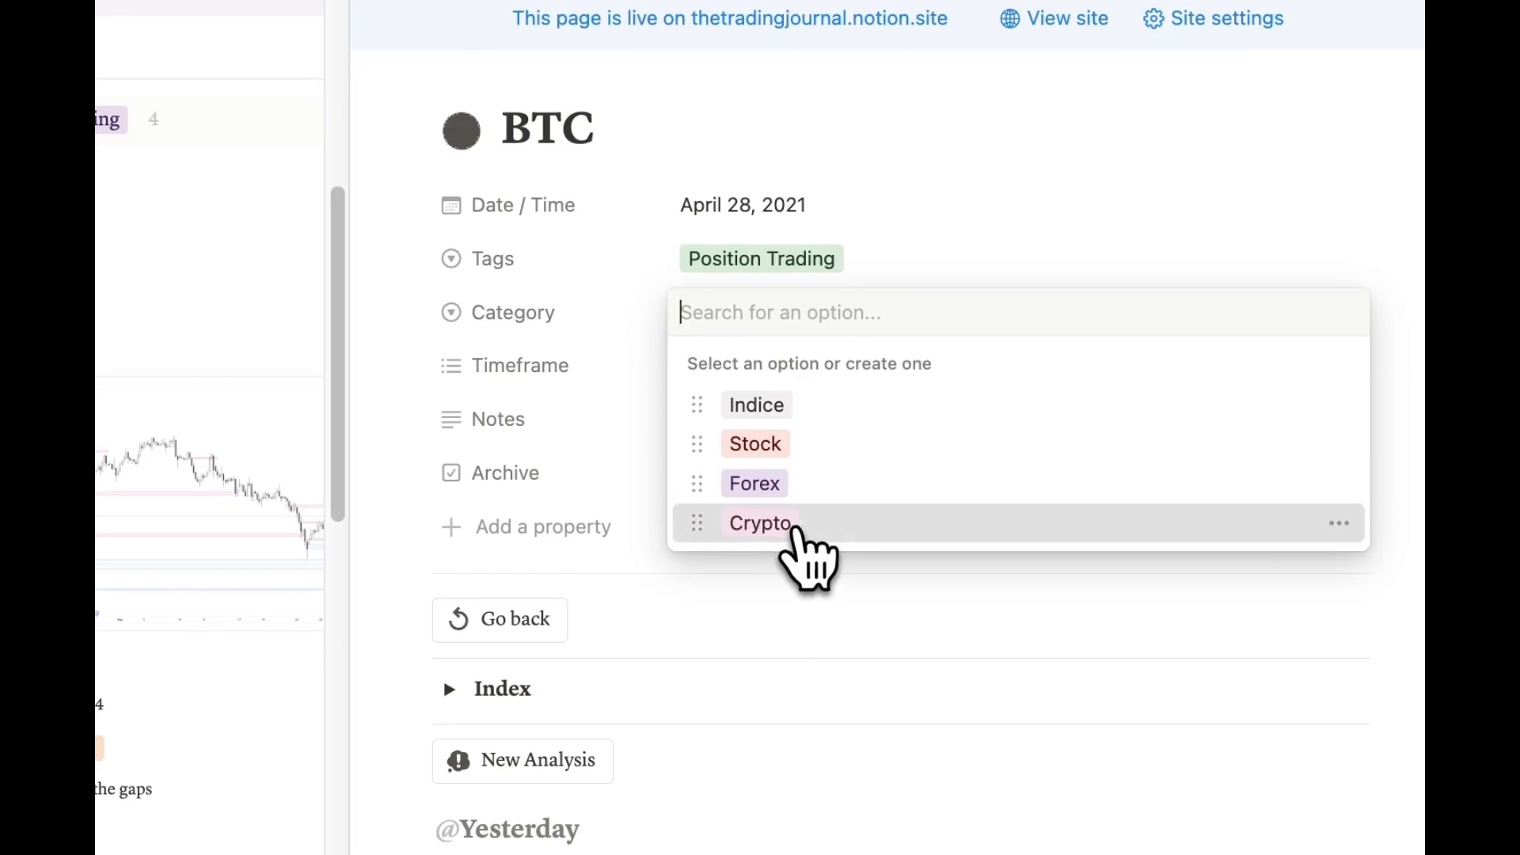
click(759, 524)
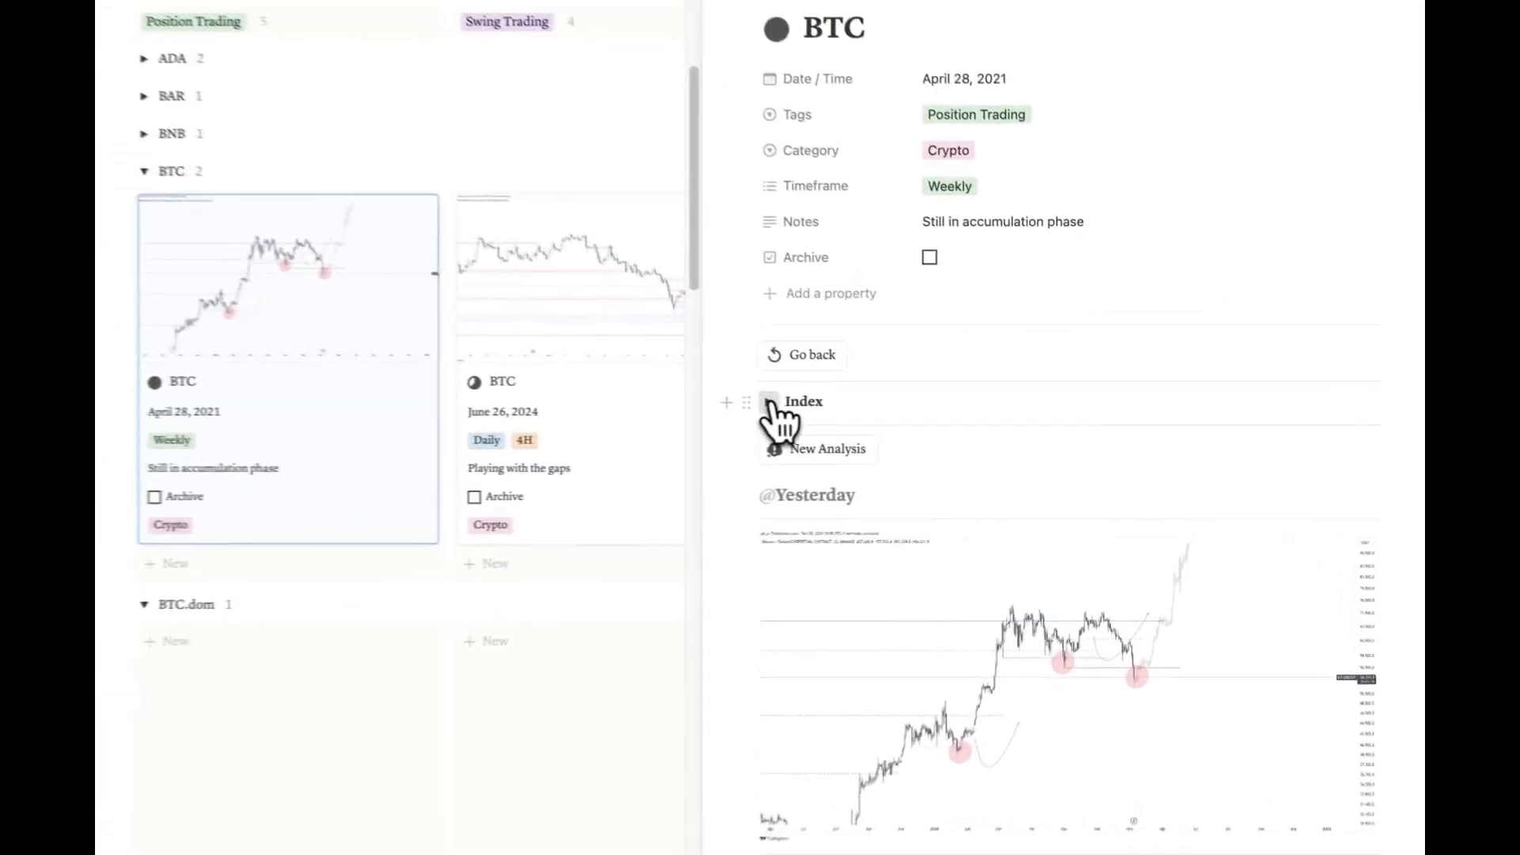
- Expand the index of dated analyses, jump to April 28, 2021, and start a new analysis
click(770, 401)
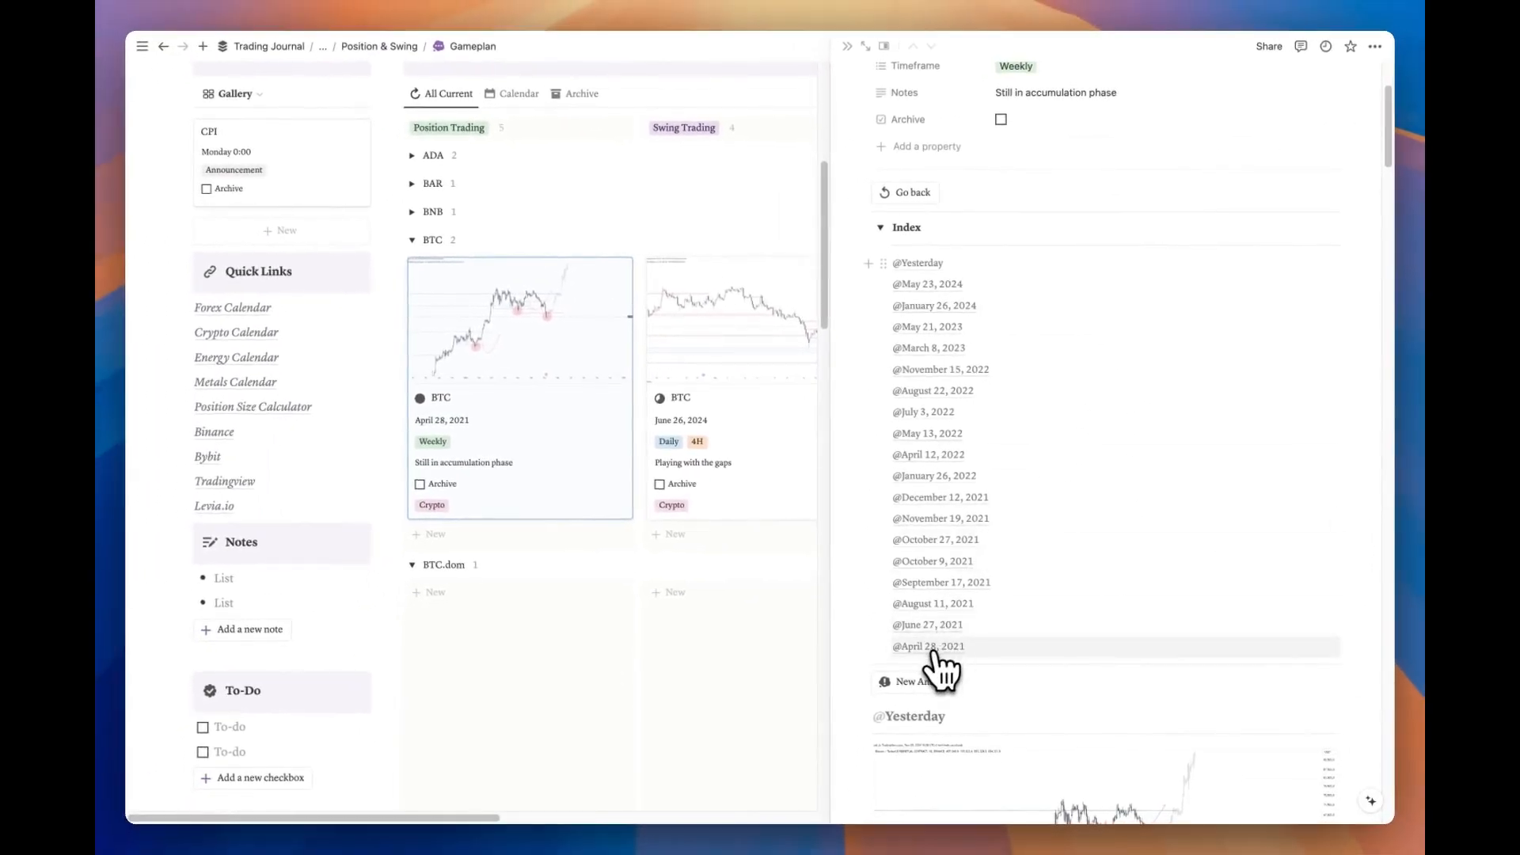
click(927, 646)
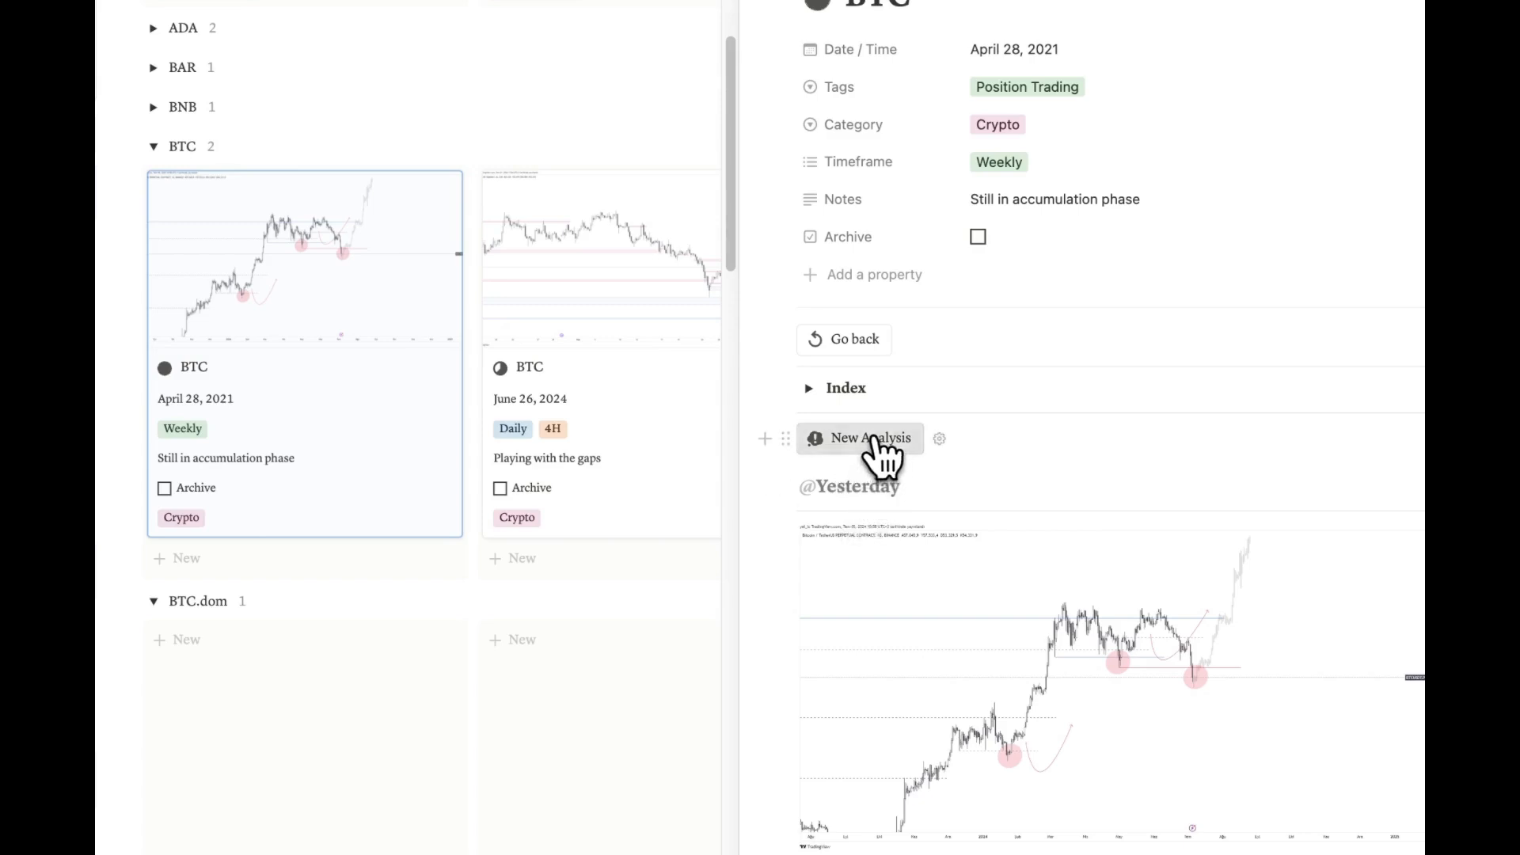
click(869, 436)
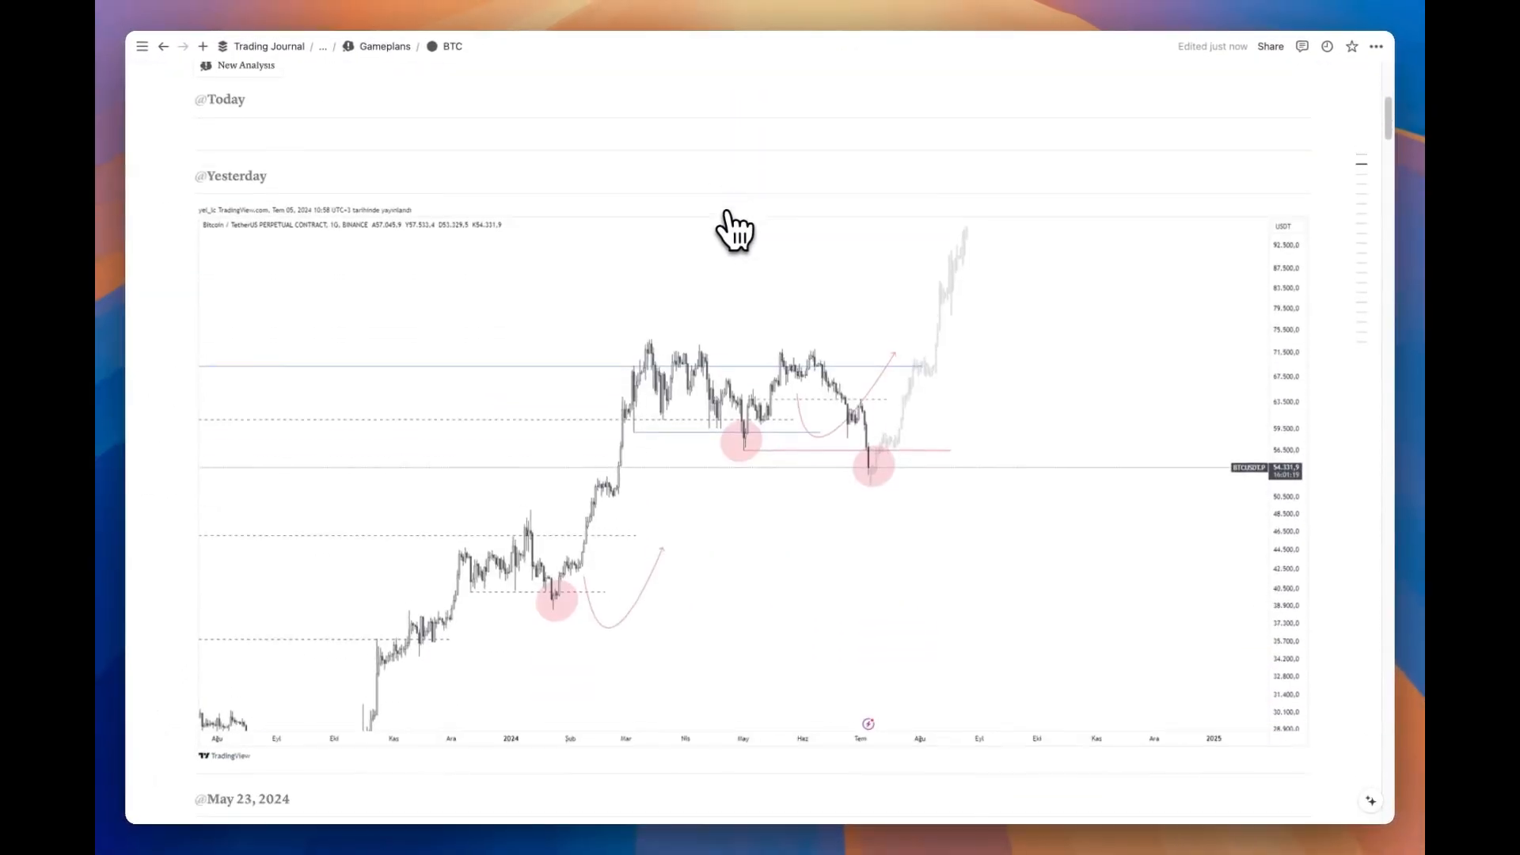
- Leave the BTC page and return to the Gameplan board
scroll(down, 3)
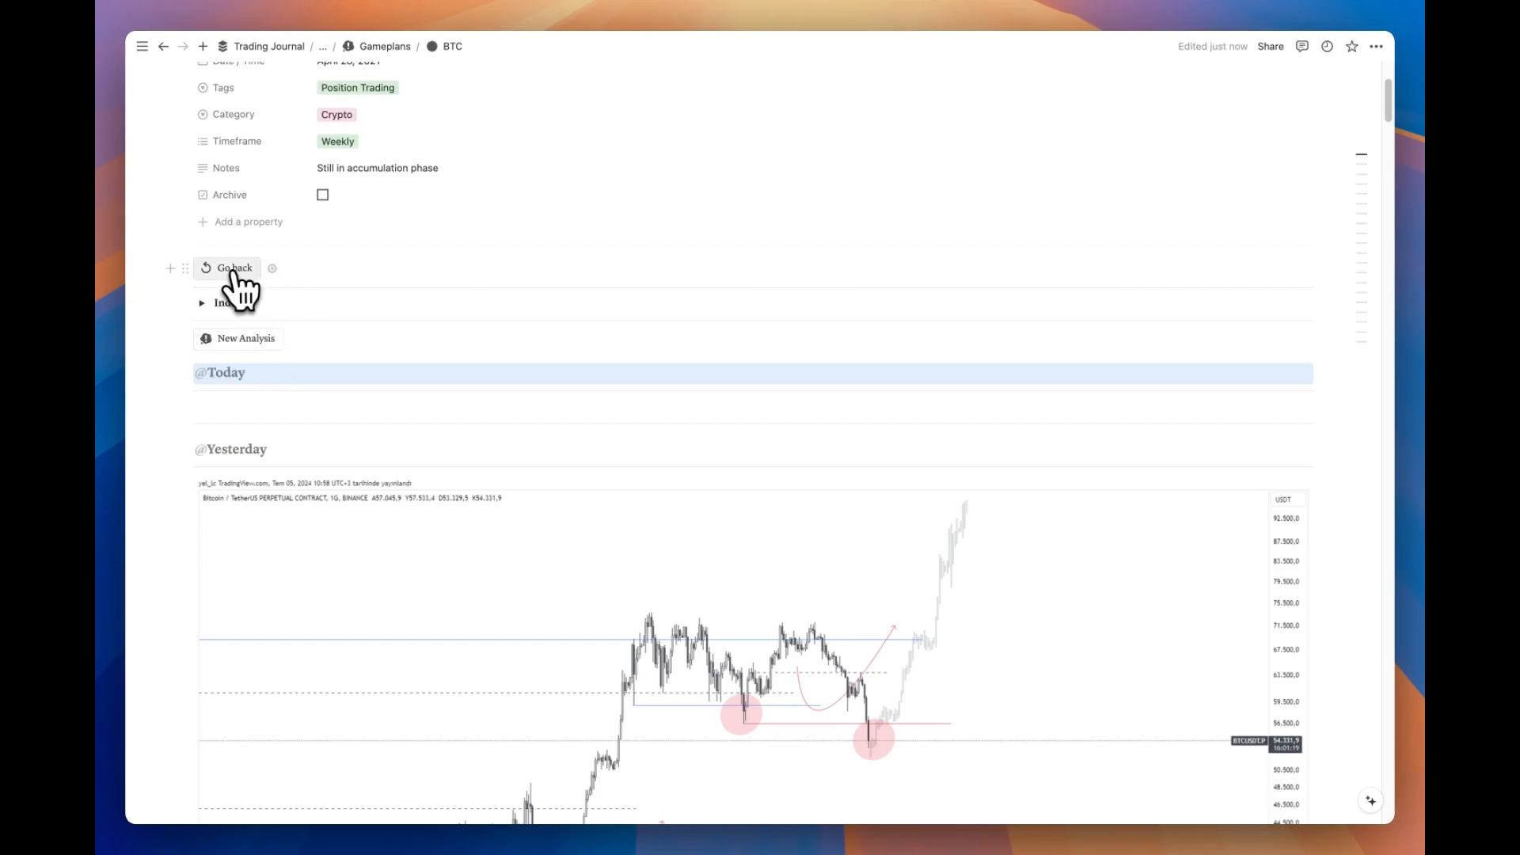
click(228, 269)
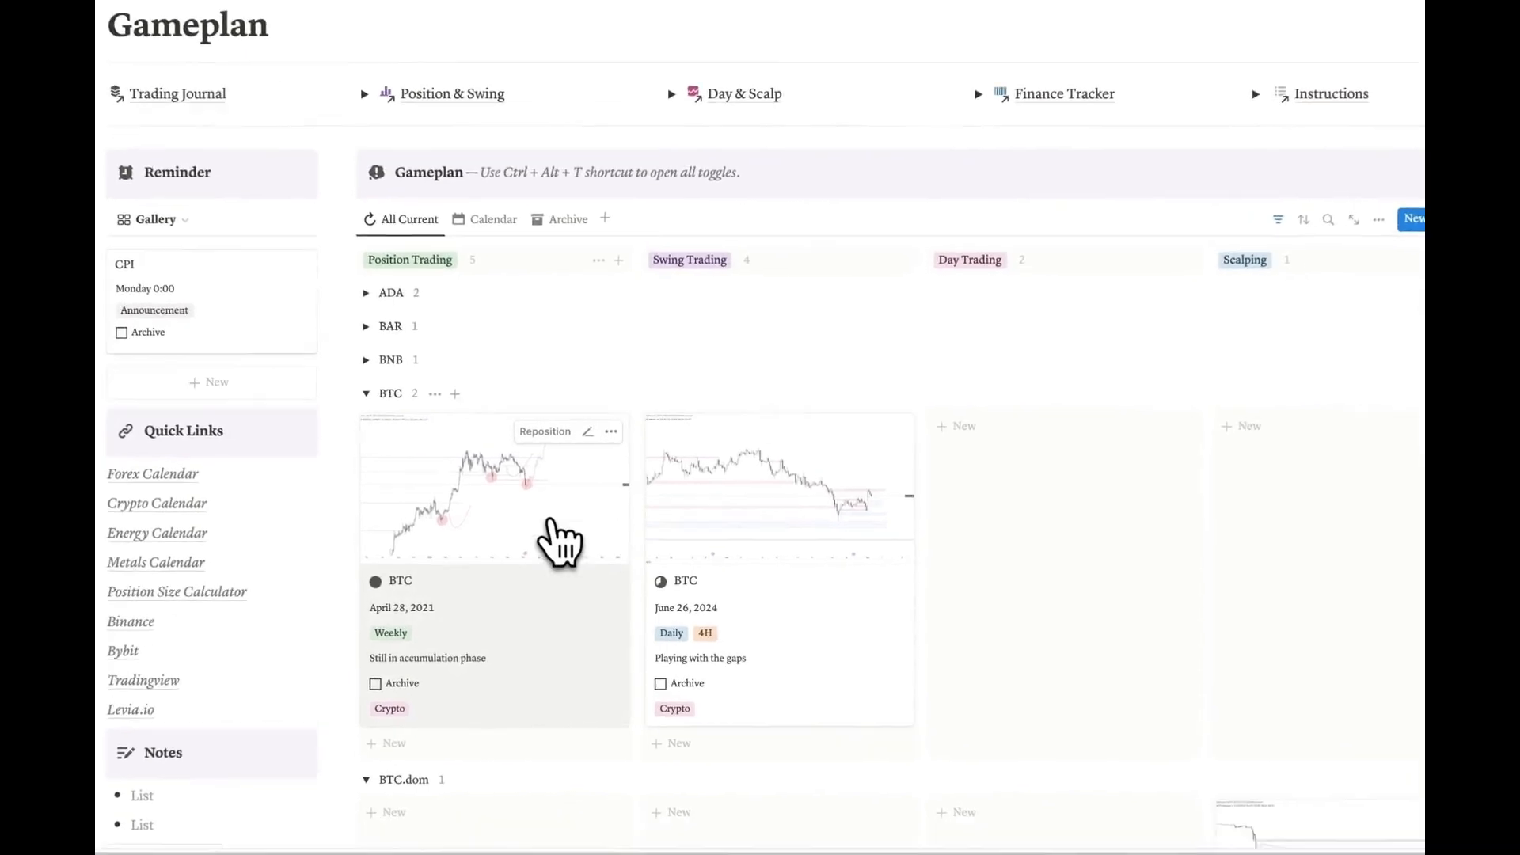
- Expand Position & Swing and go to the Gem List page
click(494, 490)
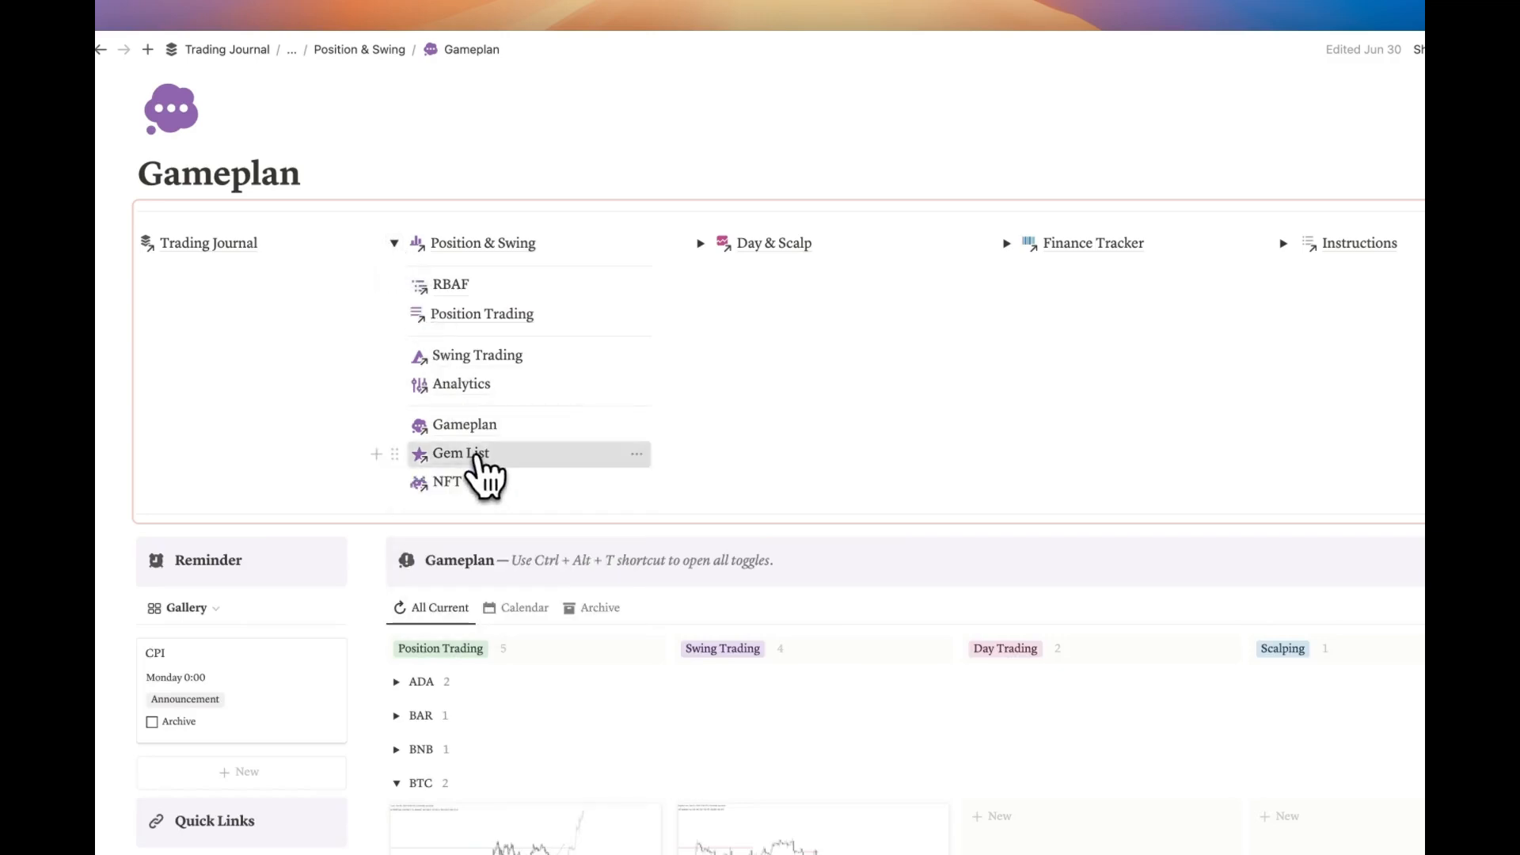
click(461, 452)
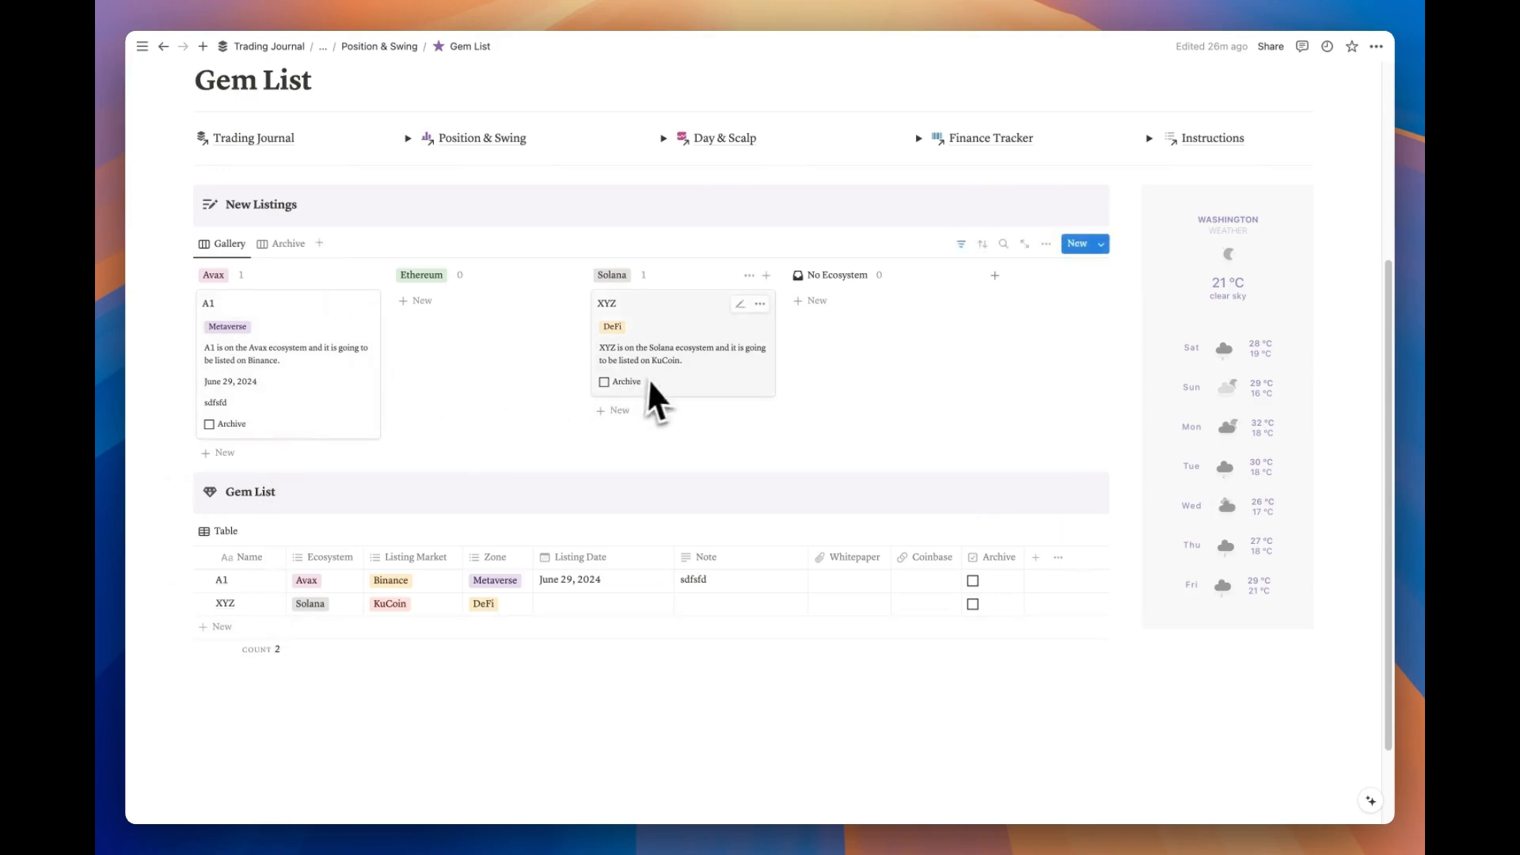
mouse_move(512, 342)
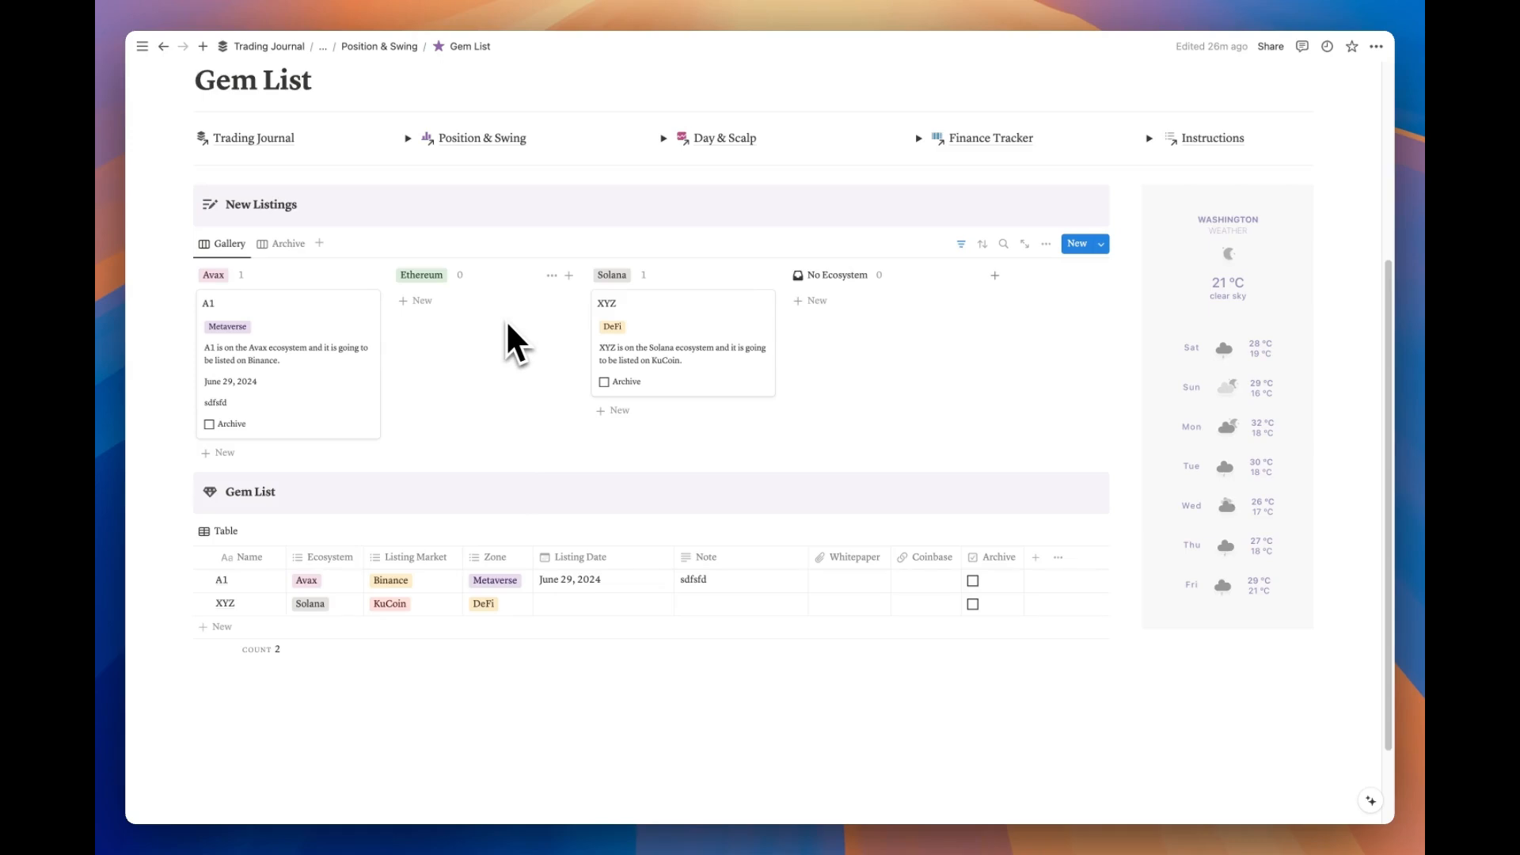
- Add a Gem List entry ABC on the Ethereum ecosystem, listed on Coinbase, with a zone chosen
click(221, 627)
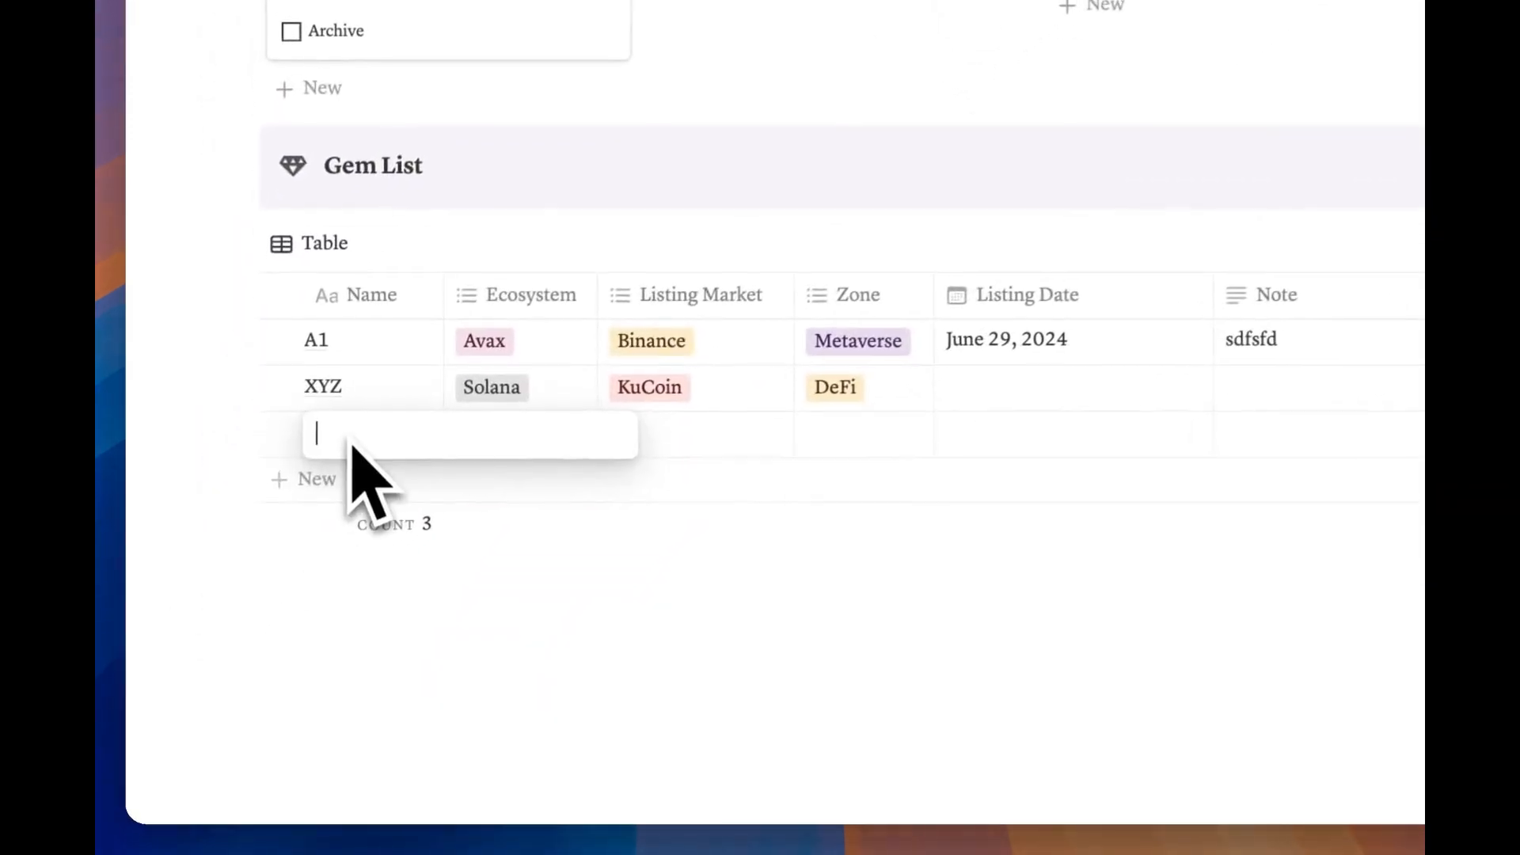
text(ABC)
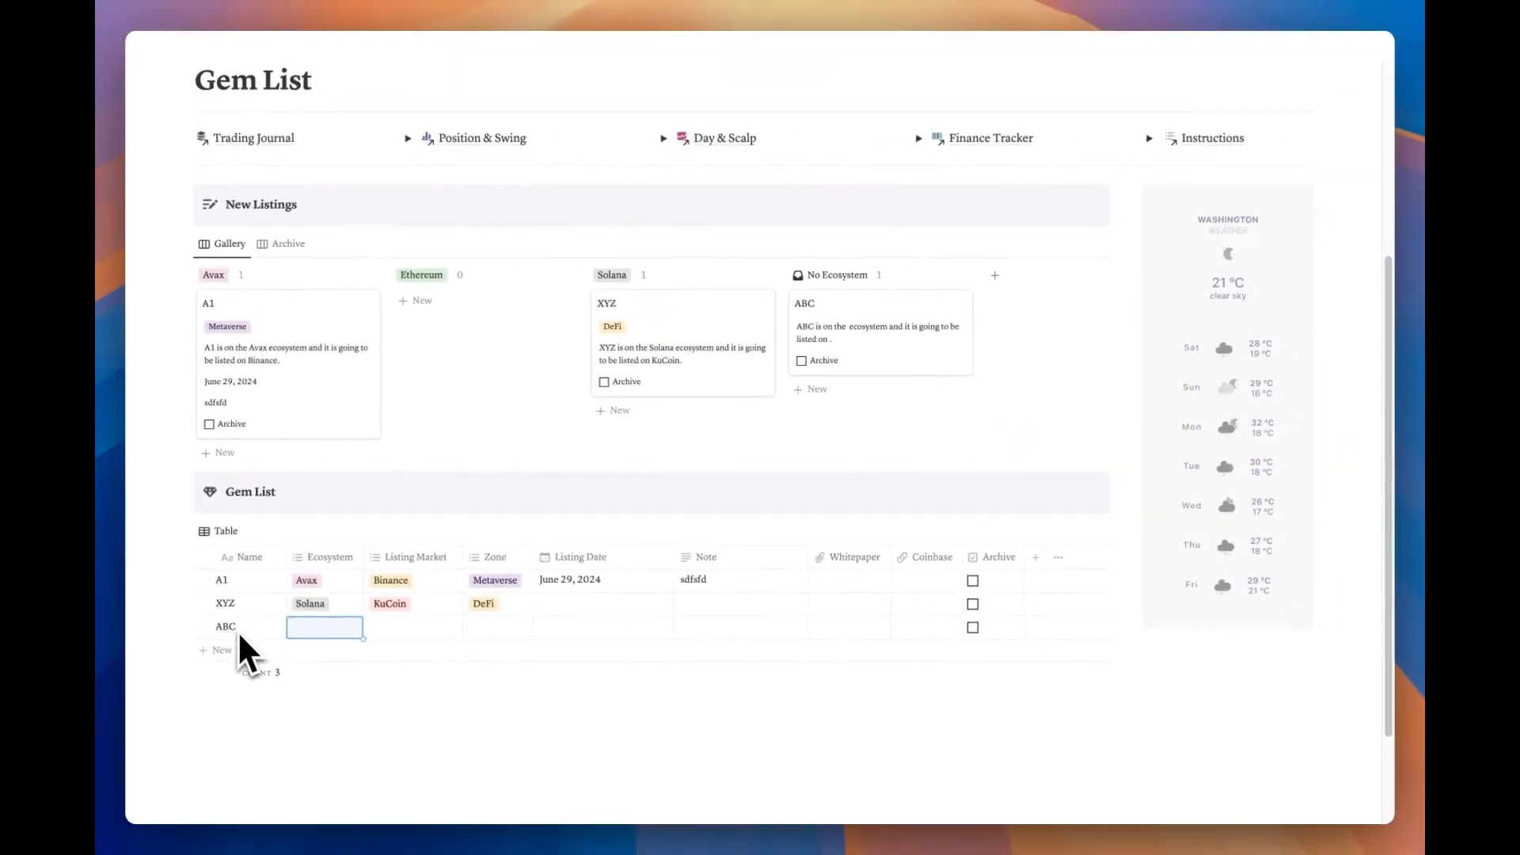
click(325, 627)
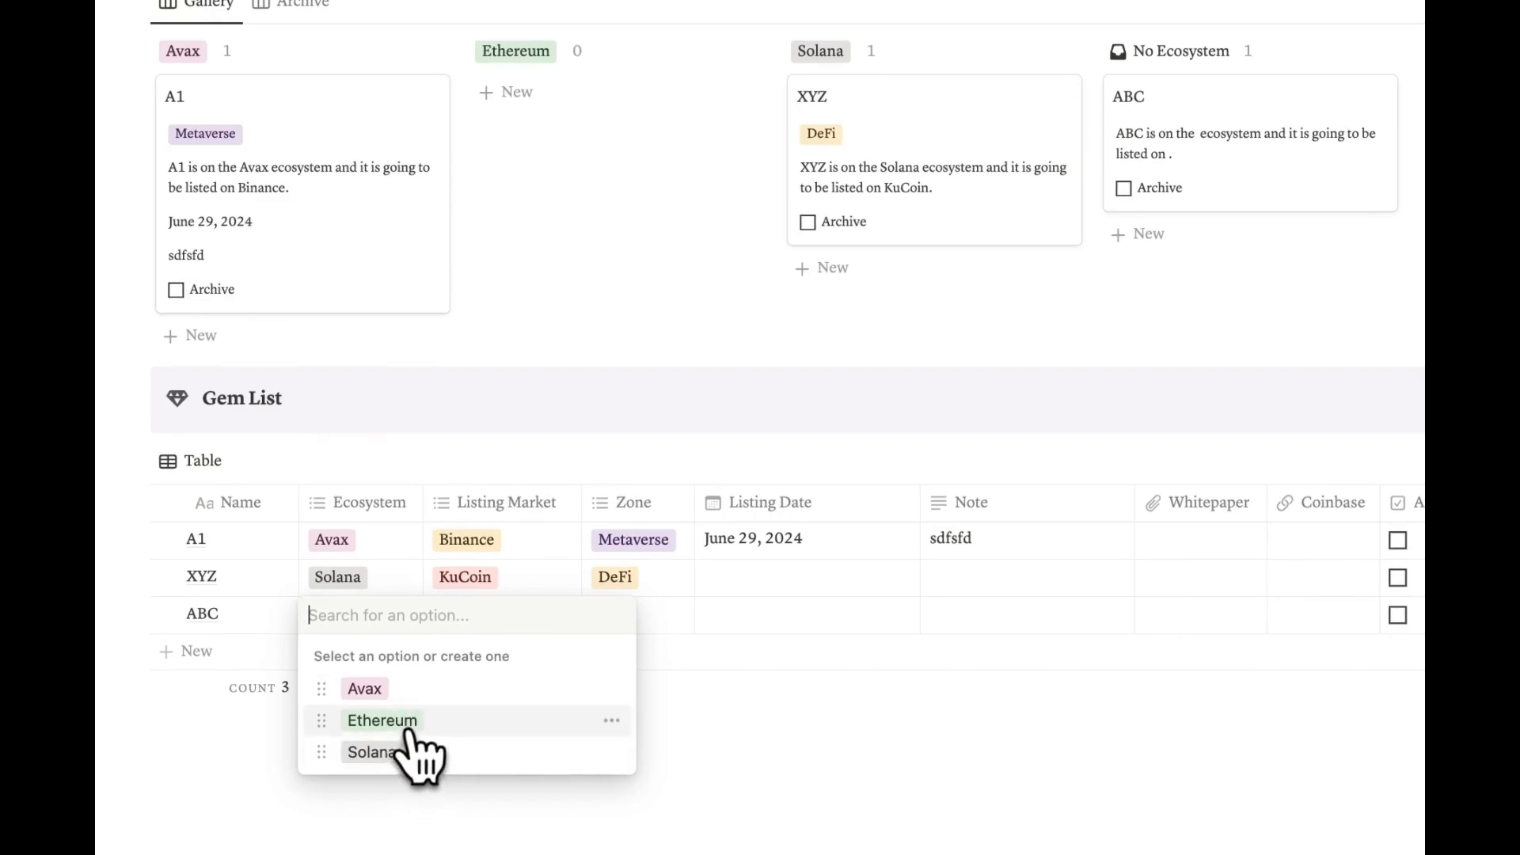
click(381, 719)
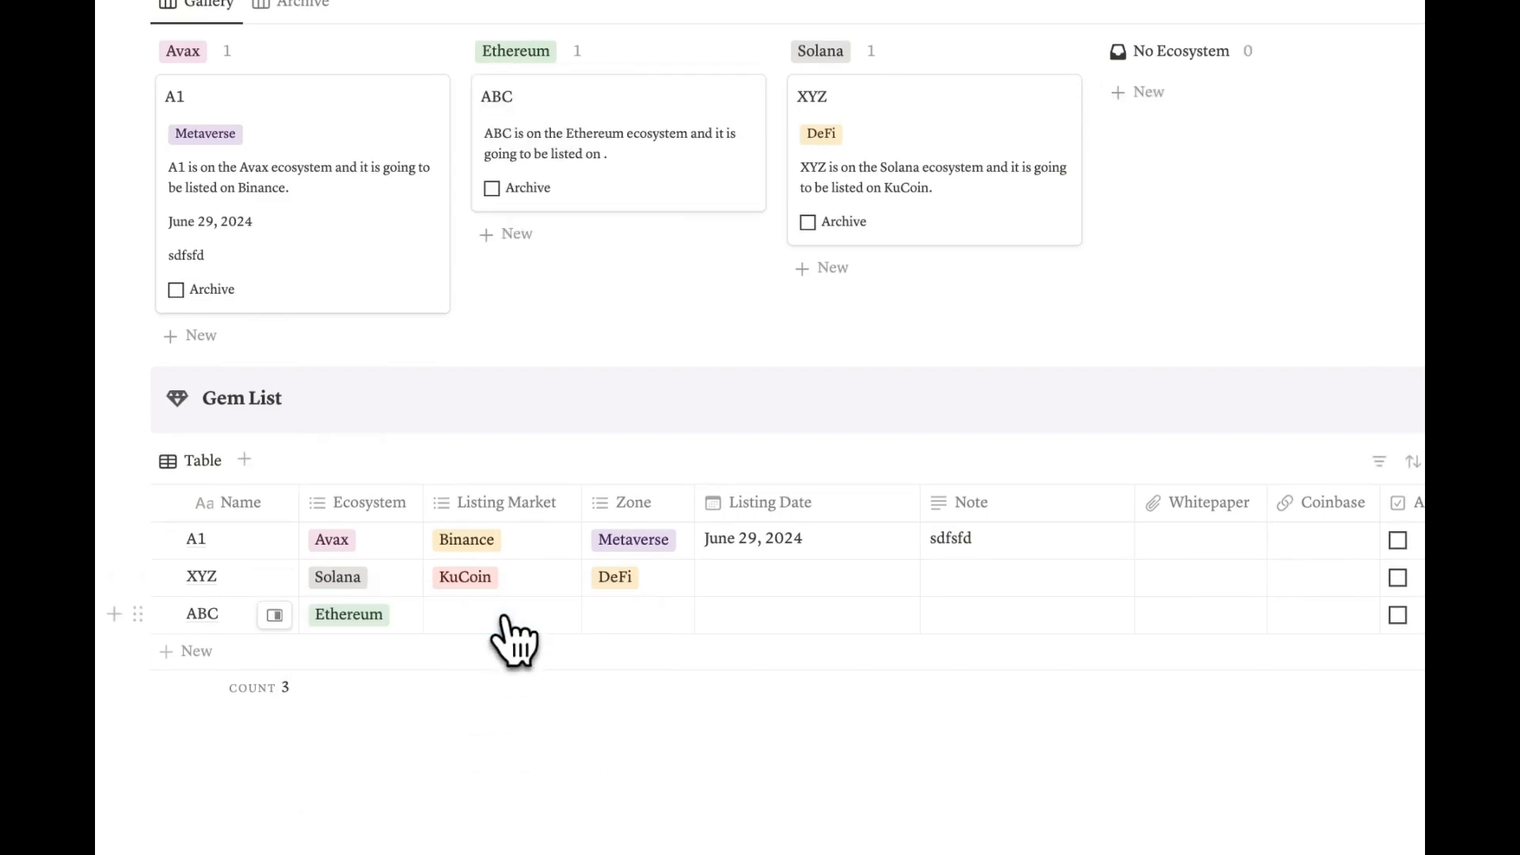
click(502, 614)
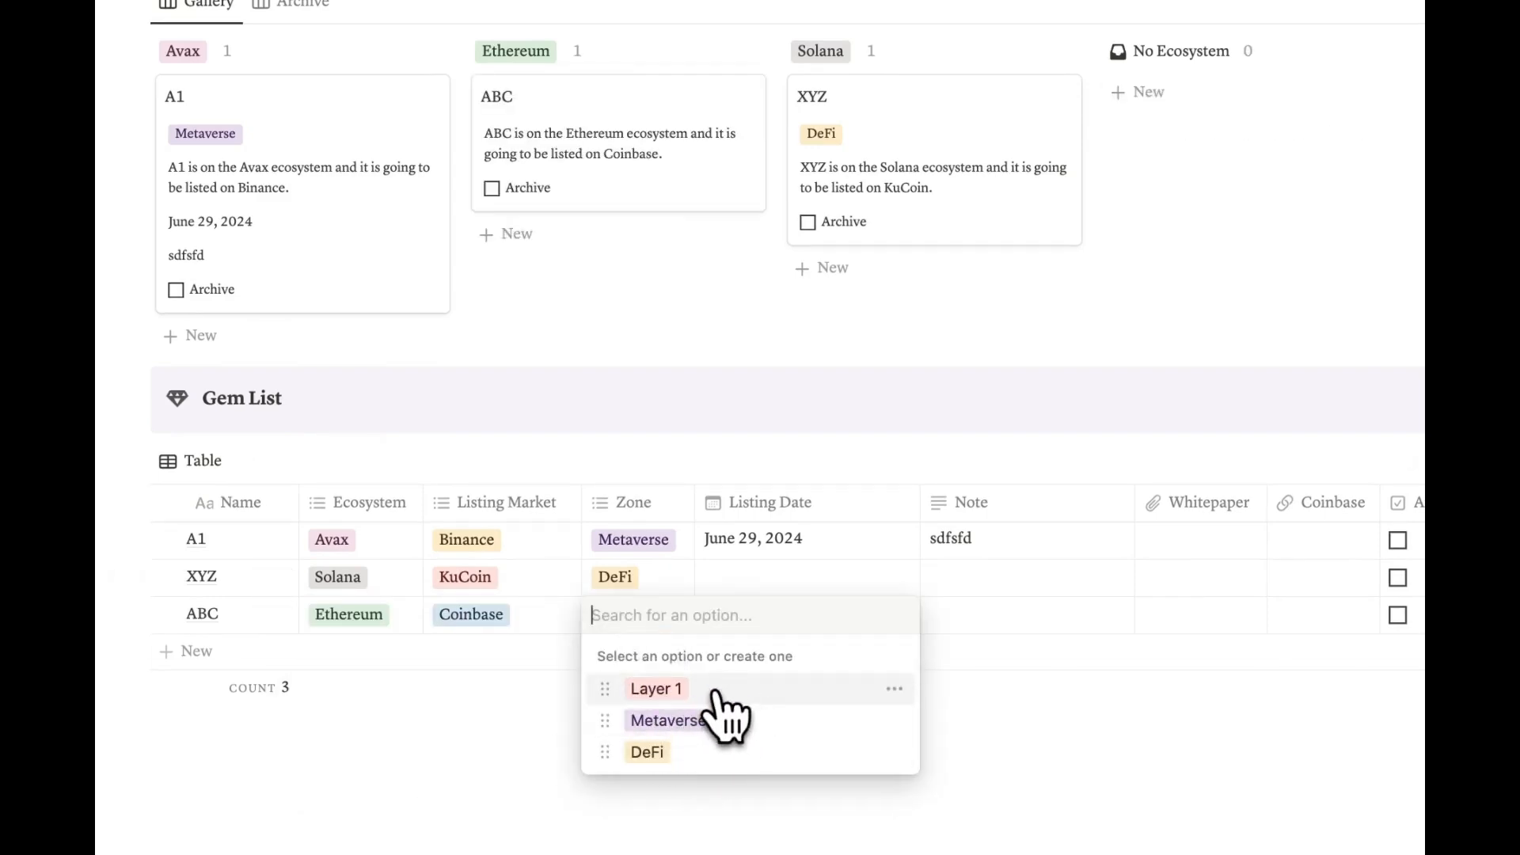
click(655, 688)
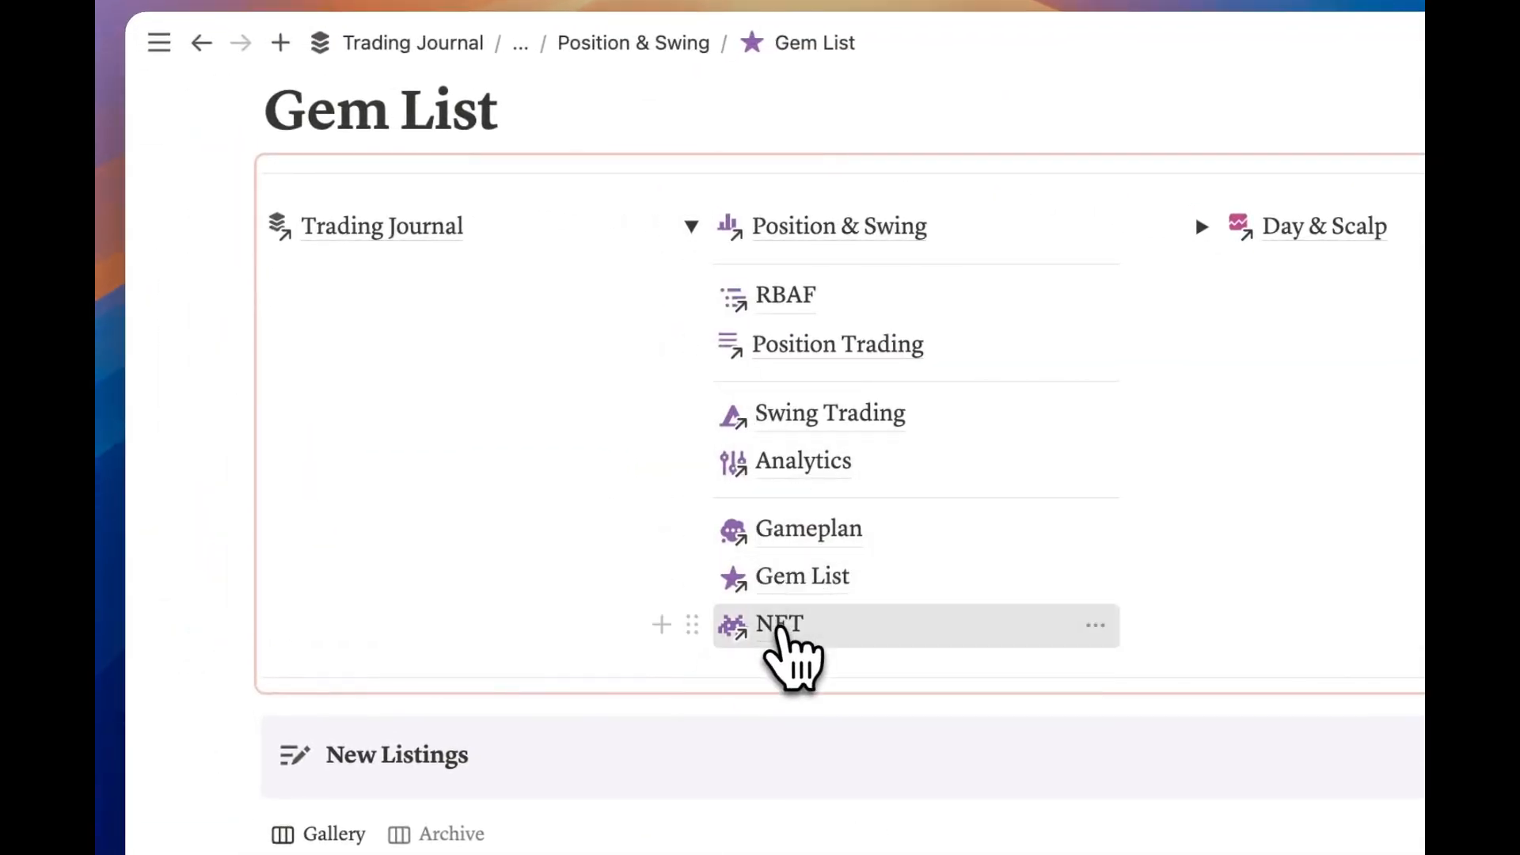
- On the NFT page, give the a1 trade a Buy Date of July 6, 2024
click(779, 624)
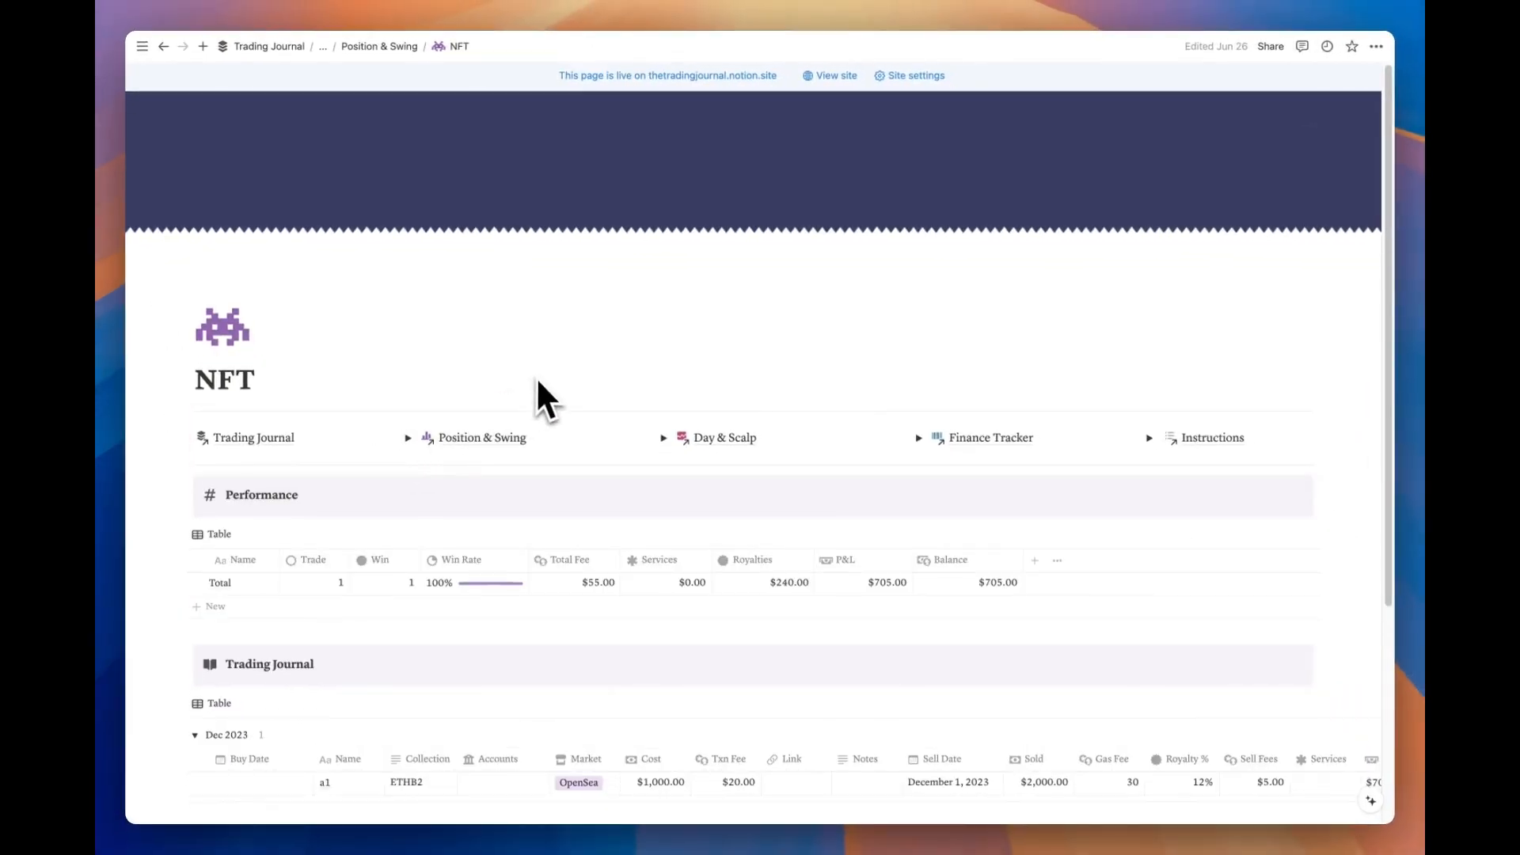
scroll(down, 3)
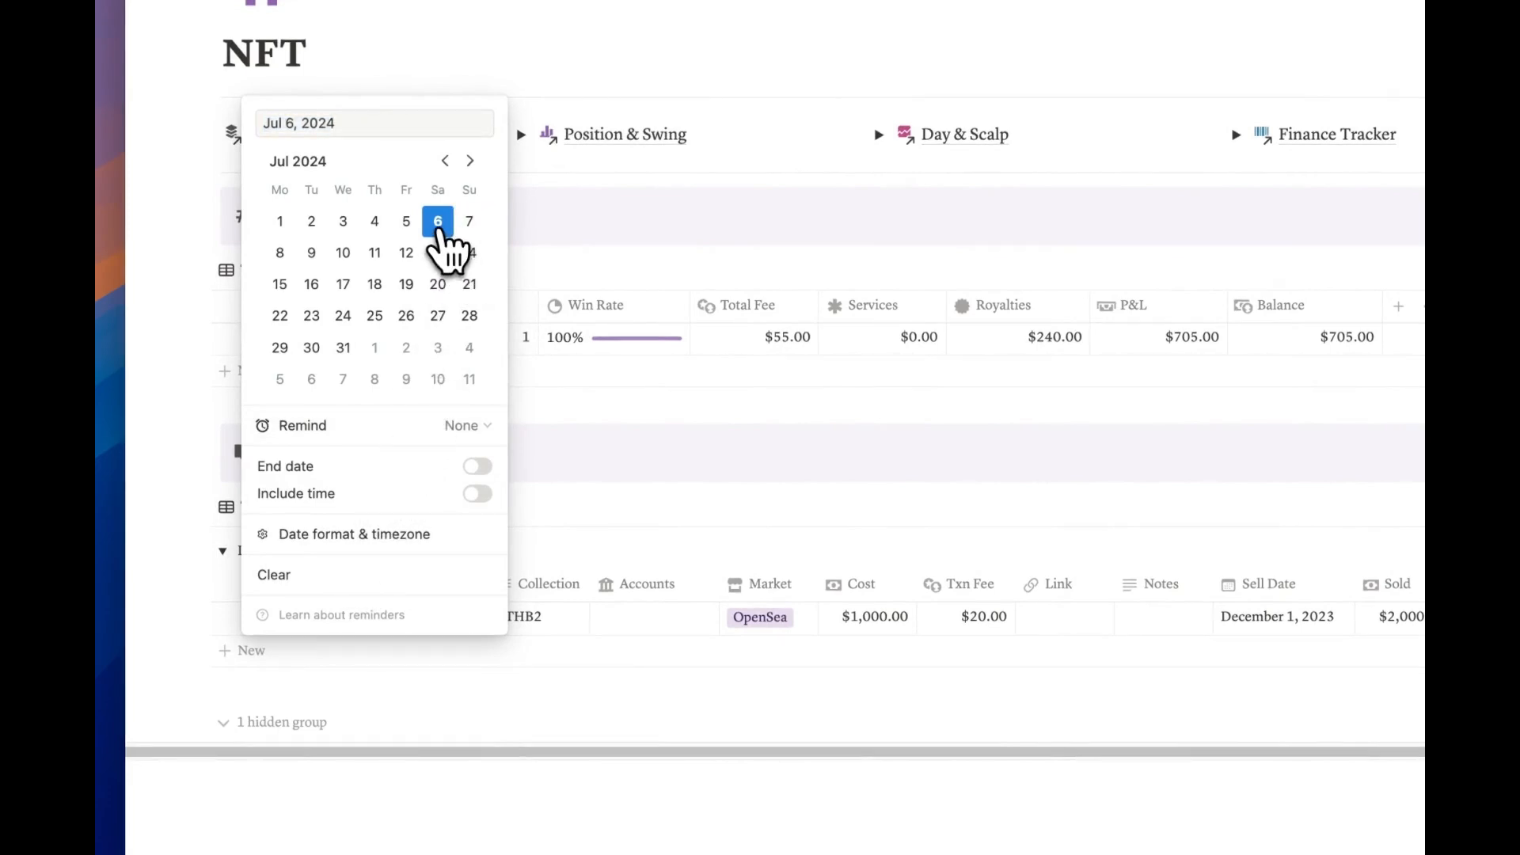
click(437, 222)
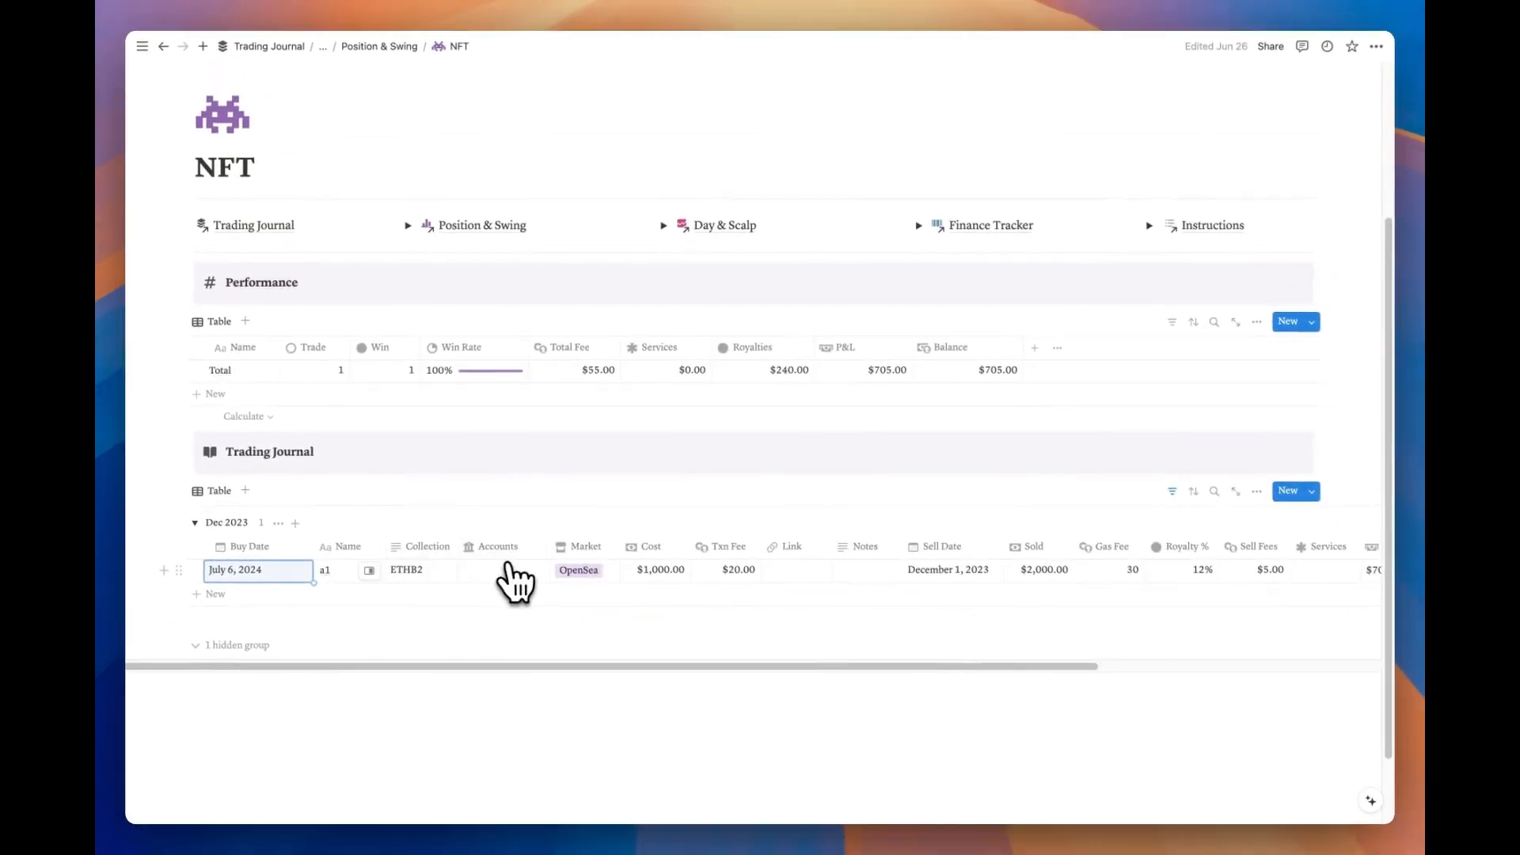
- Link the a1 NFT trade to Dex Account
click(497, 569)
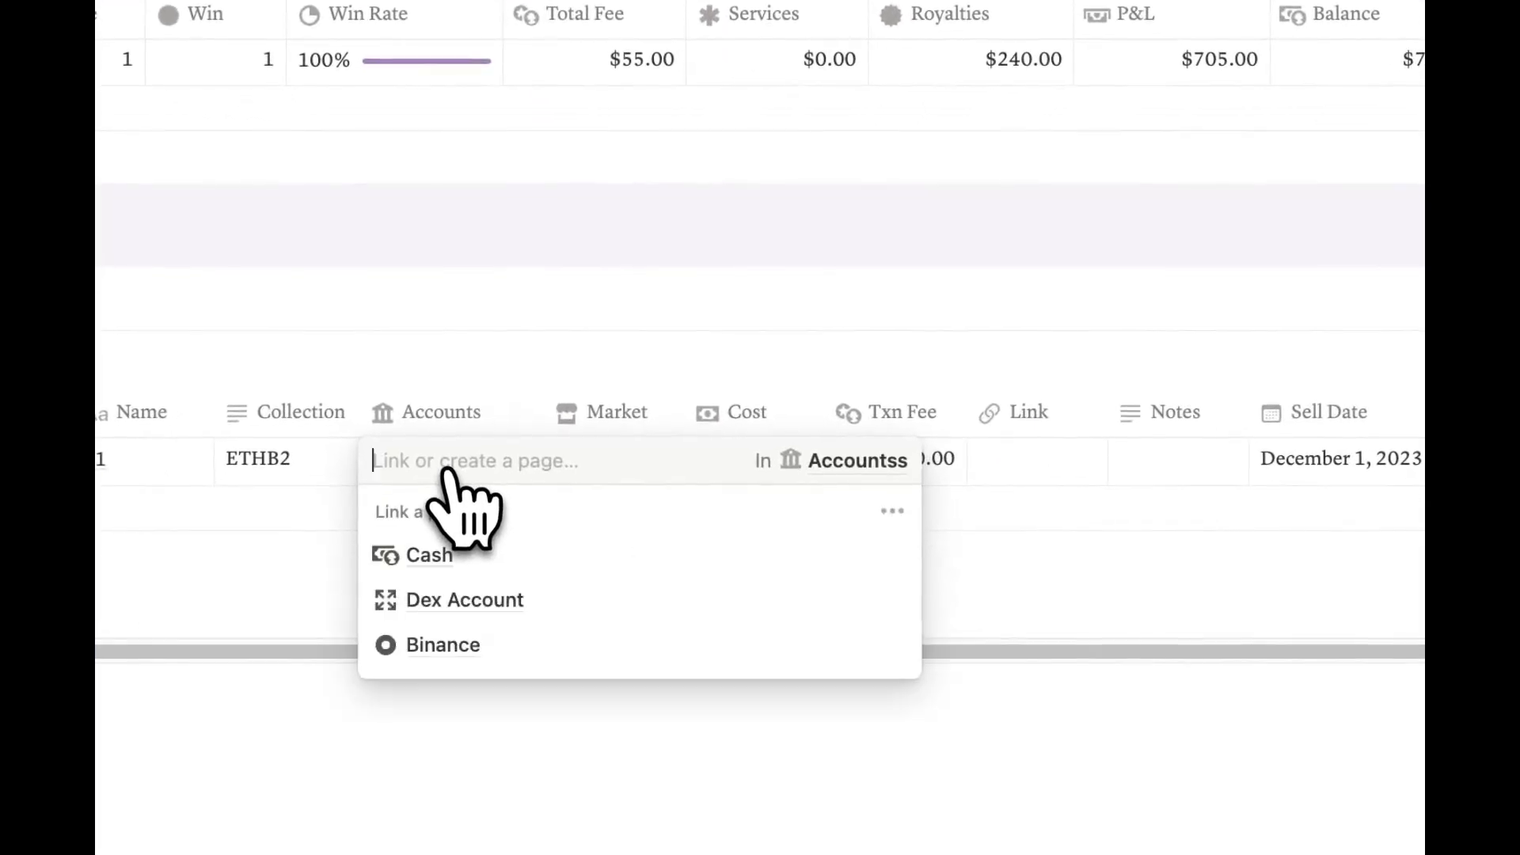
click(464, 598)
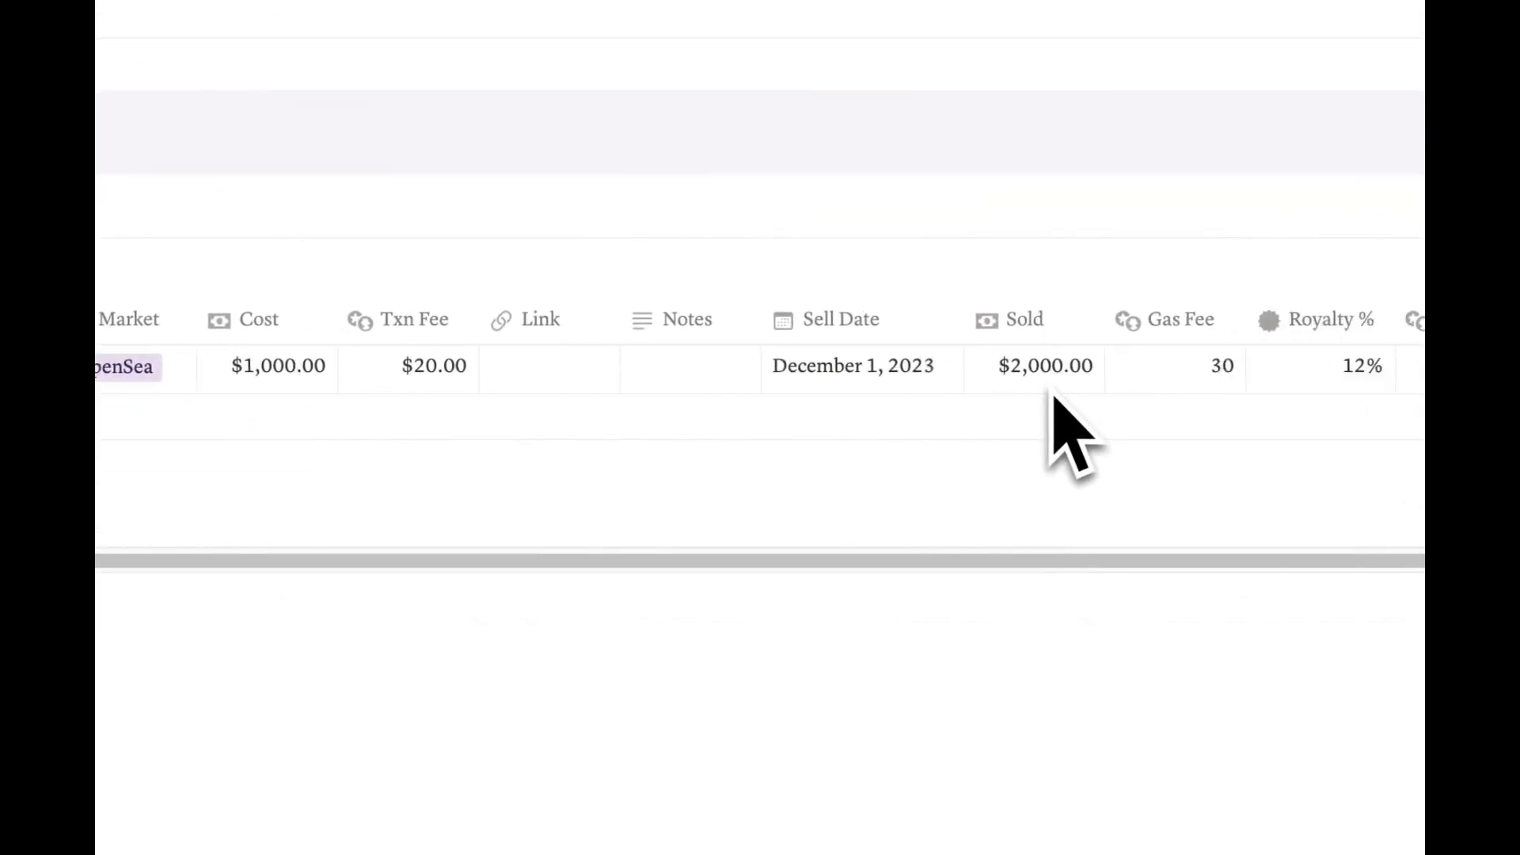
- Advance the a1 Sell Date calendar toward July 28, 2024
scroll(right, 3)
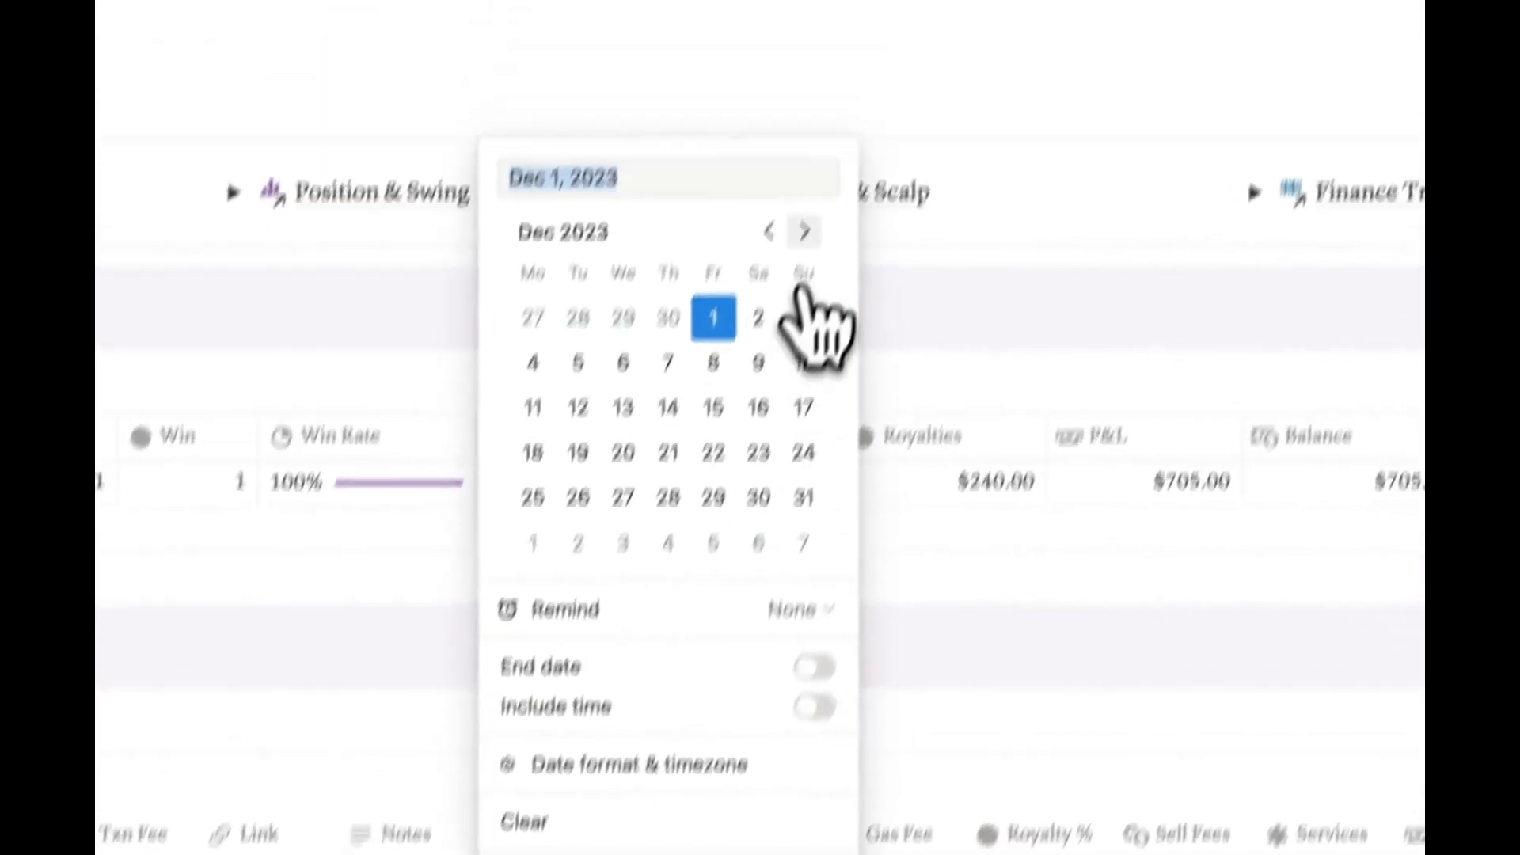
click(803, 231)
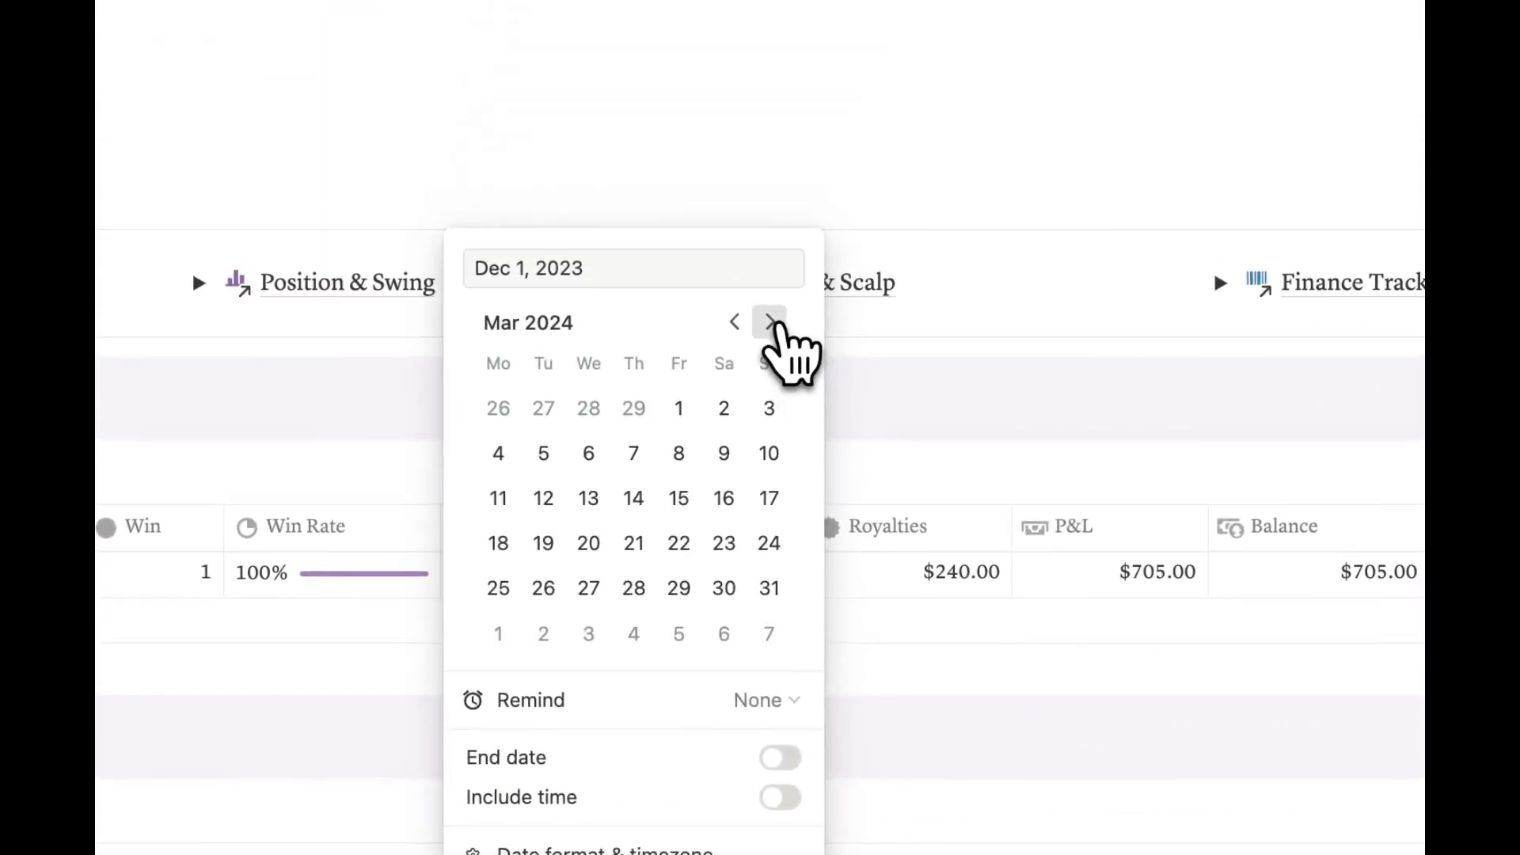
click(769, 323)
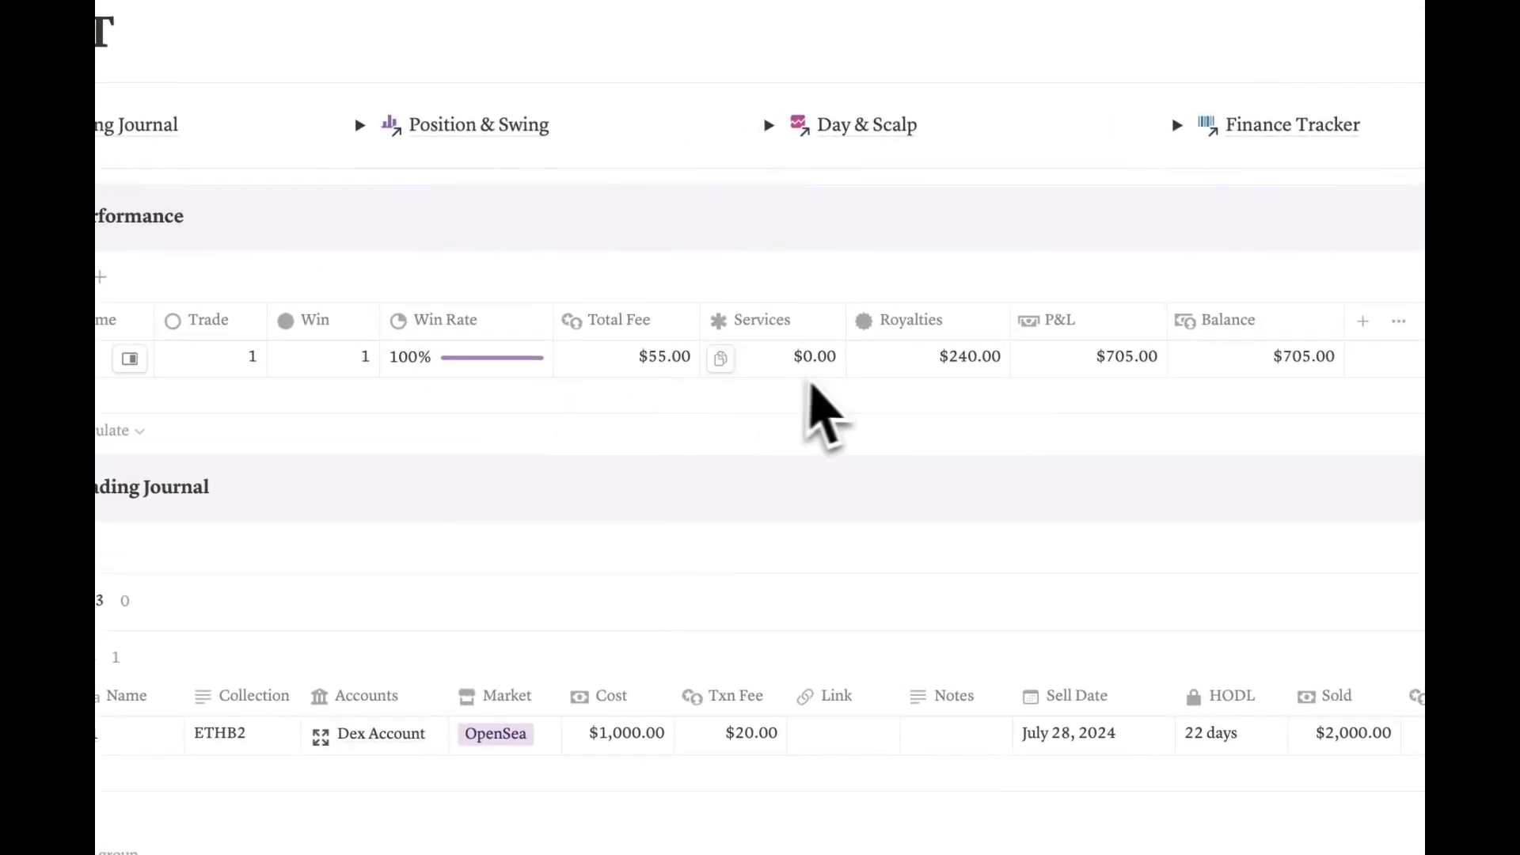
mouse_move(1003, 412)
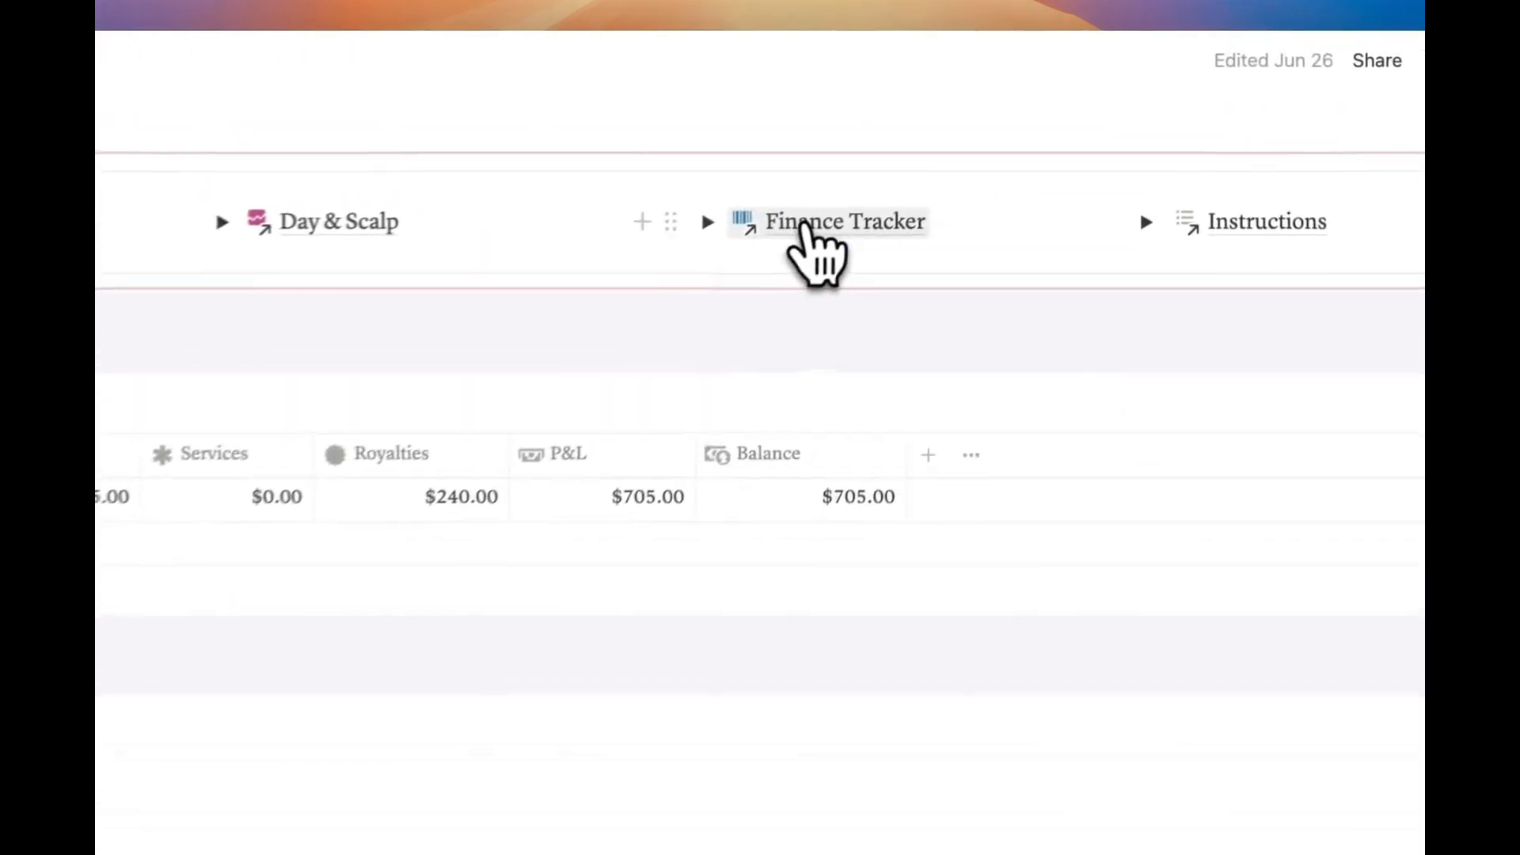
- Review the Finance Tracker's Accounts gallery and the Cash account's capital and balance
click(841, 222)
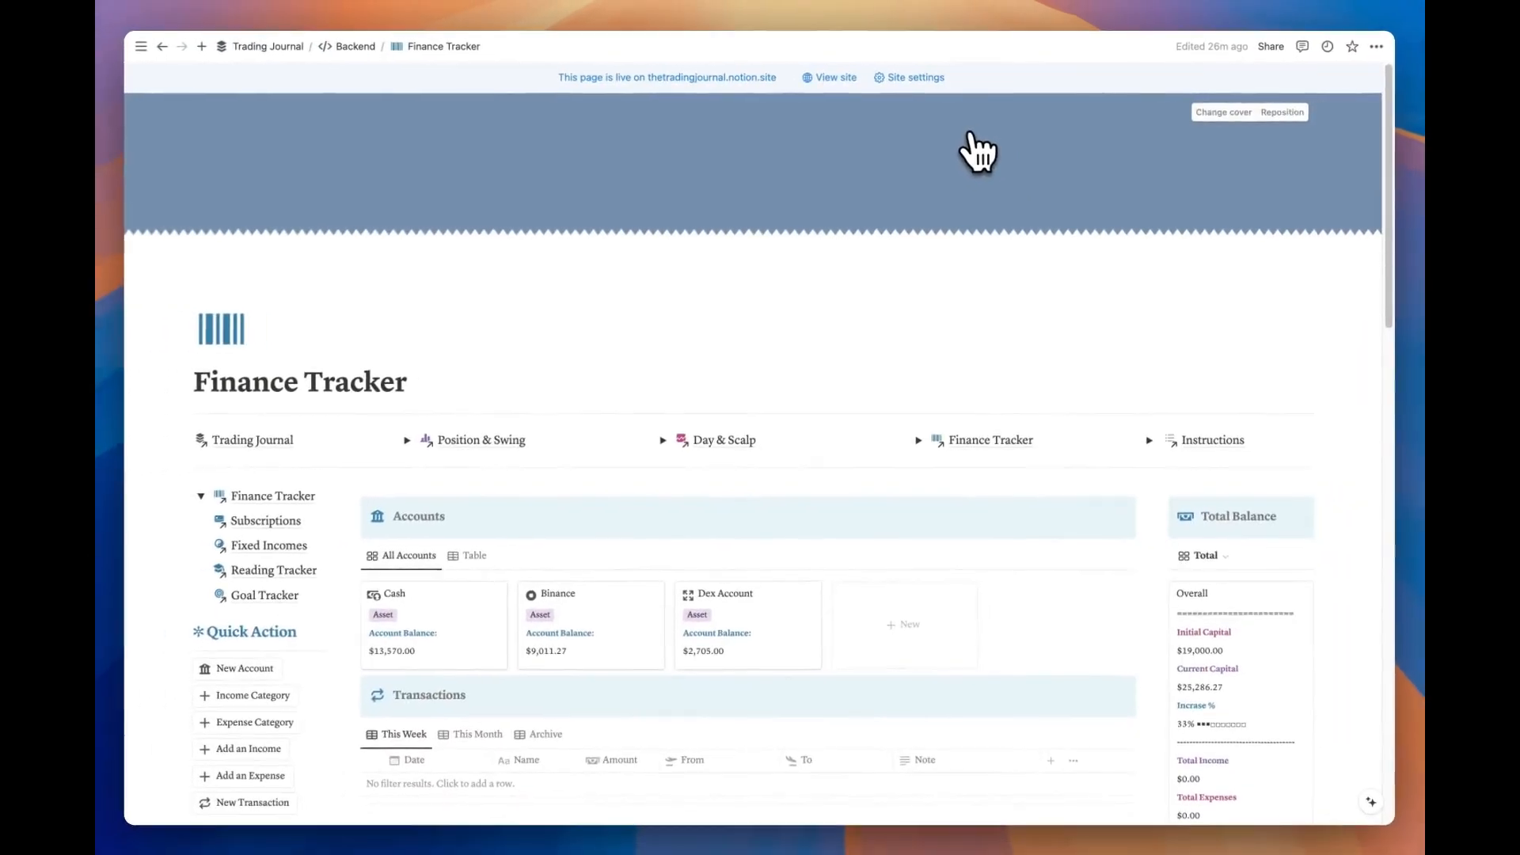
scroll(down, 3)
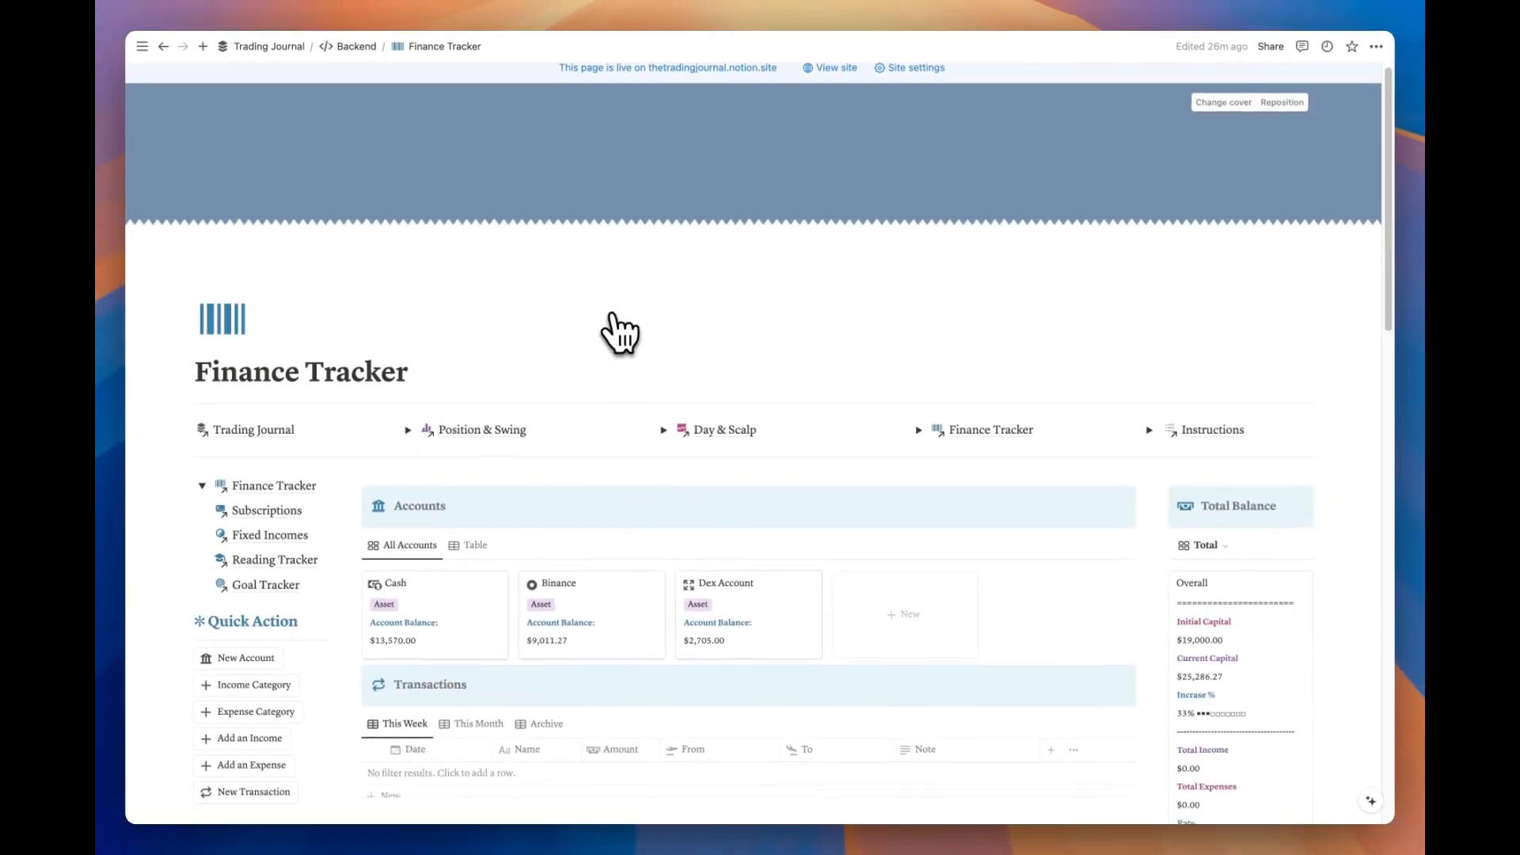
scroll(down, 3)
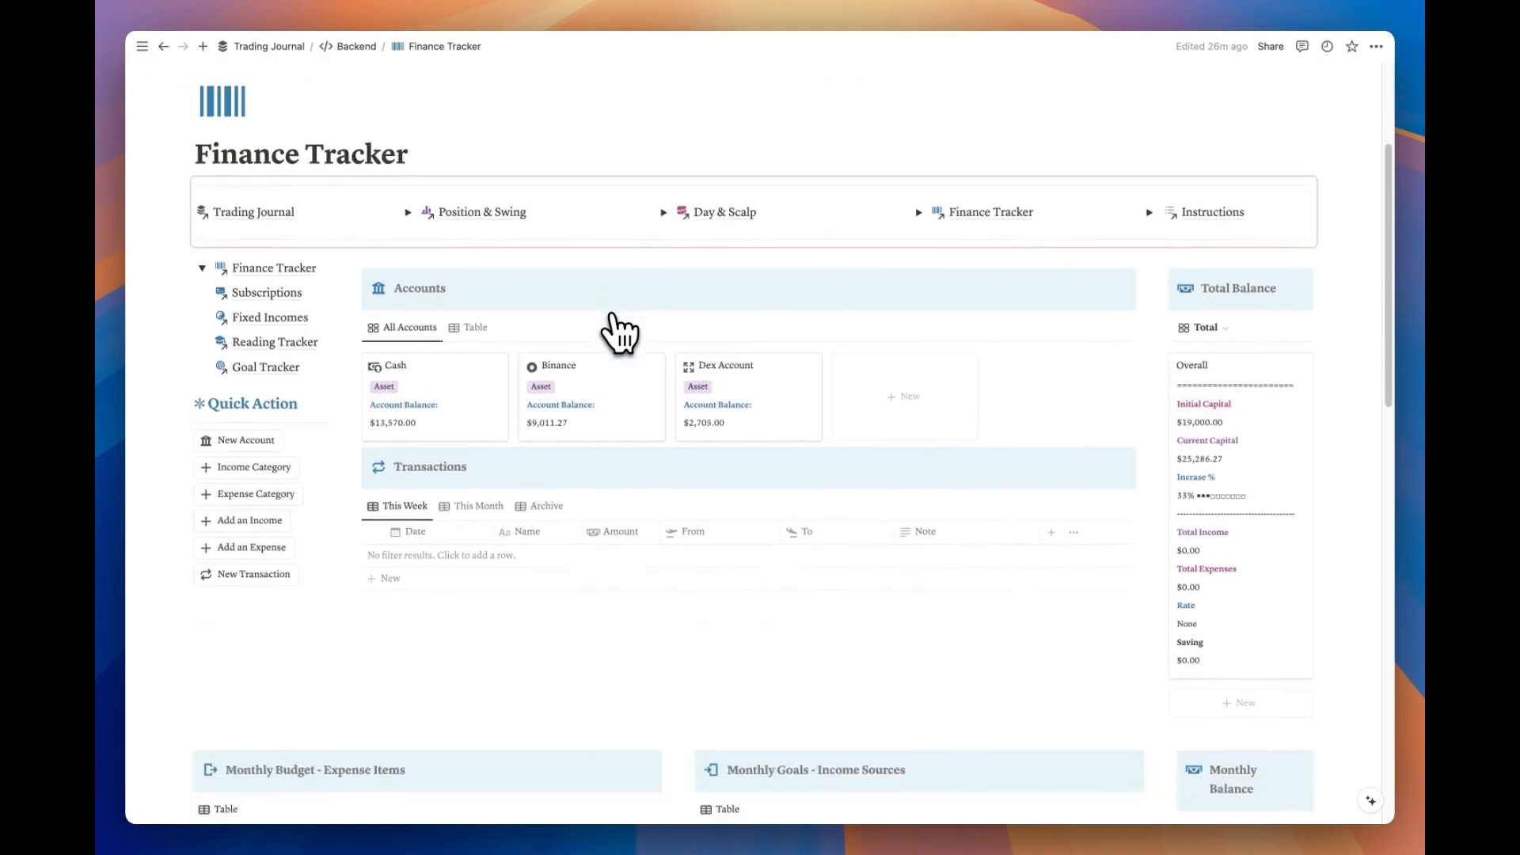
scroll(down, 3)
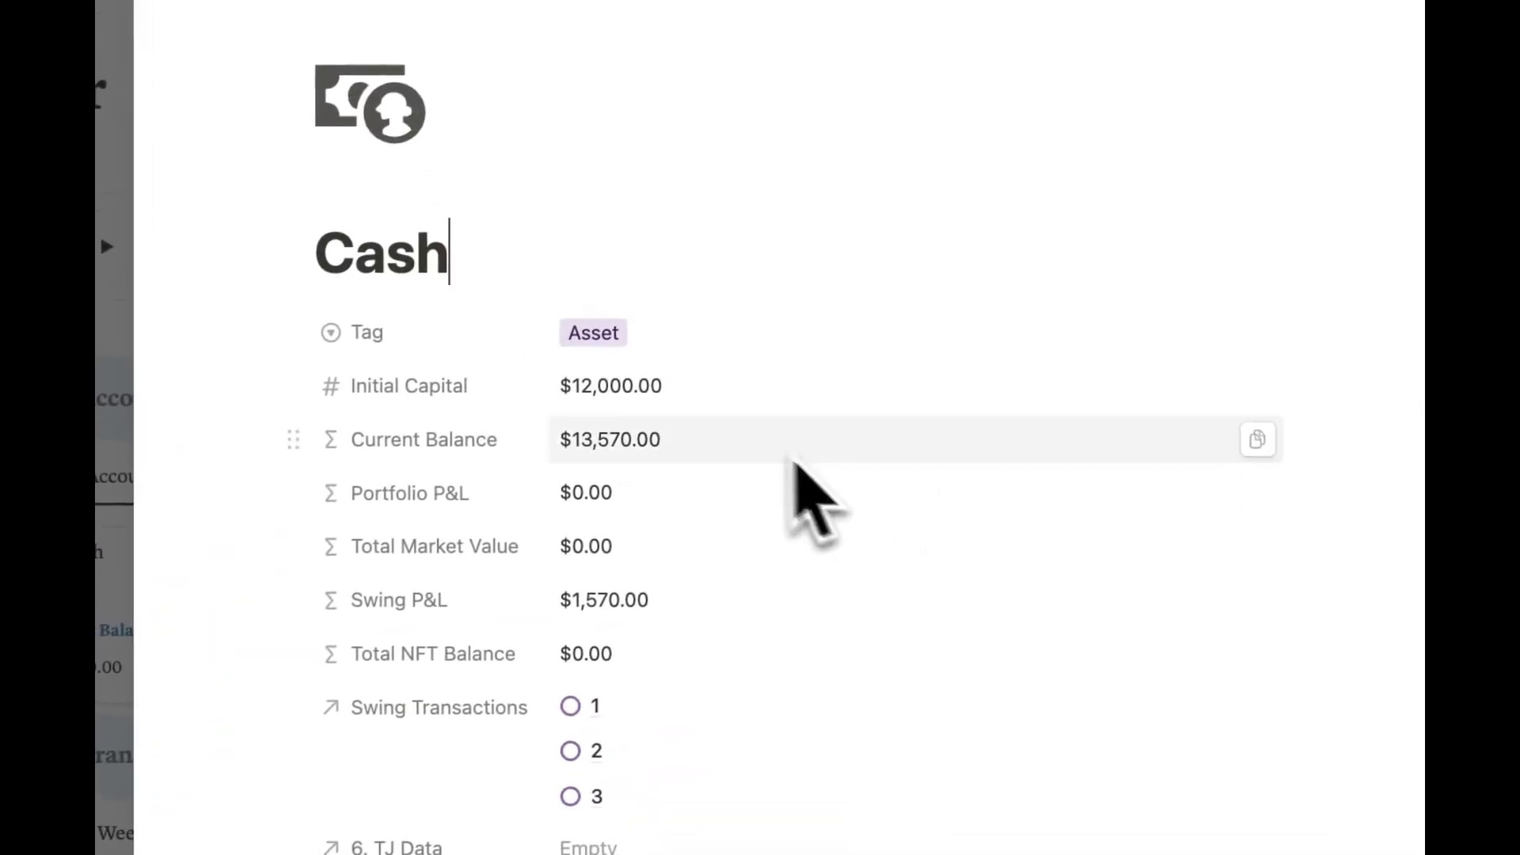
click(610, 387)
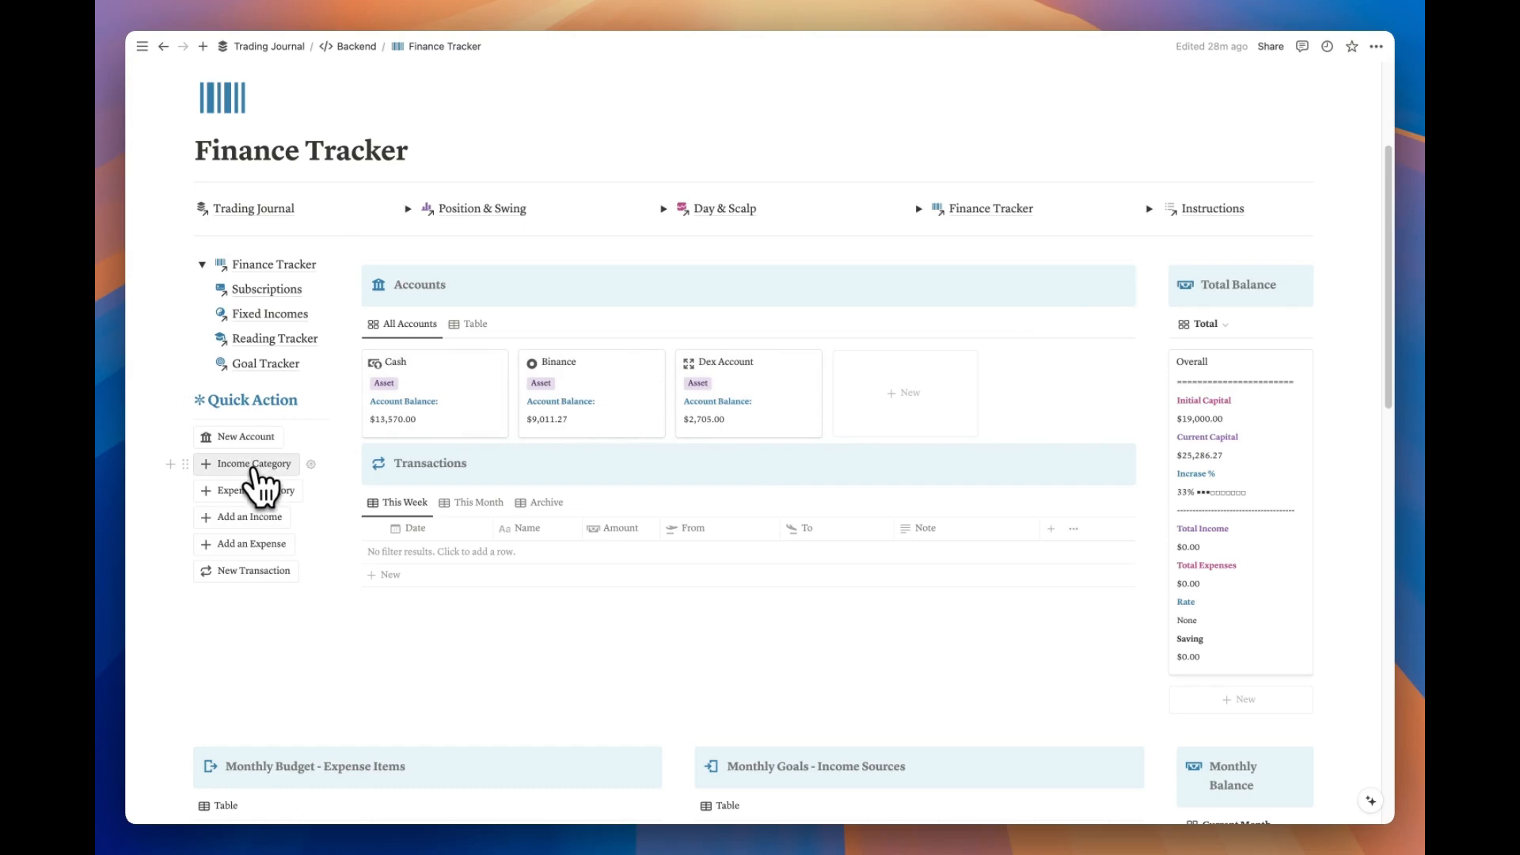
- Create an income category named Freelance Work and check it in the Income Sources table
click(255, 464)
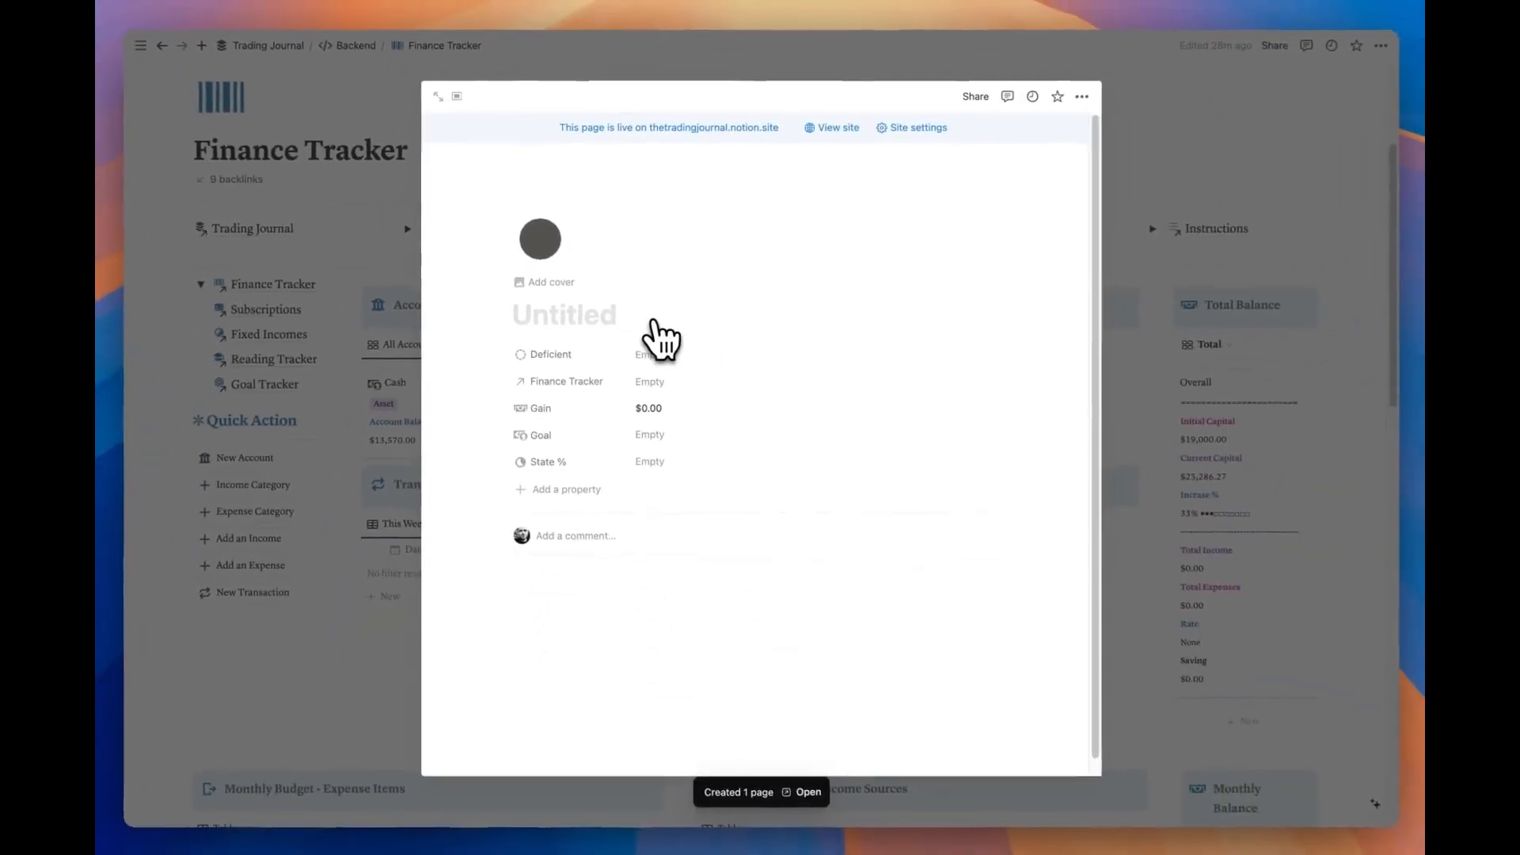
text(Freelance W)
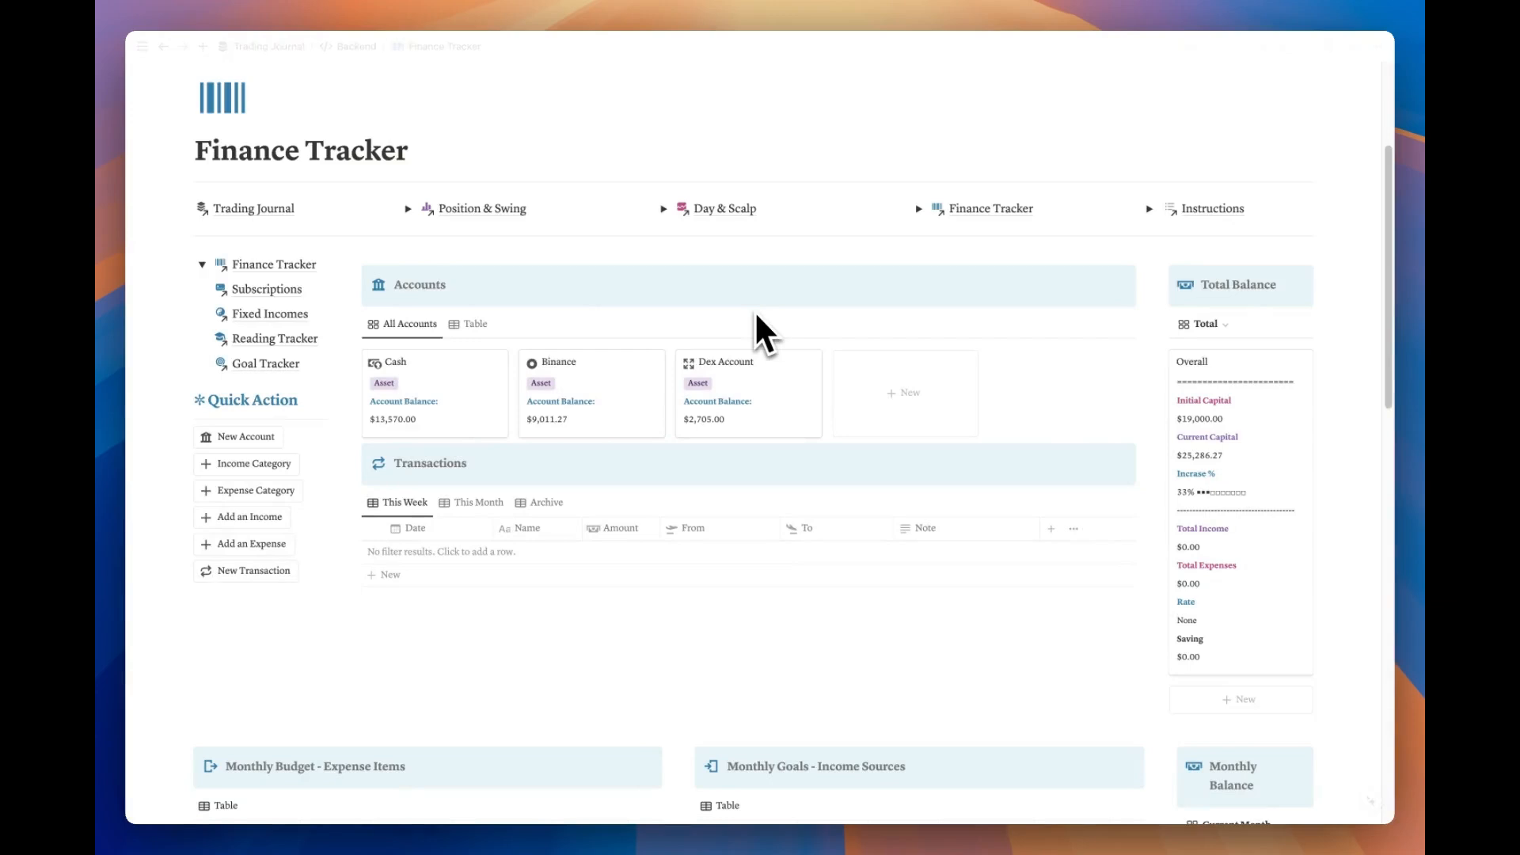
scroll(down, 3)
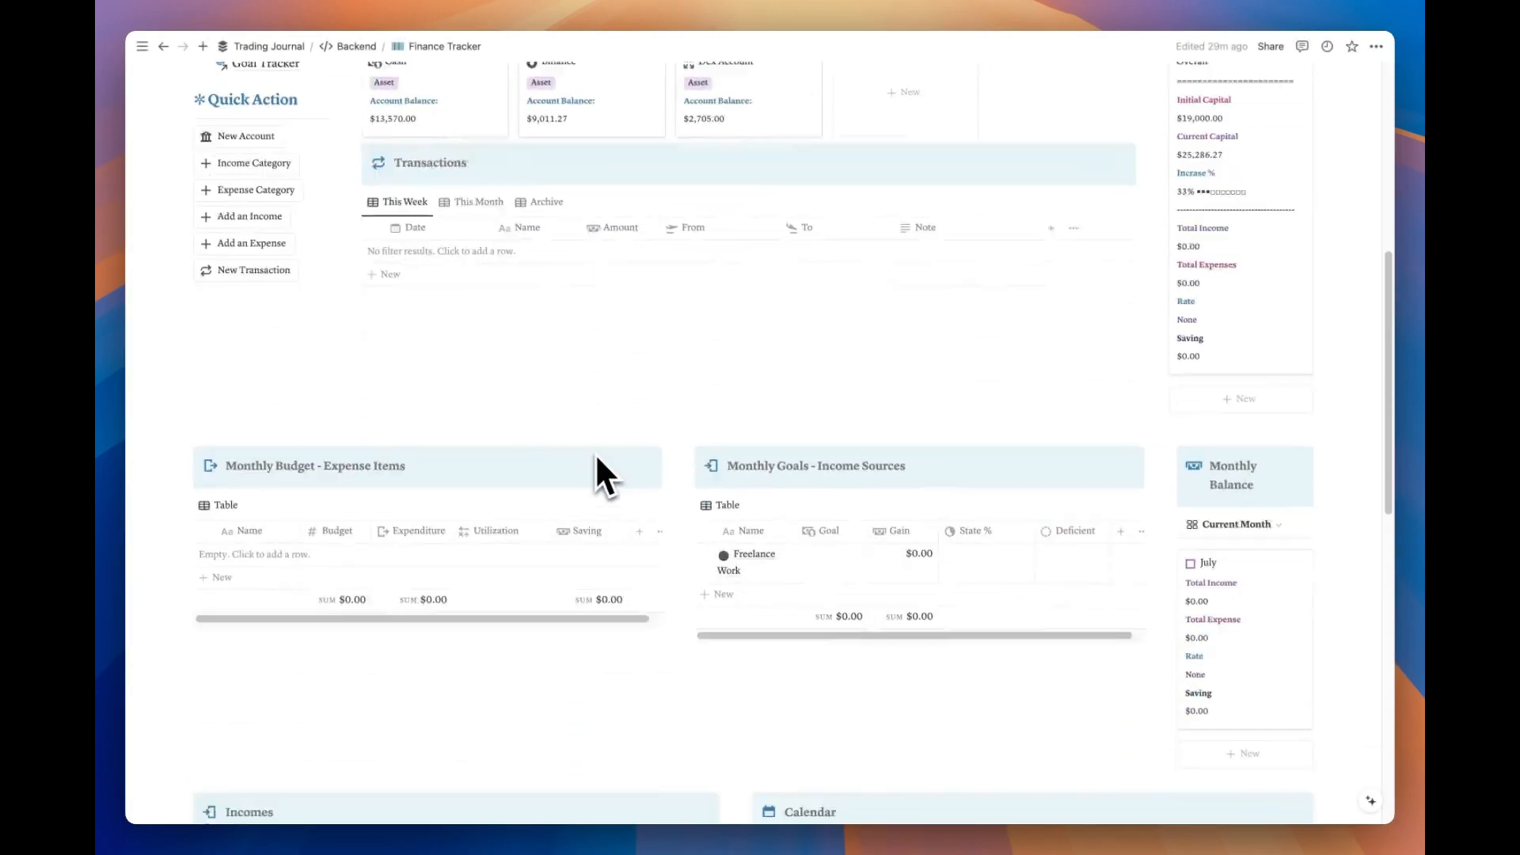
scroll(down, 3)
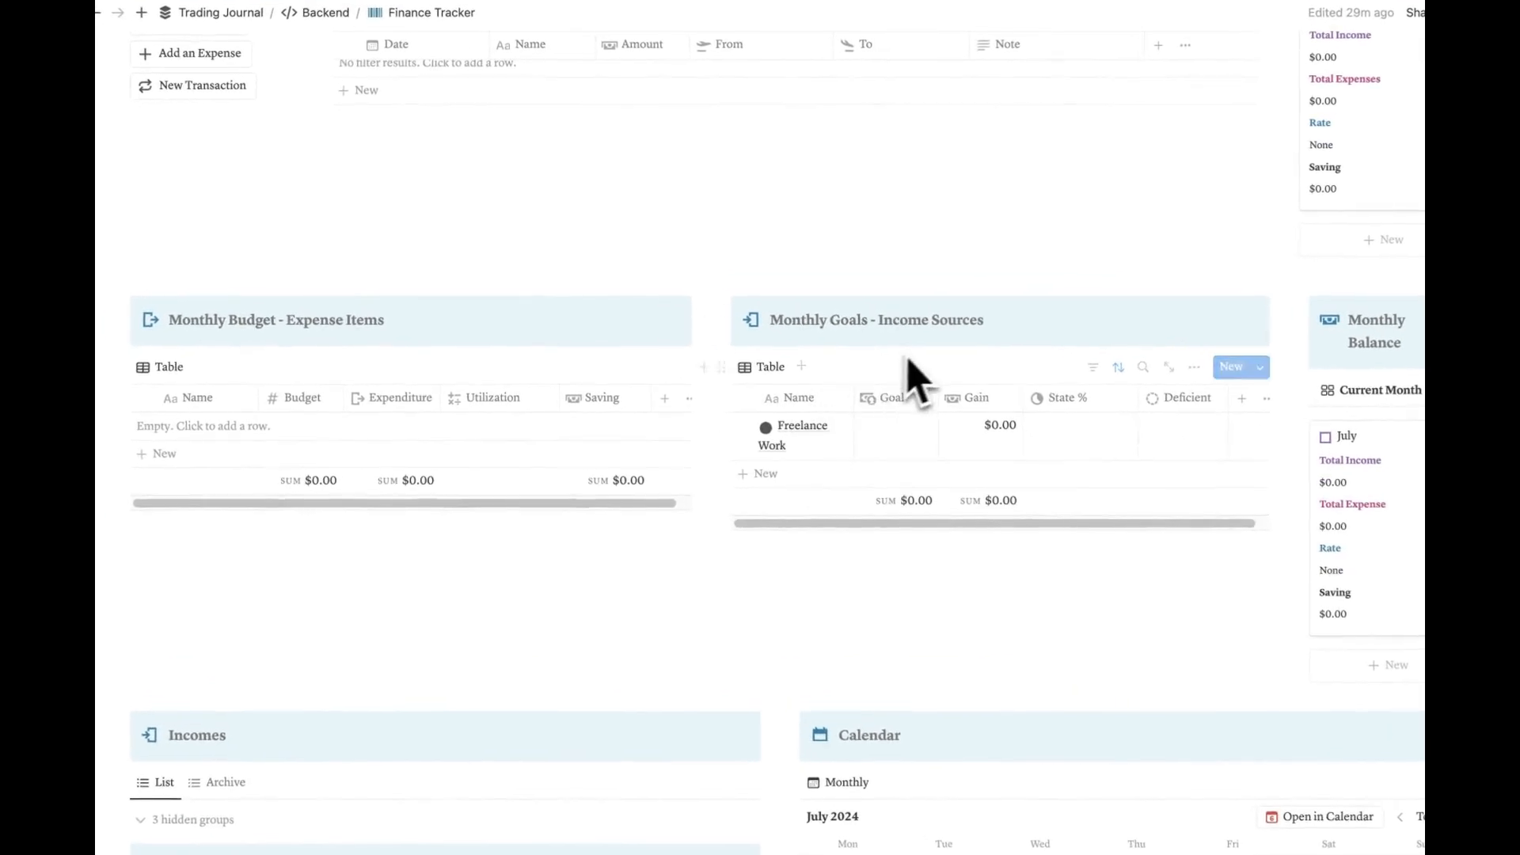
mouse_move(795, 435)
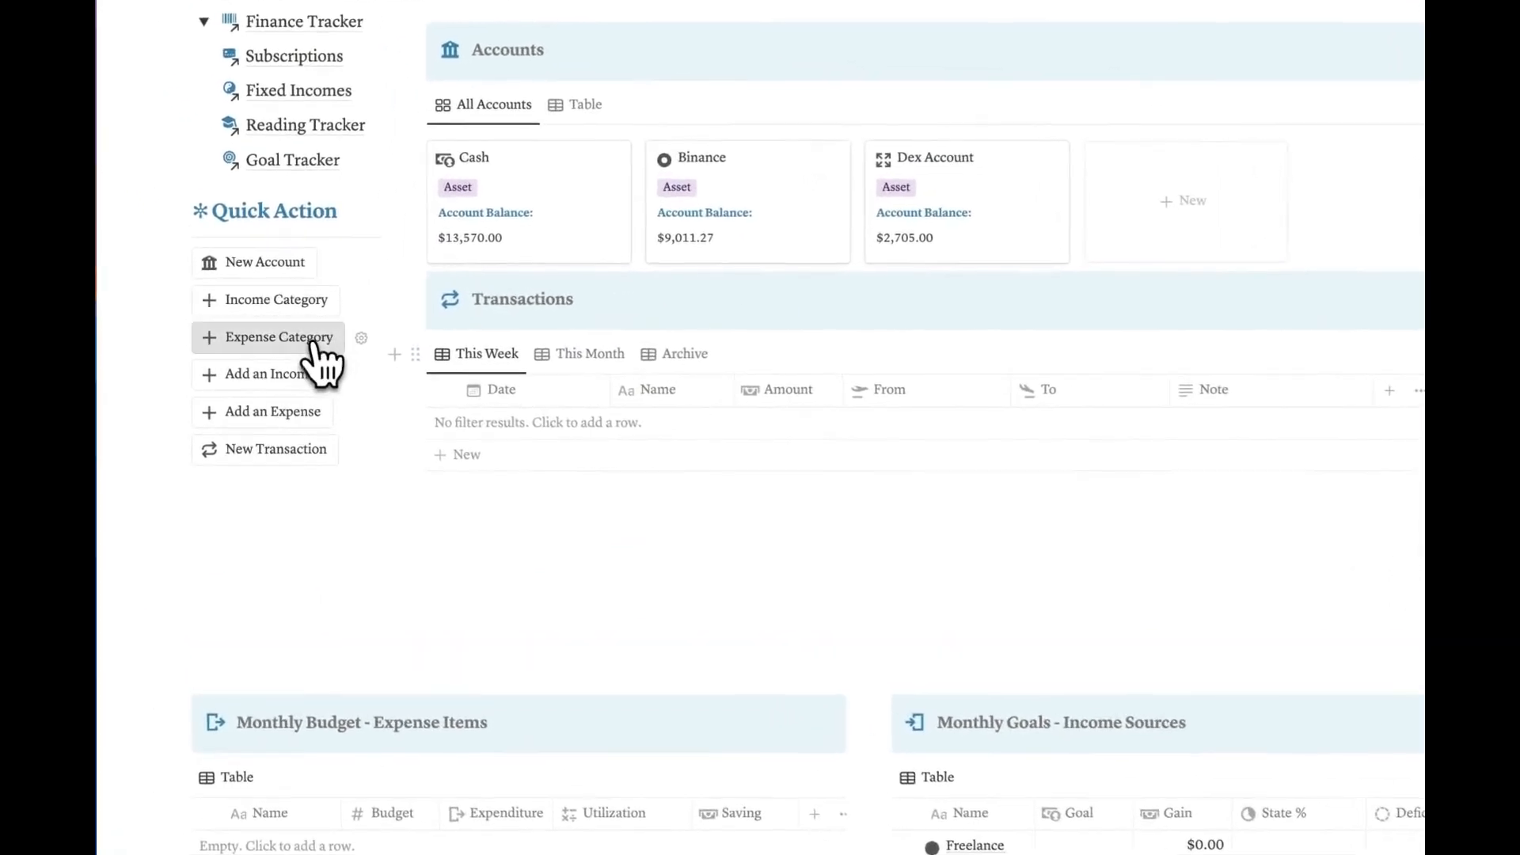
- Create a new expense category page titled Entertainment
click(284, 336)
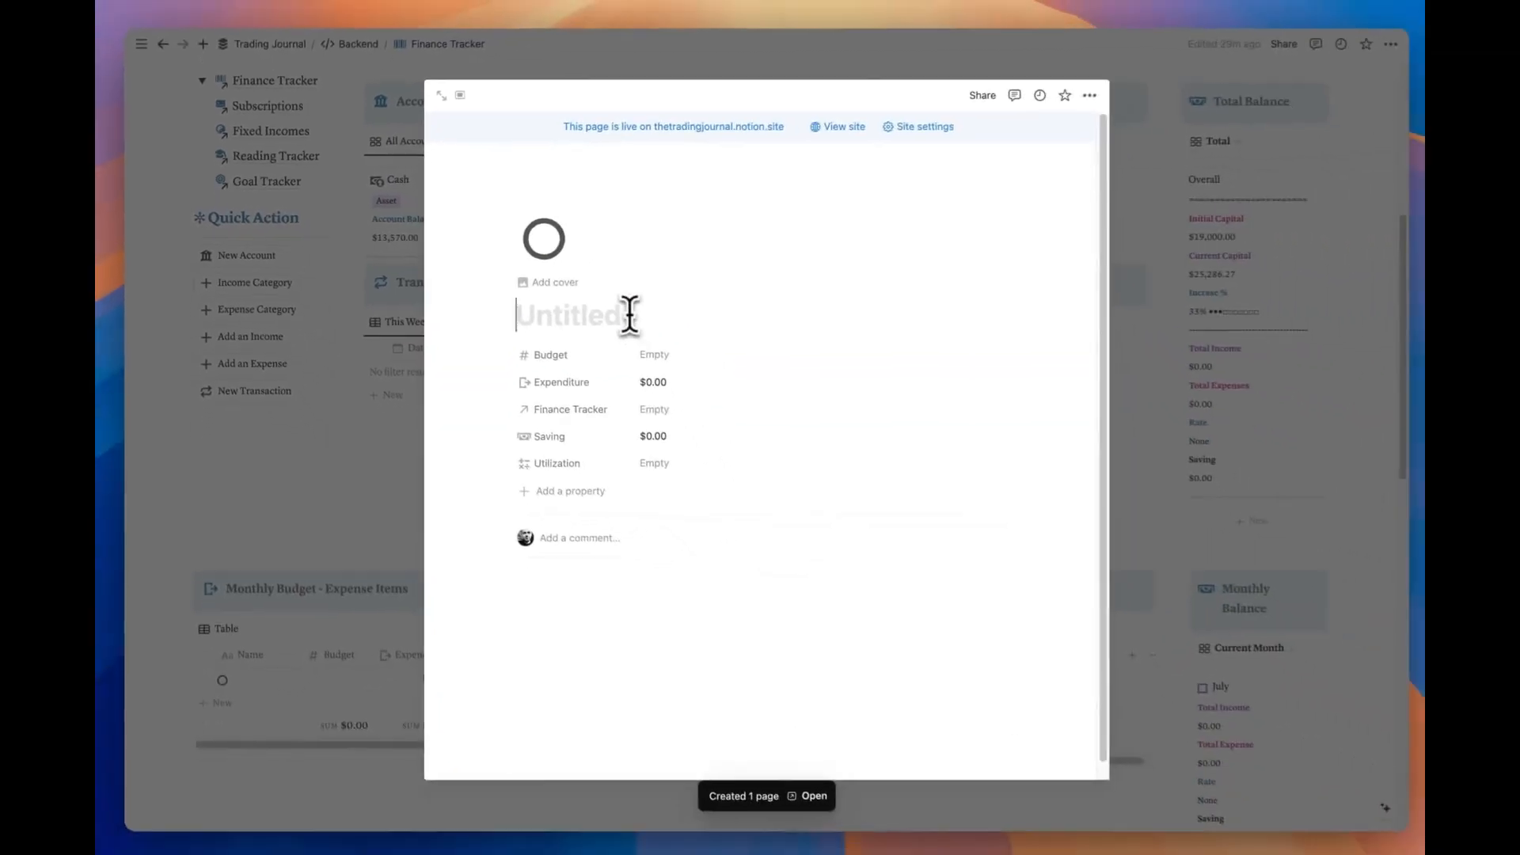
text(Entertainment)
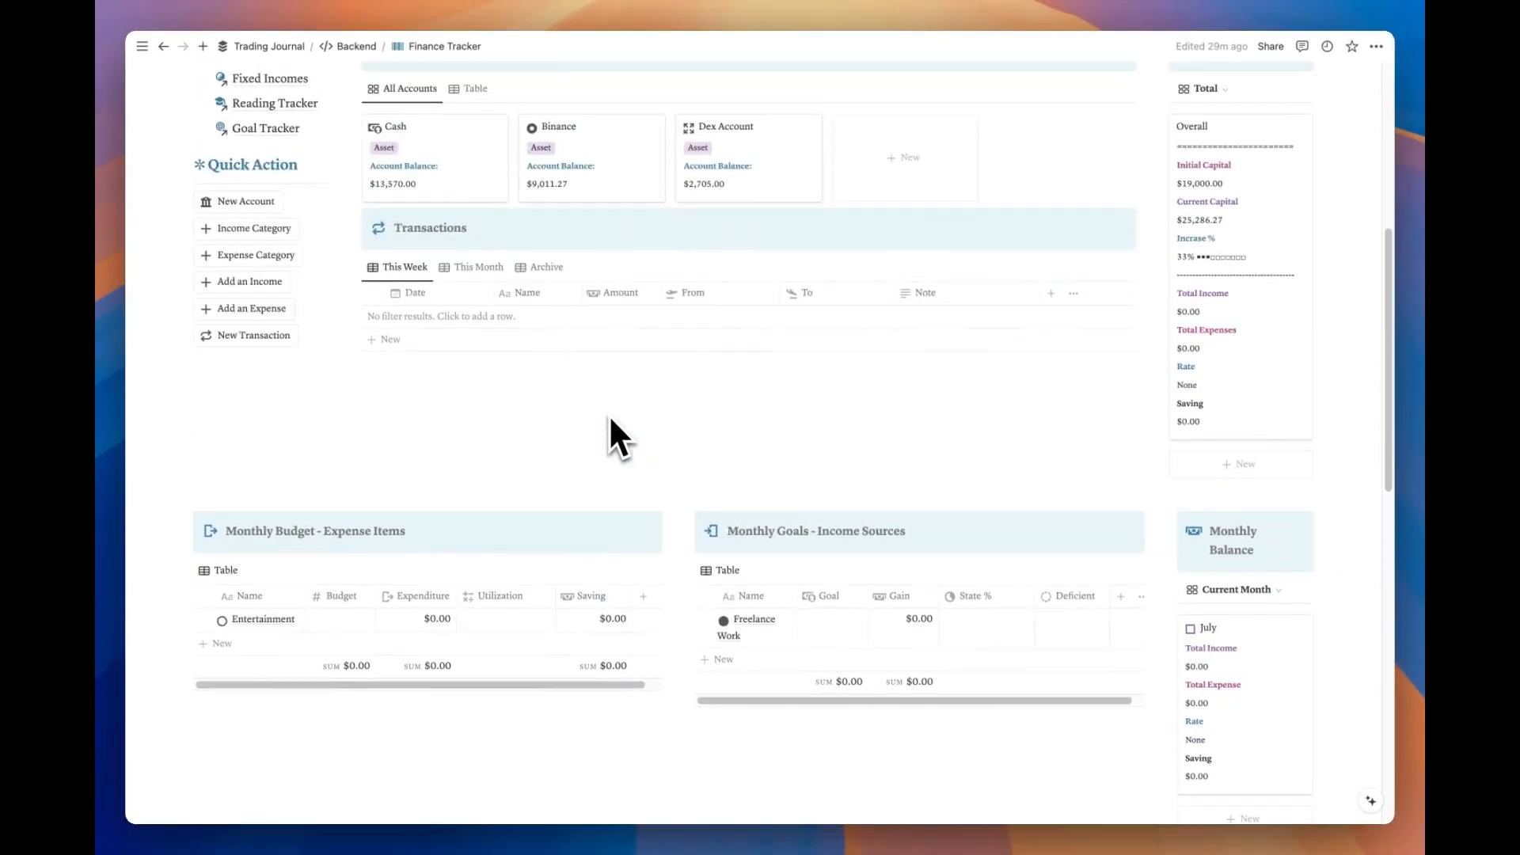
mouse_move(746, 597)
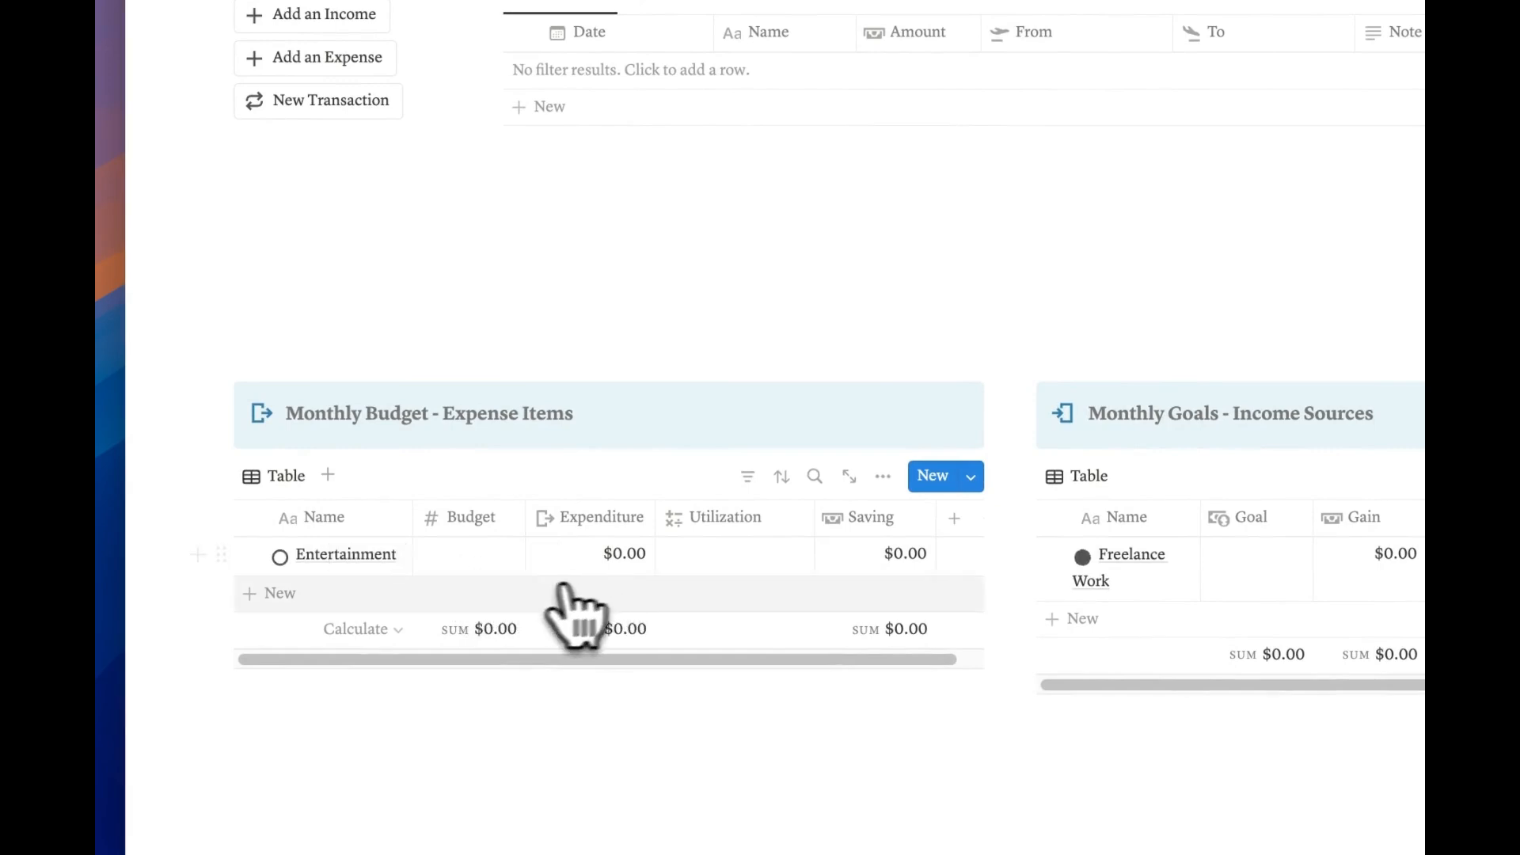
- Give Entertainment a $1,000 budget and Freelance Work a $3,000 goal
click(469, 555)
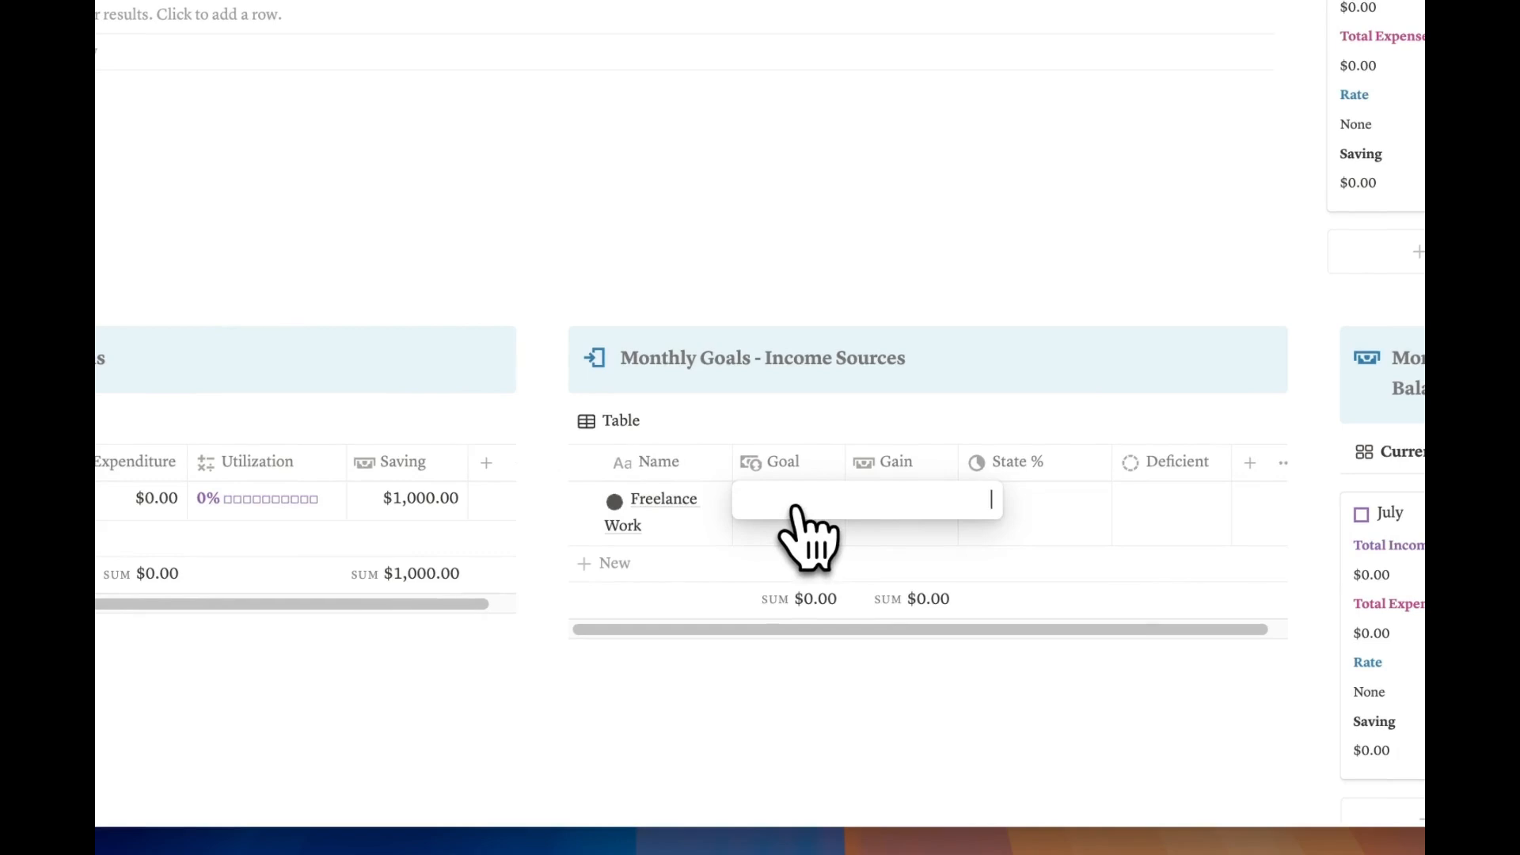
text(3000)
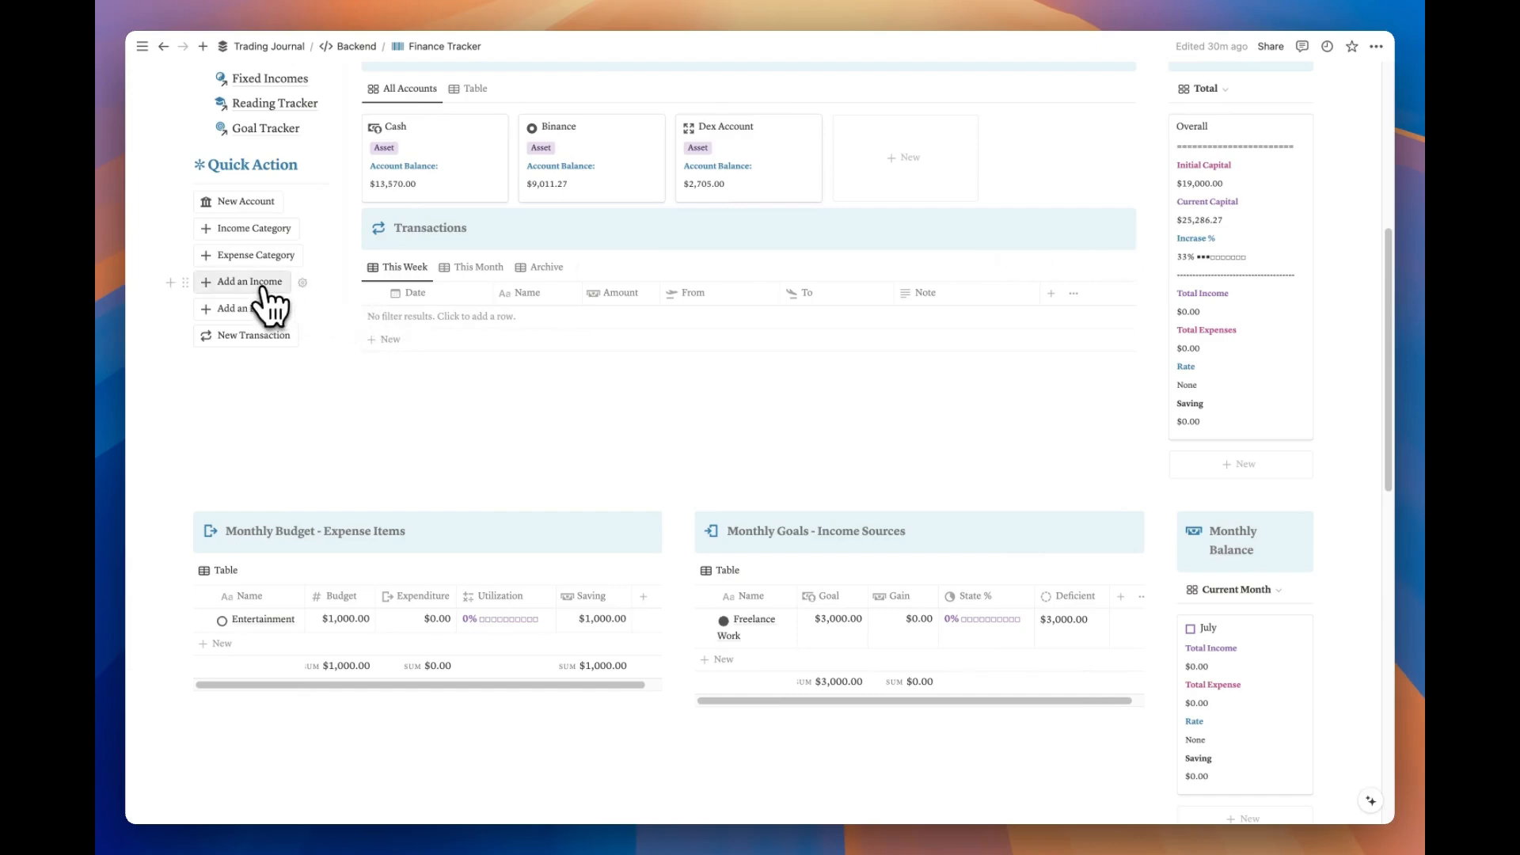
- Add an income Website Dev. of $1,000 under Freelance Work into the Cash account
click(248, 282)
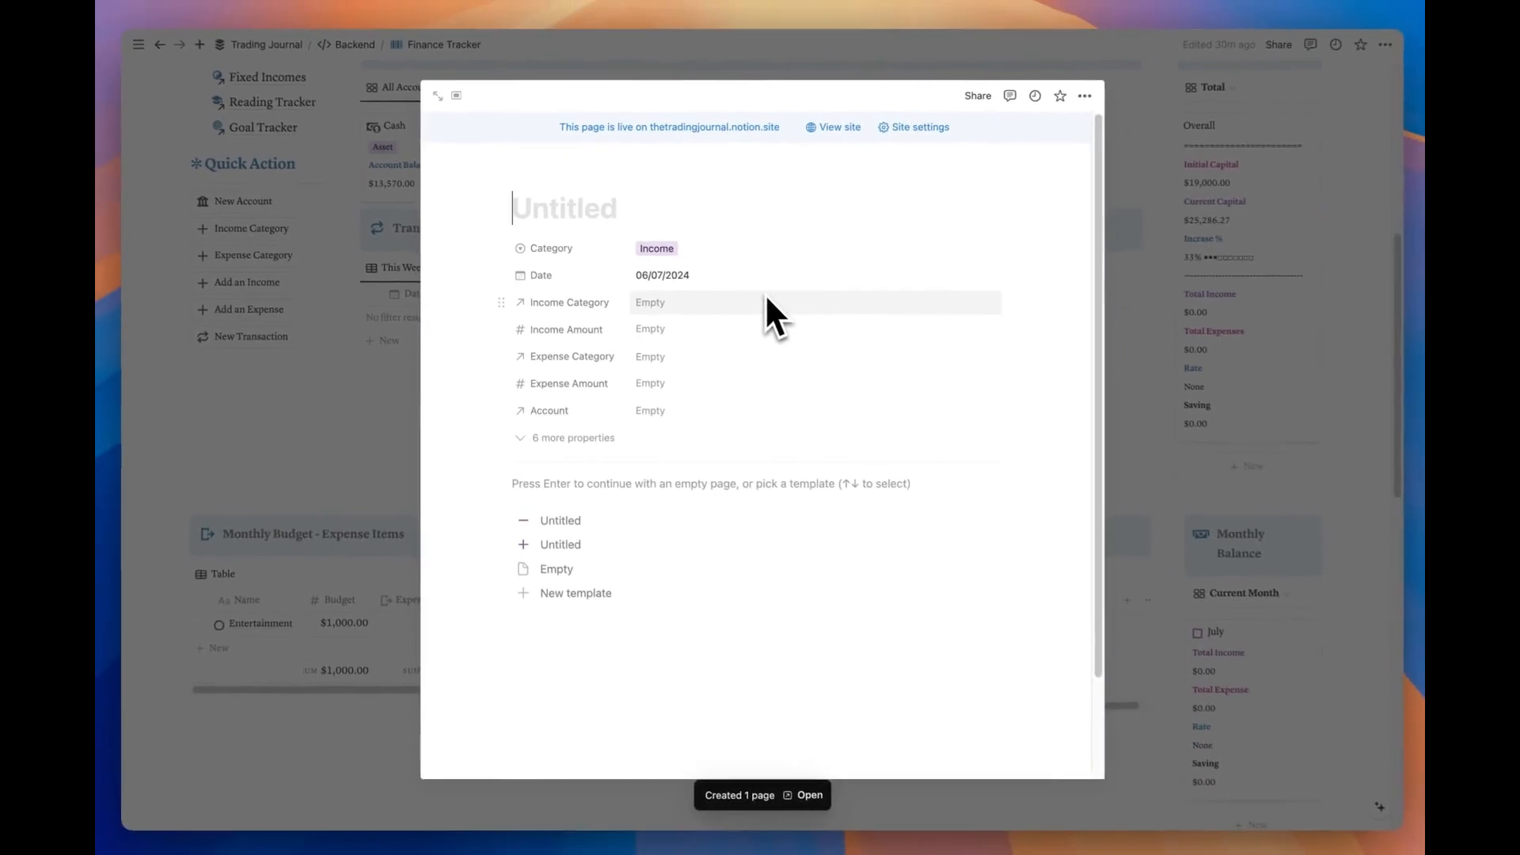
text(Website Dev.)
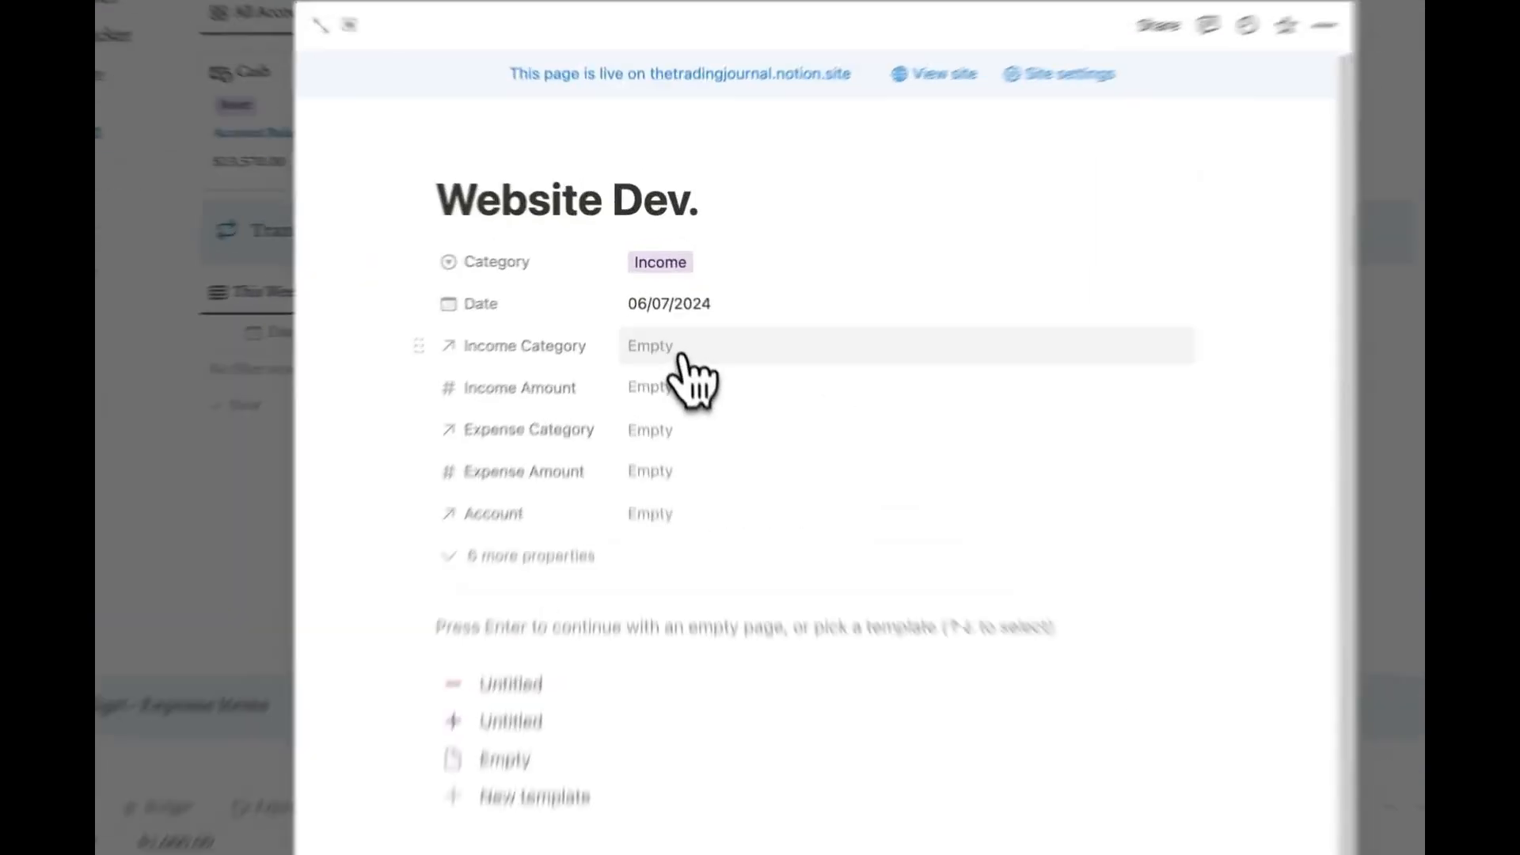
click(649, 345)
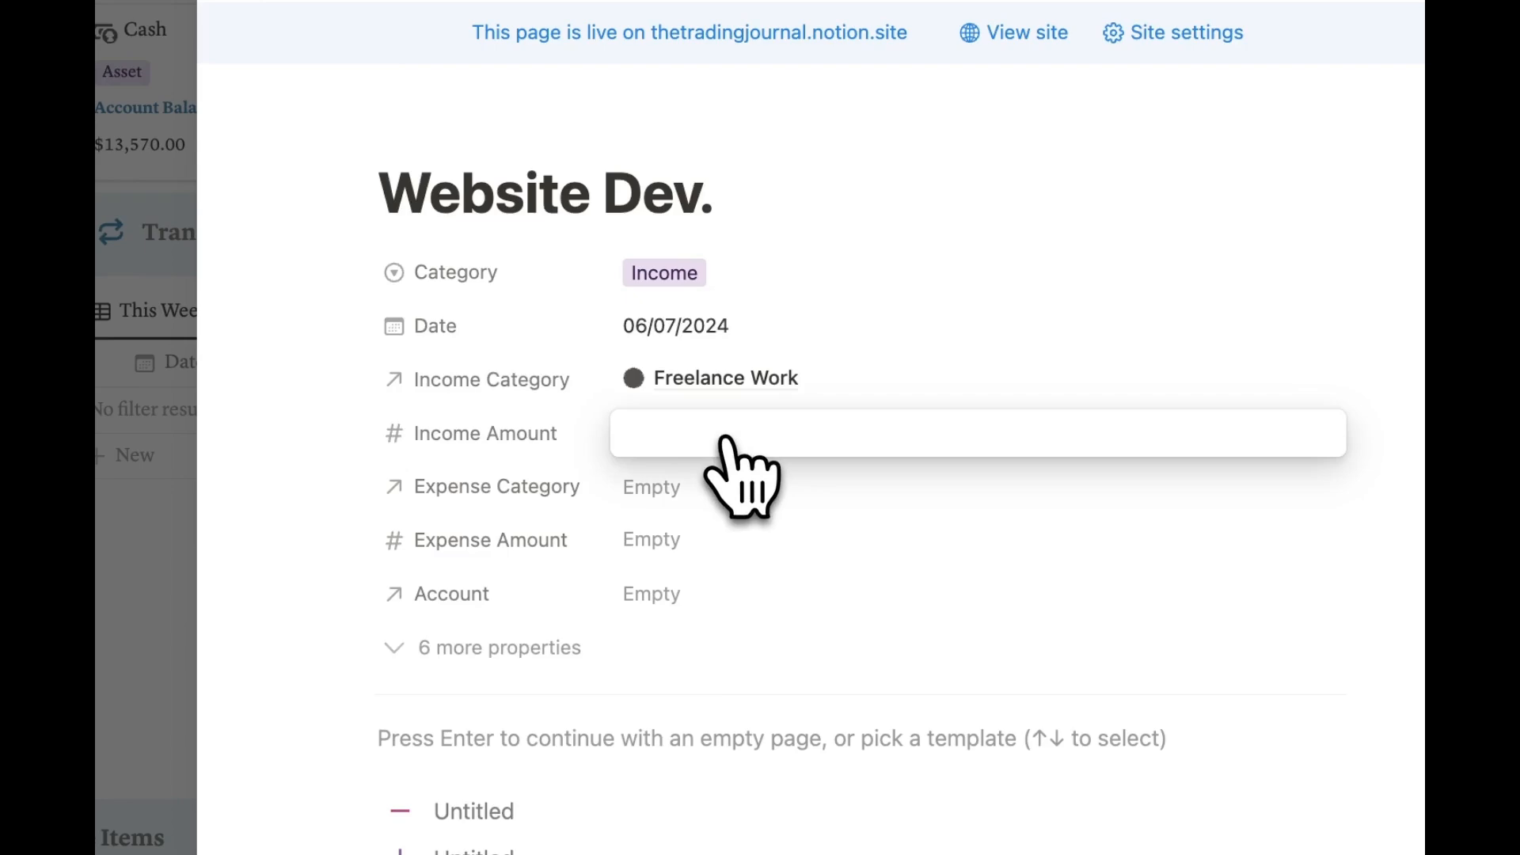
text(1000)
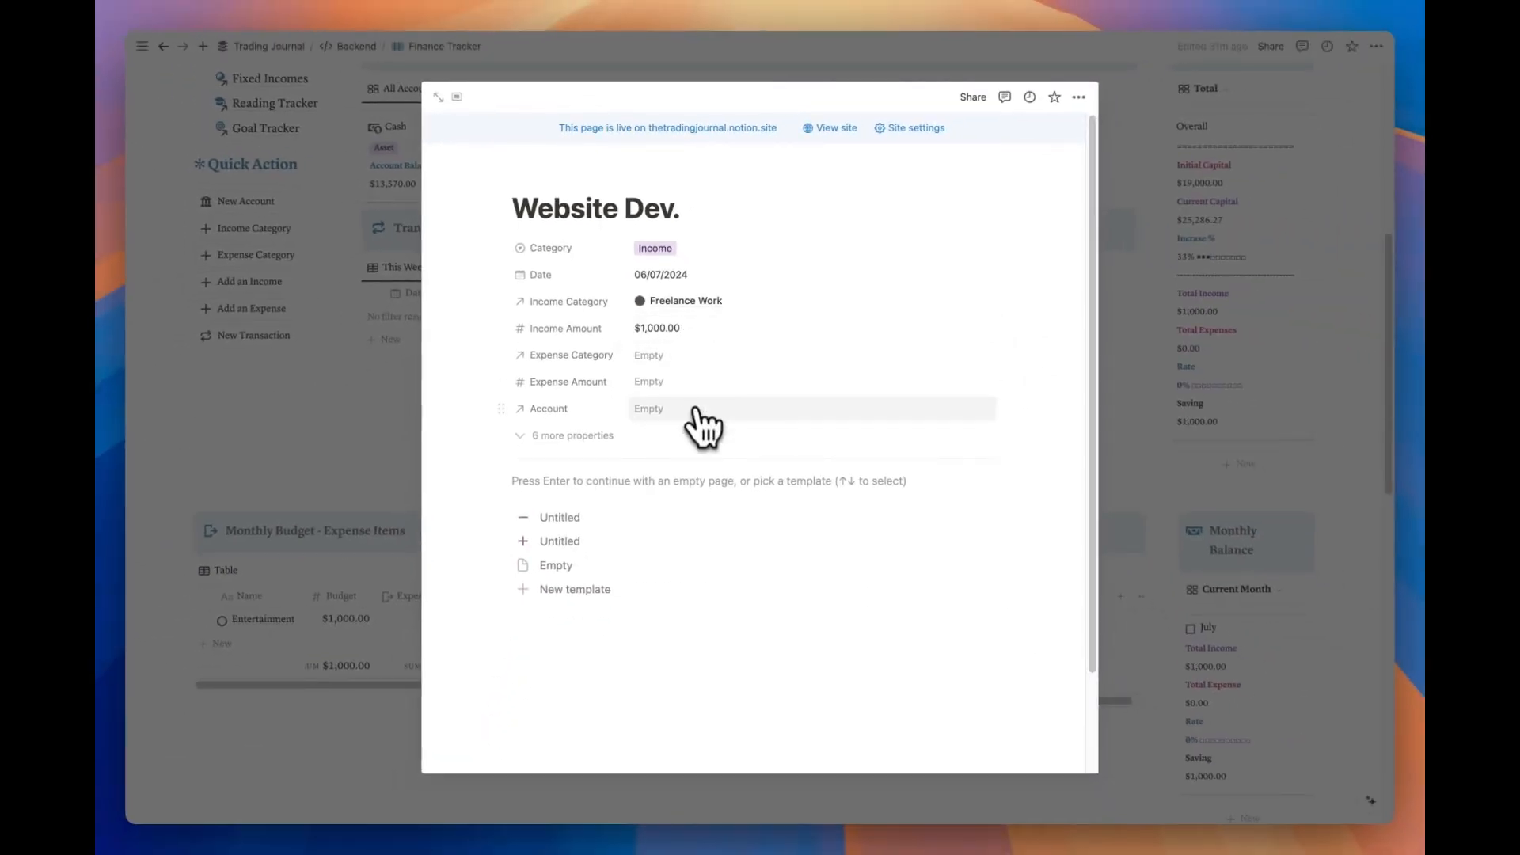
click(647, 409)
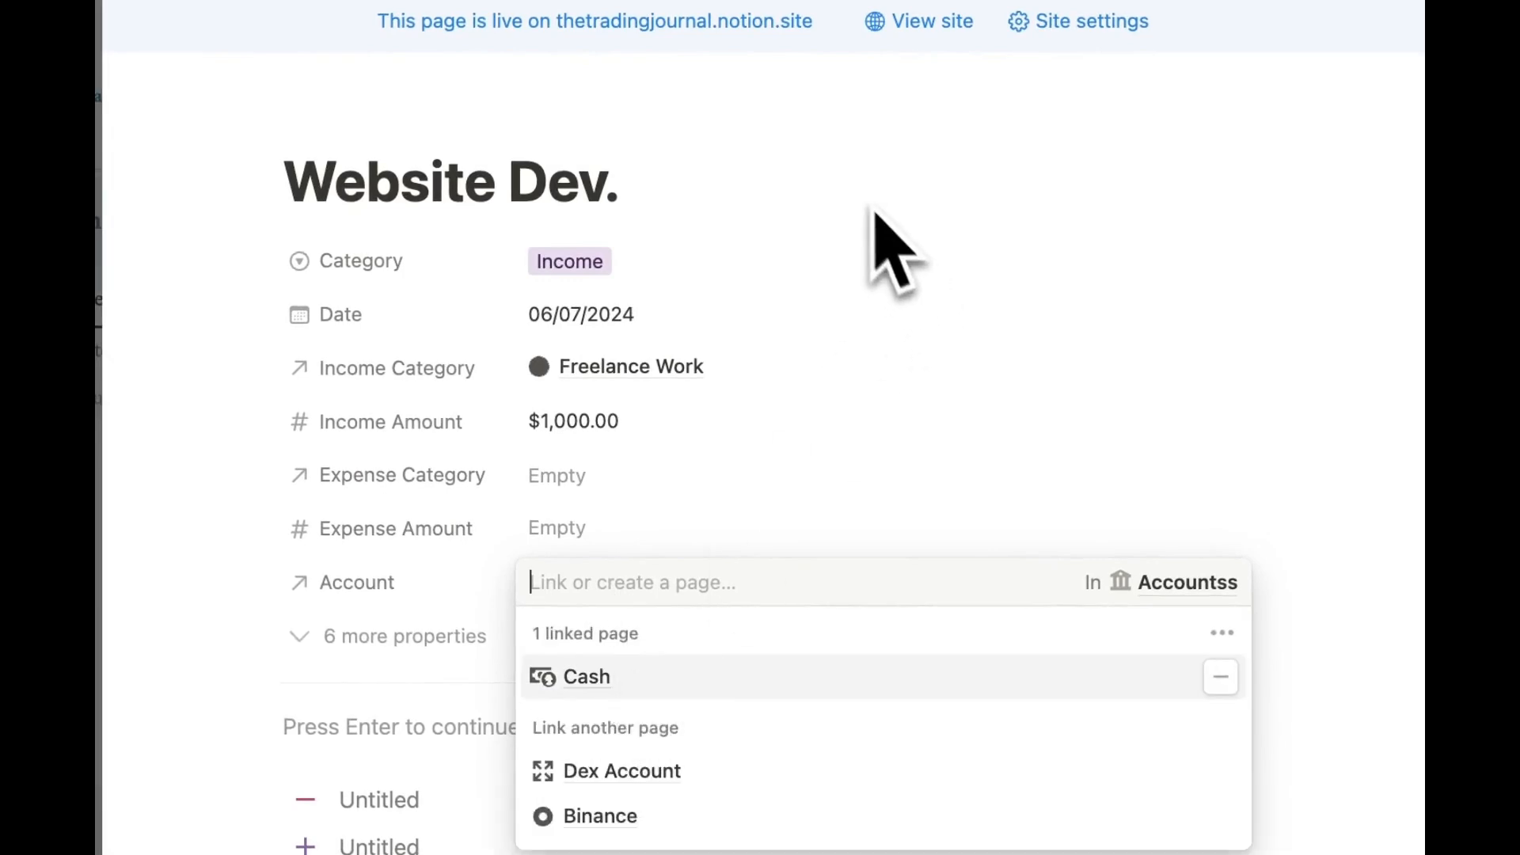
click(585, 676)
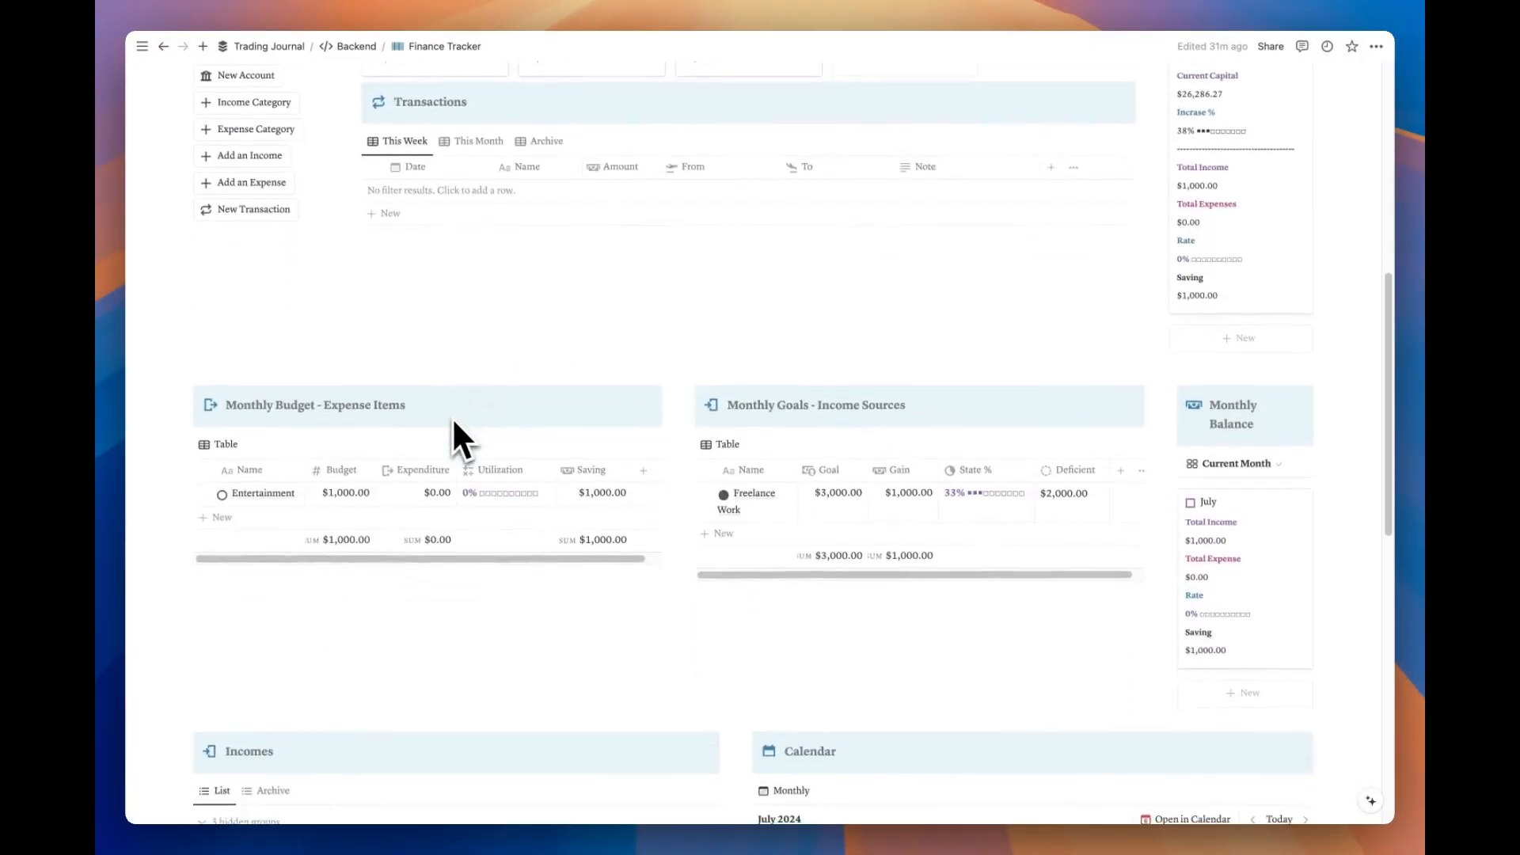
- Scroll down to review Website Dev. in the Incomes list and July 6 calendar
scroll(down, 3)
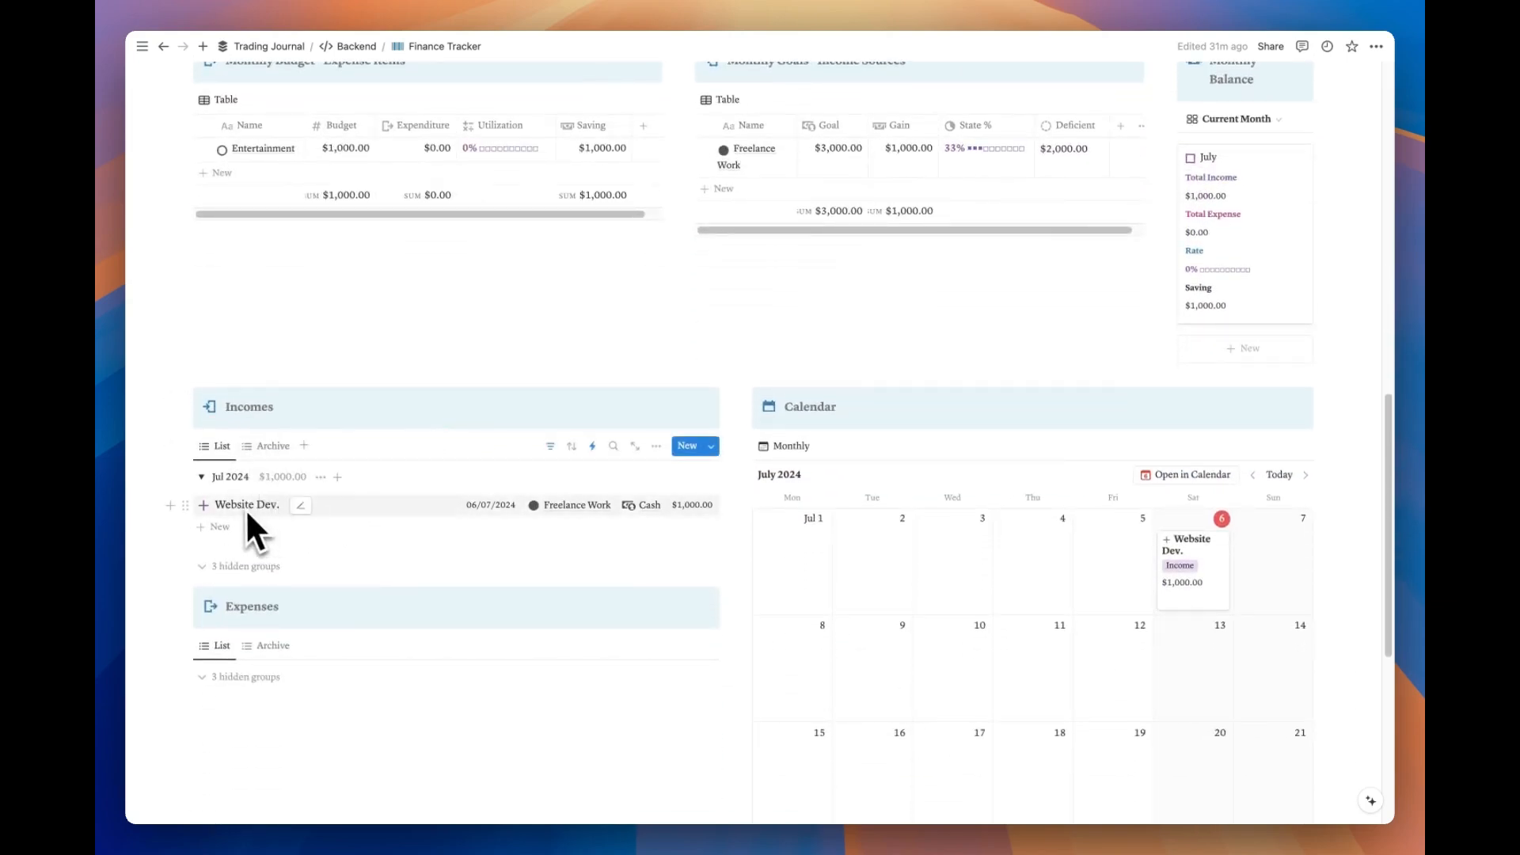
mouse_move(513, 529)
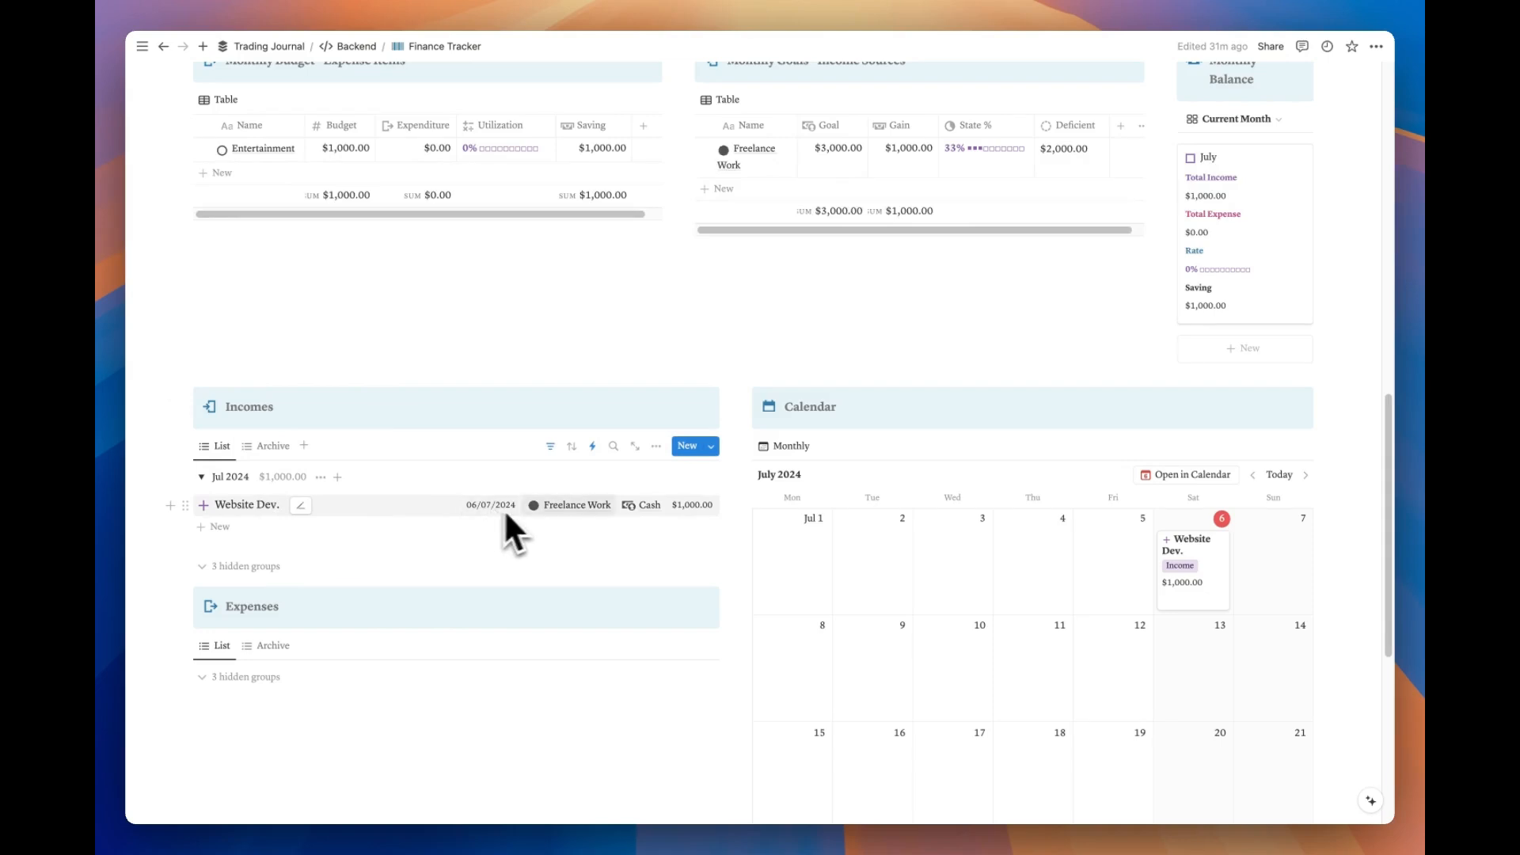
mouse_move(647, 505)
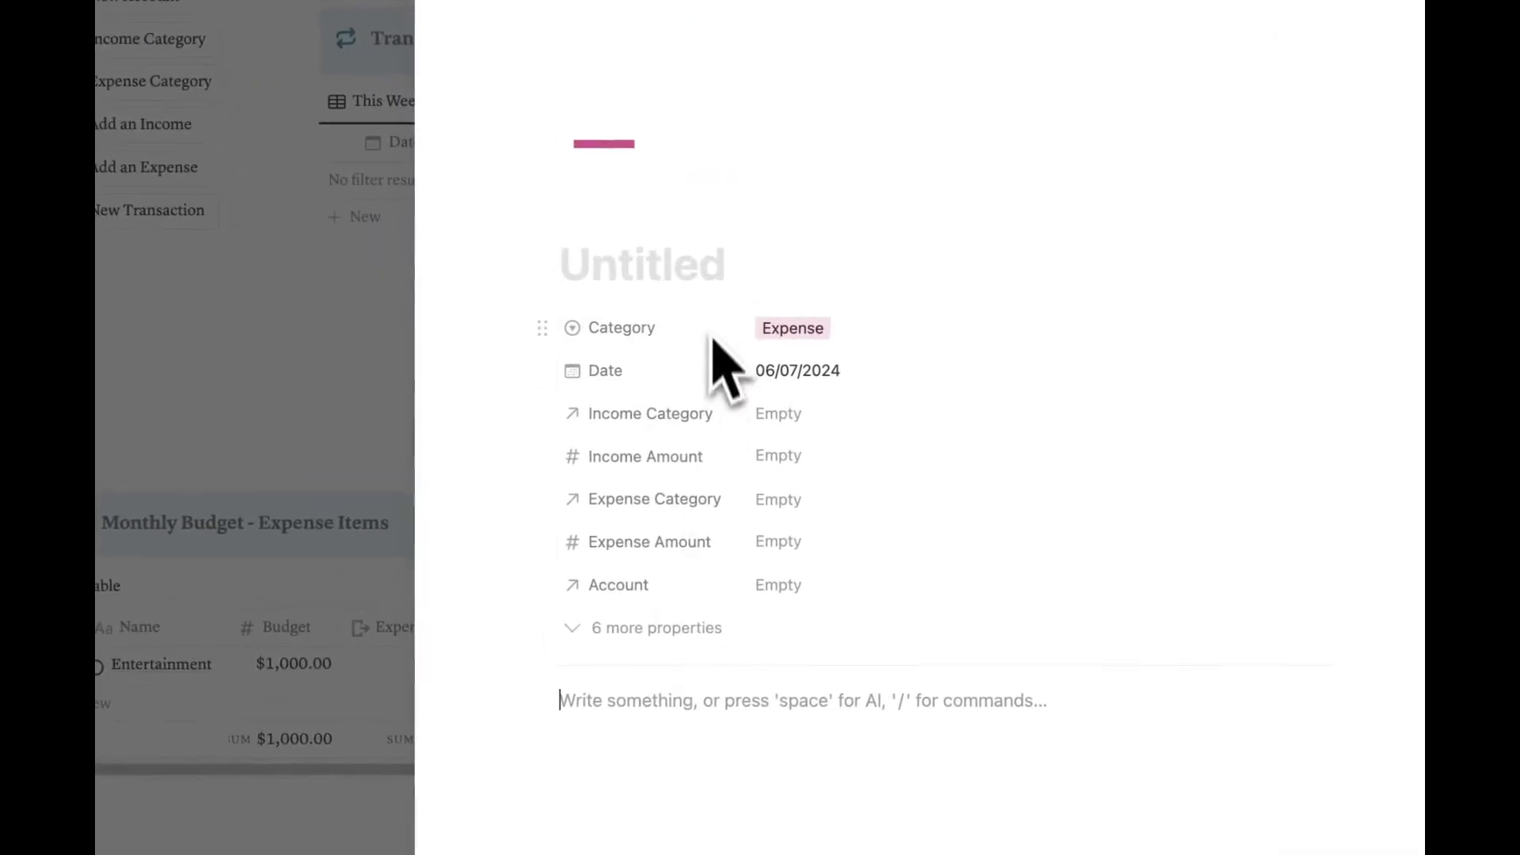
- Title the expense Avengers Movie Ticket and date it July 4
text(Avengers)
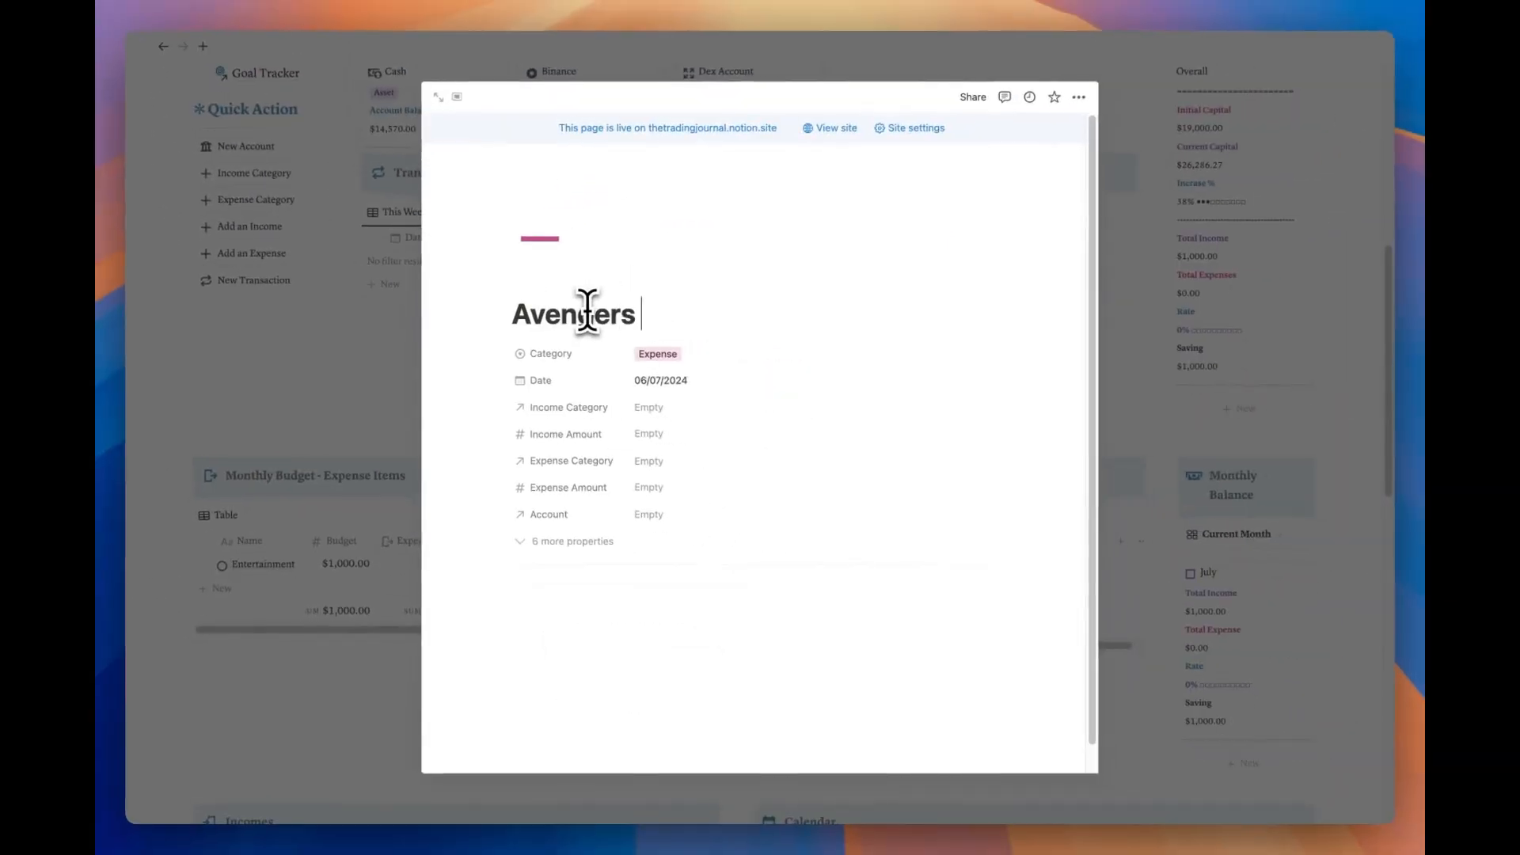
text(Movie Ticket)
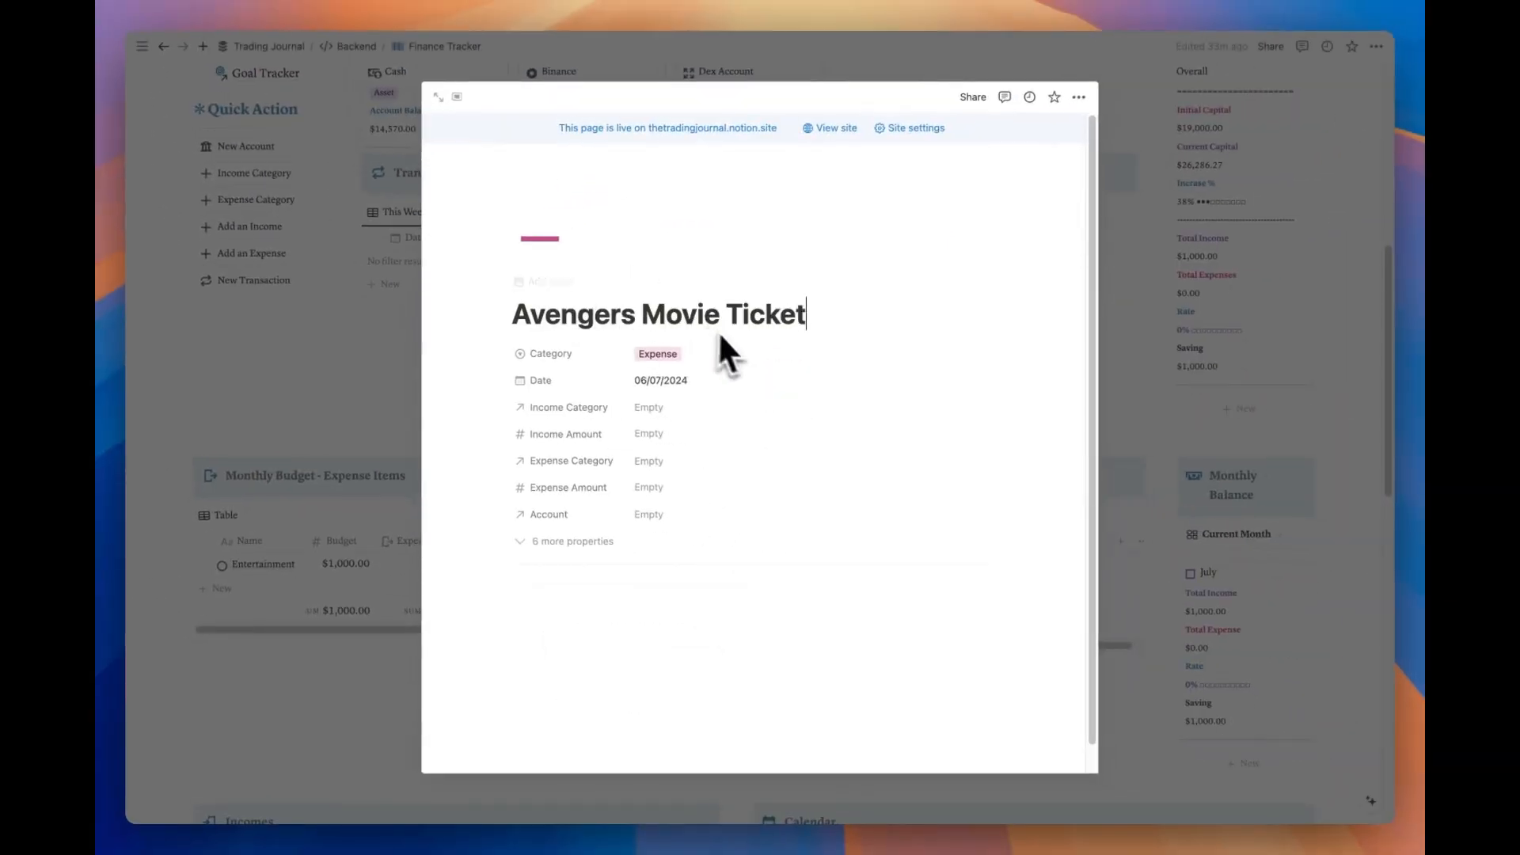
click(661, 380)
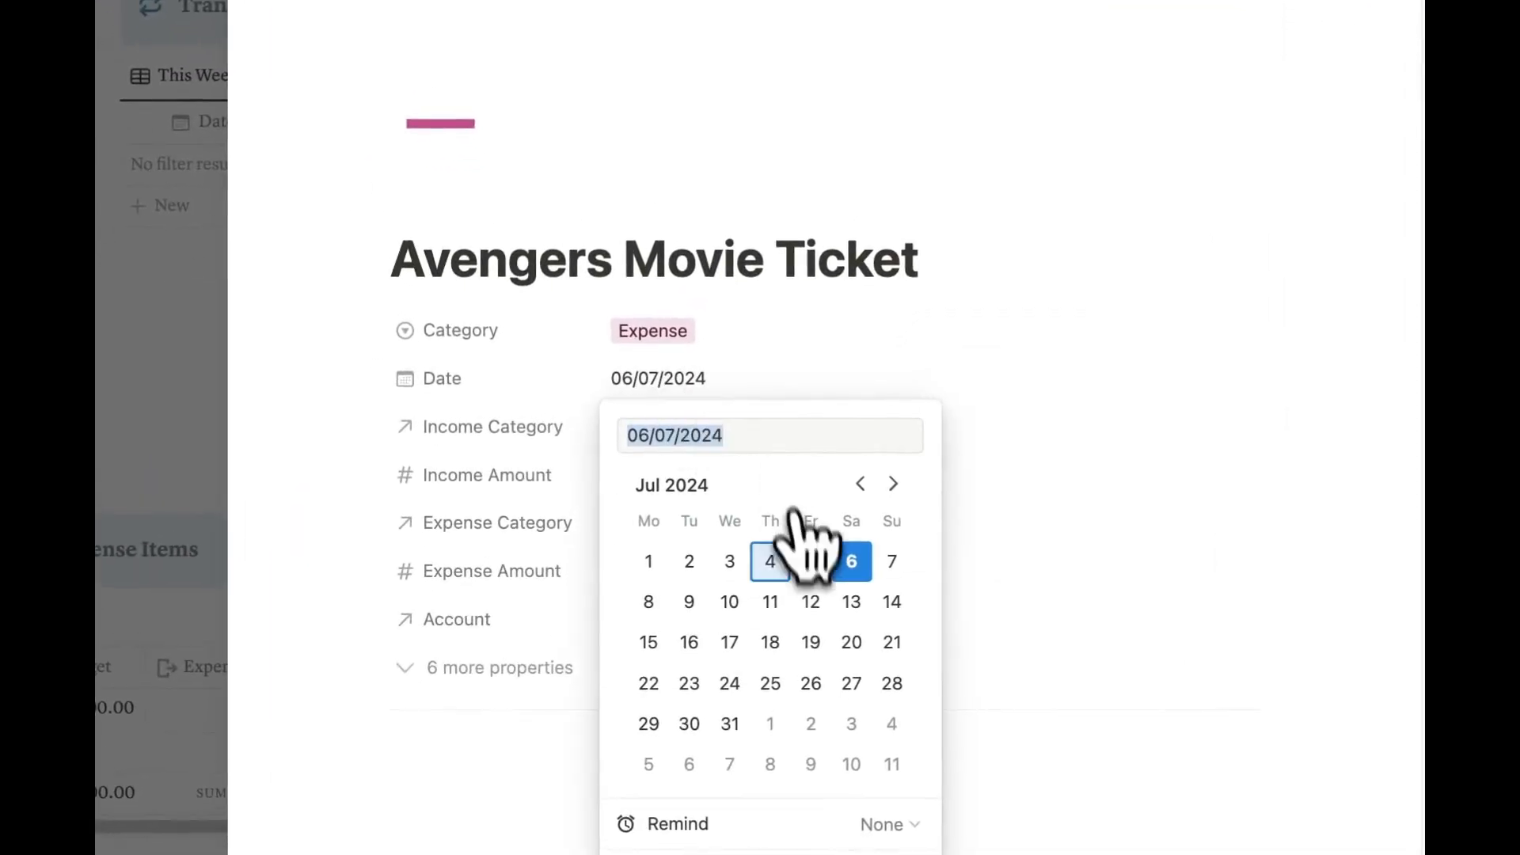
click(770, 560)
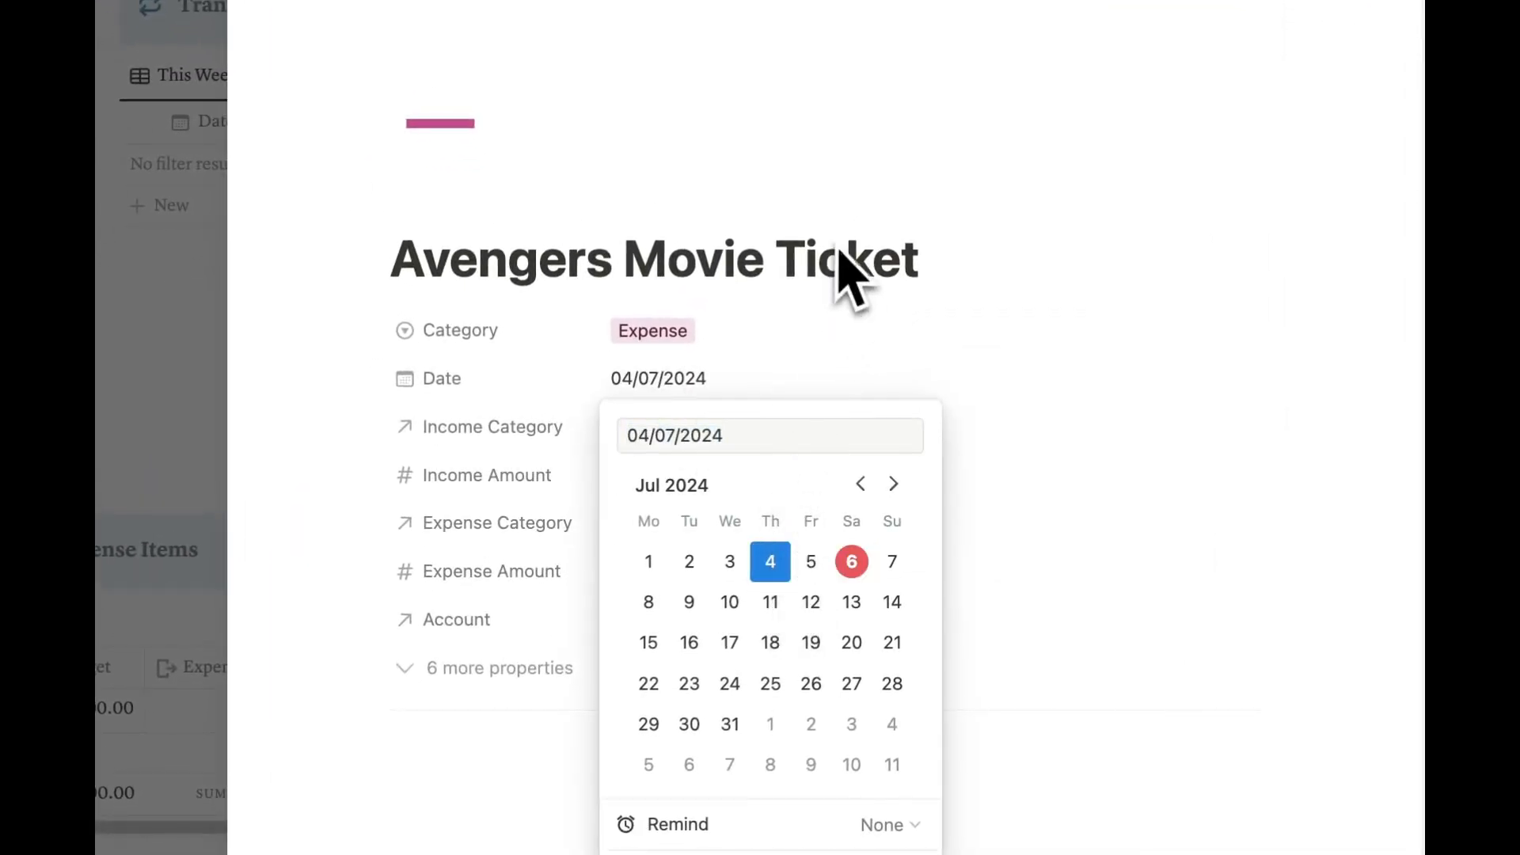
- Link the expense to the Entertainment category and the Cash account, then return to the dashboard
click(498, 523)
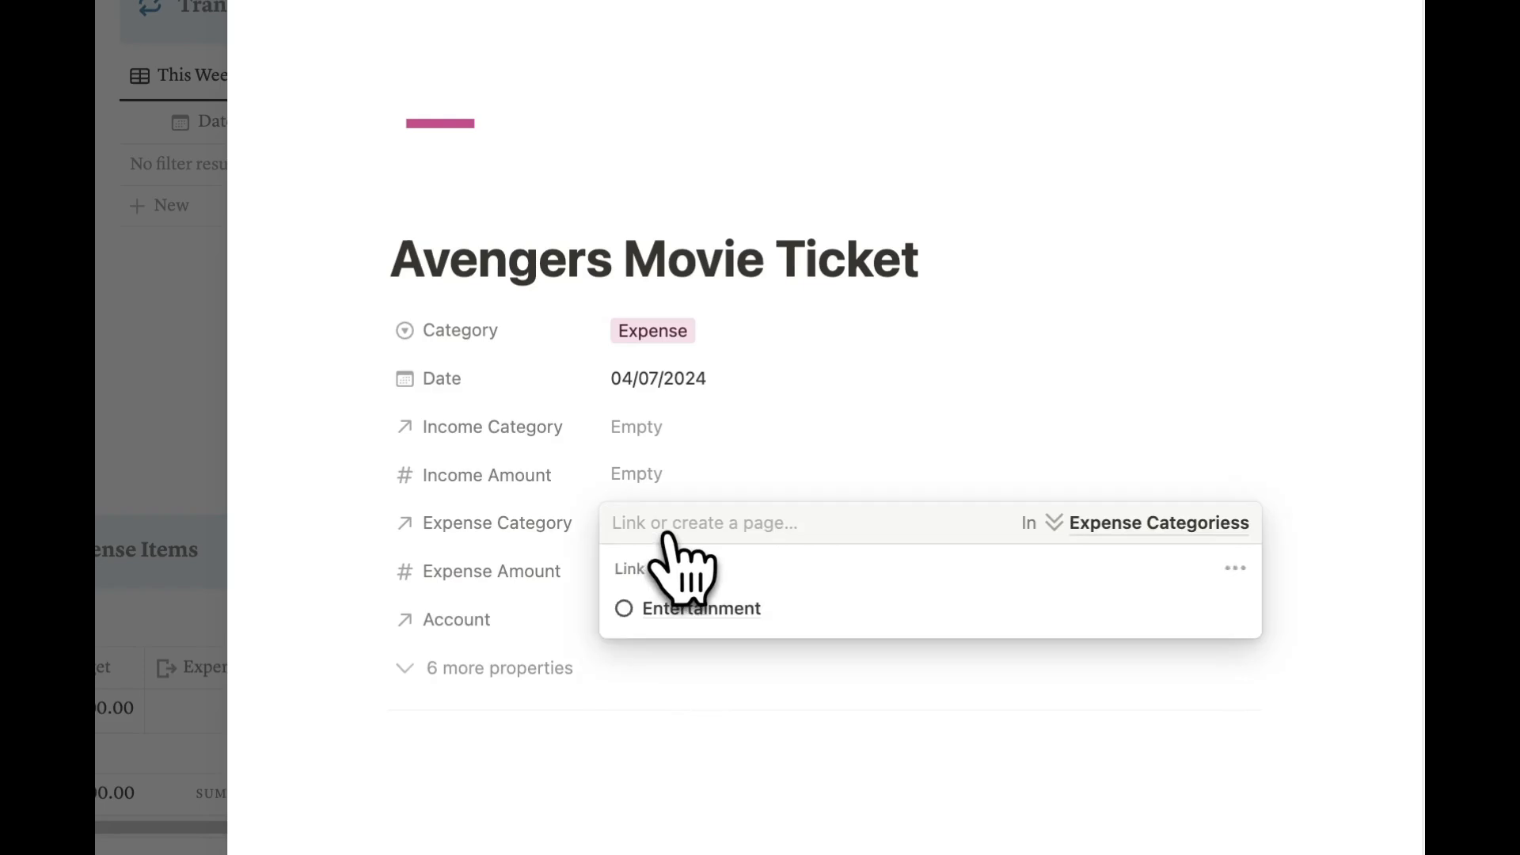
click(700, 608)
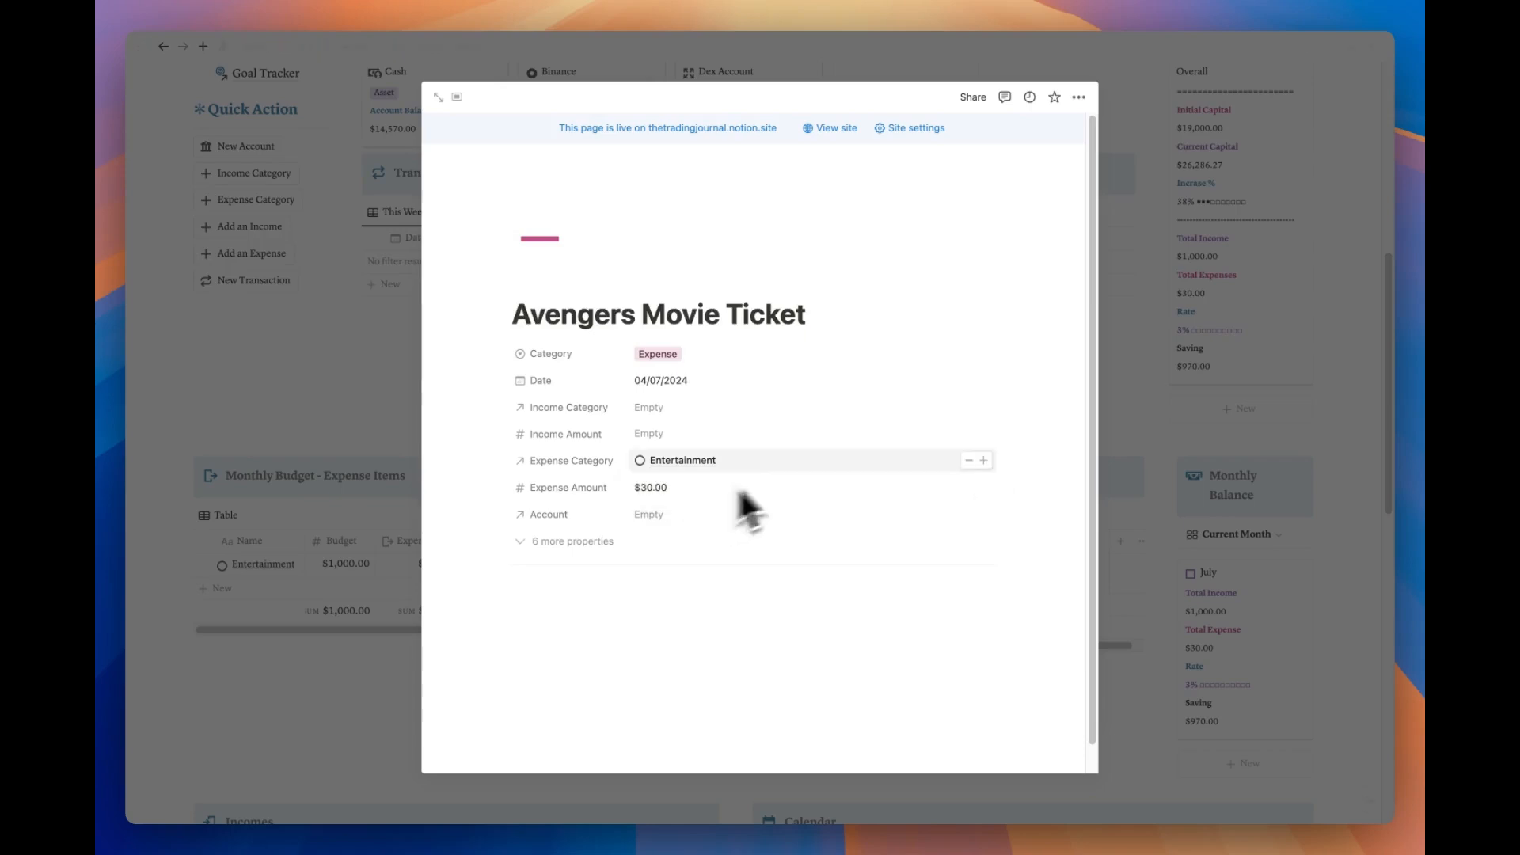
click(649, 513)
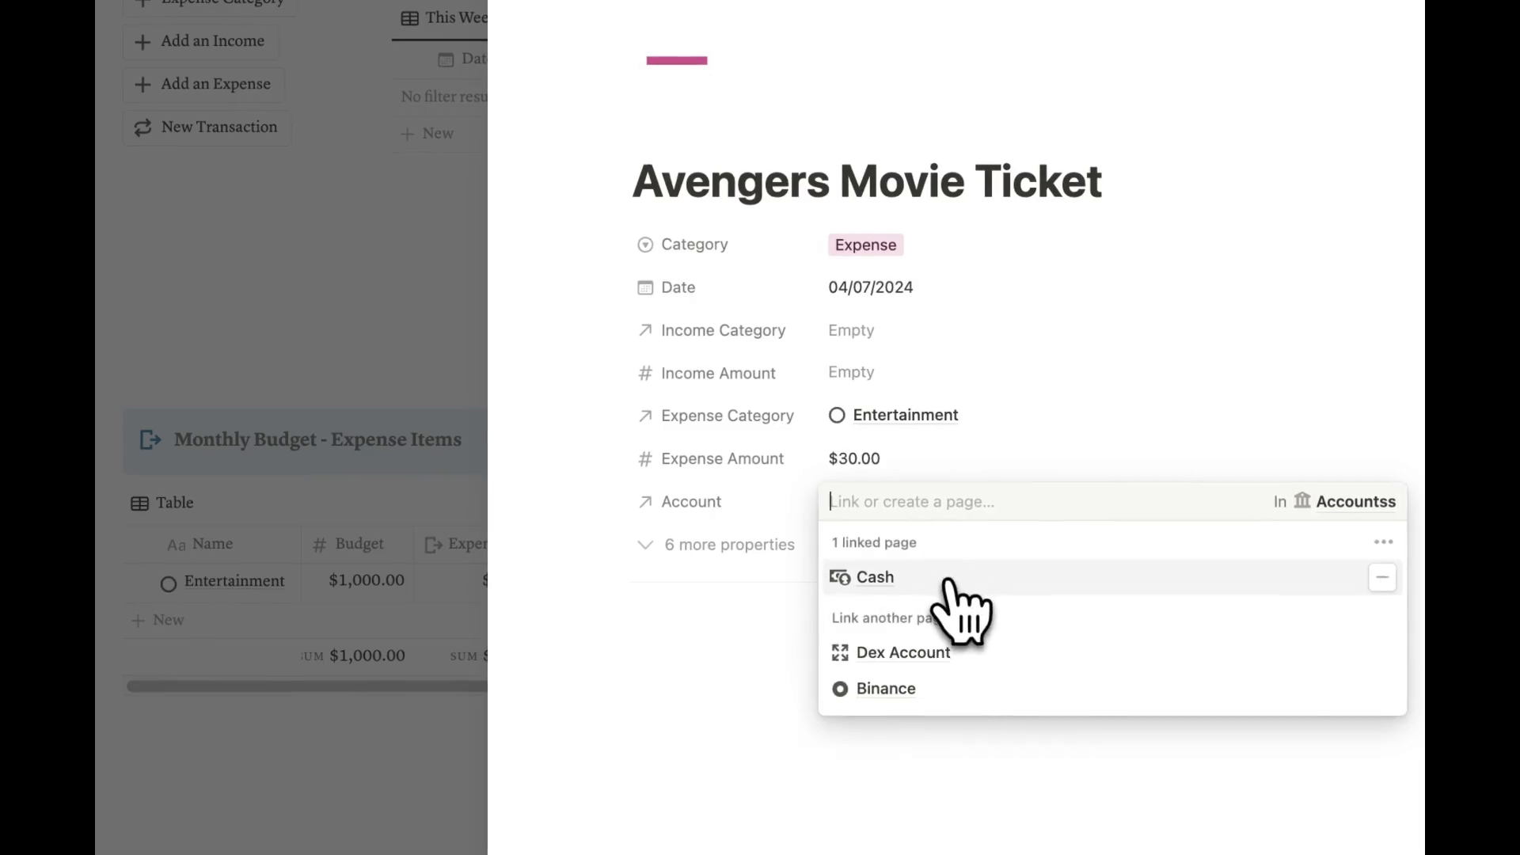
click(874, 576)
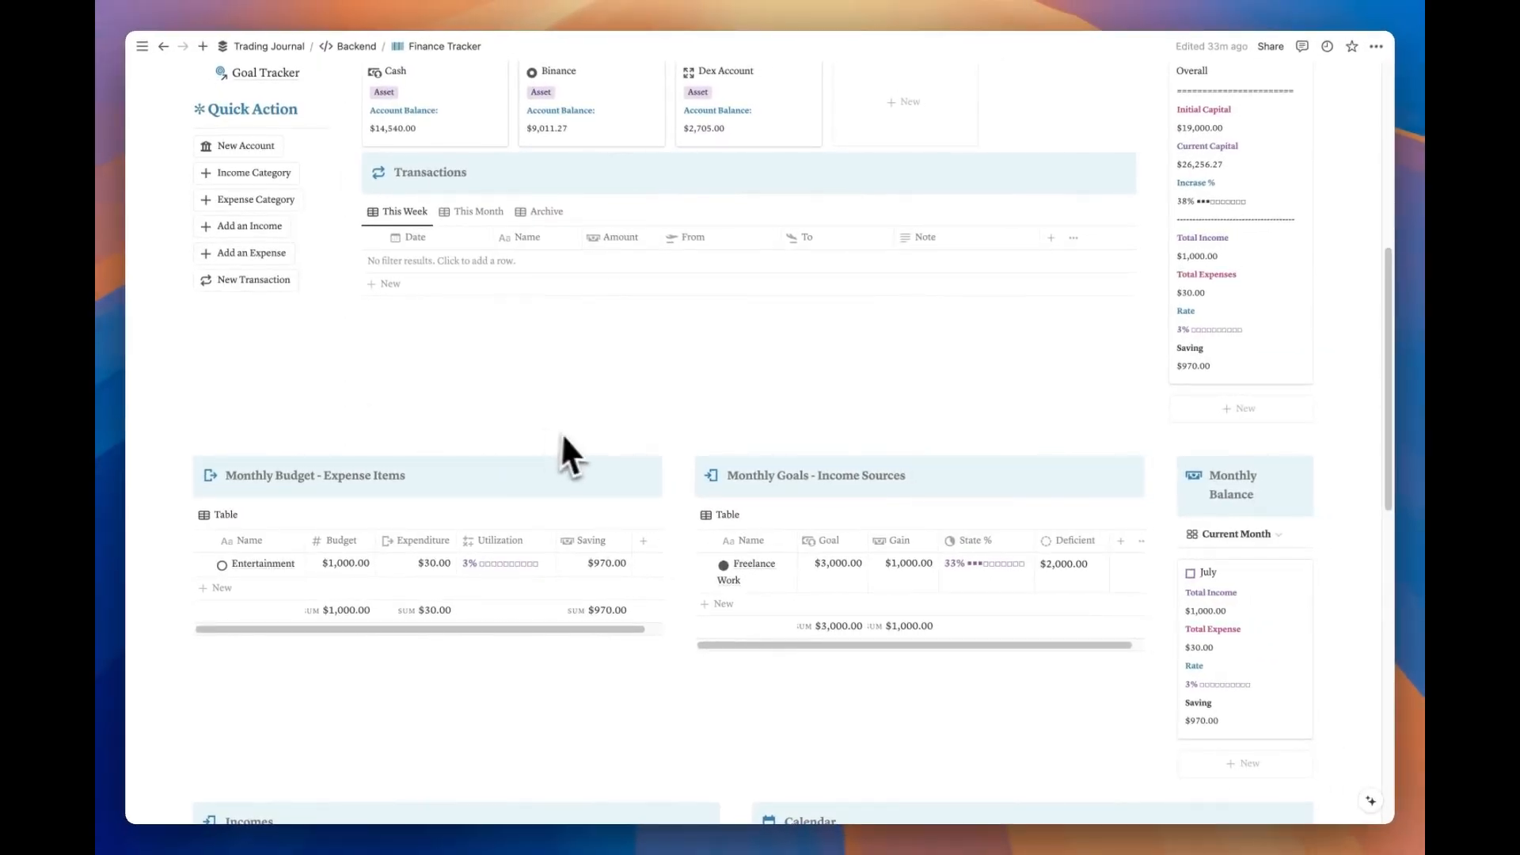
scroll(down, 3)
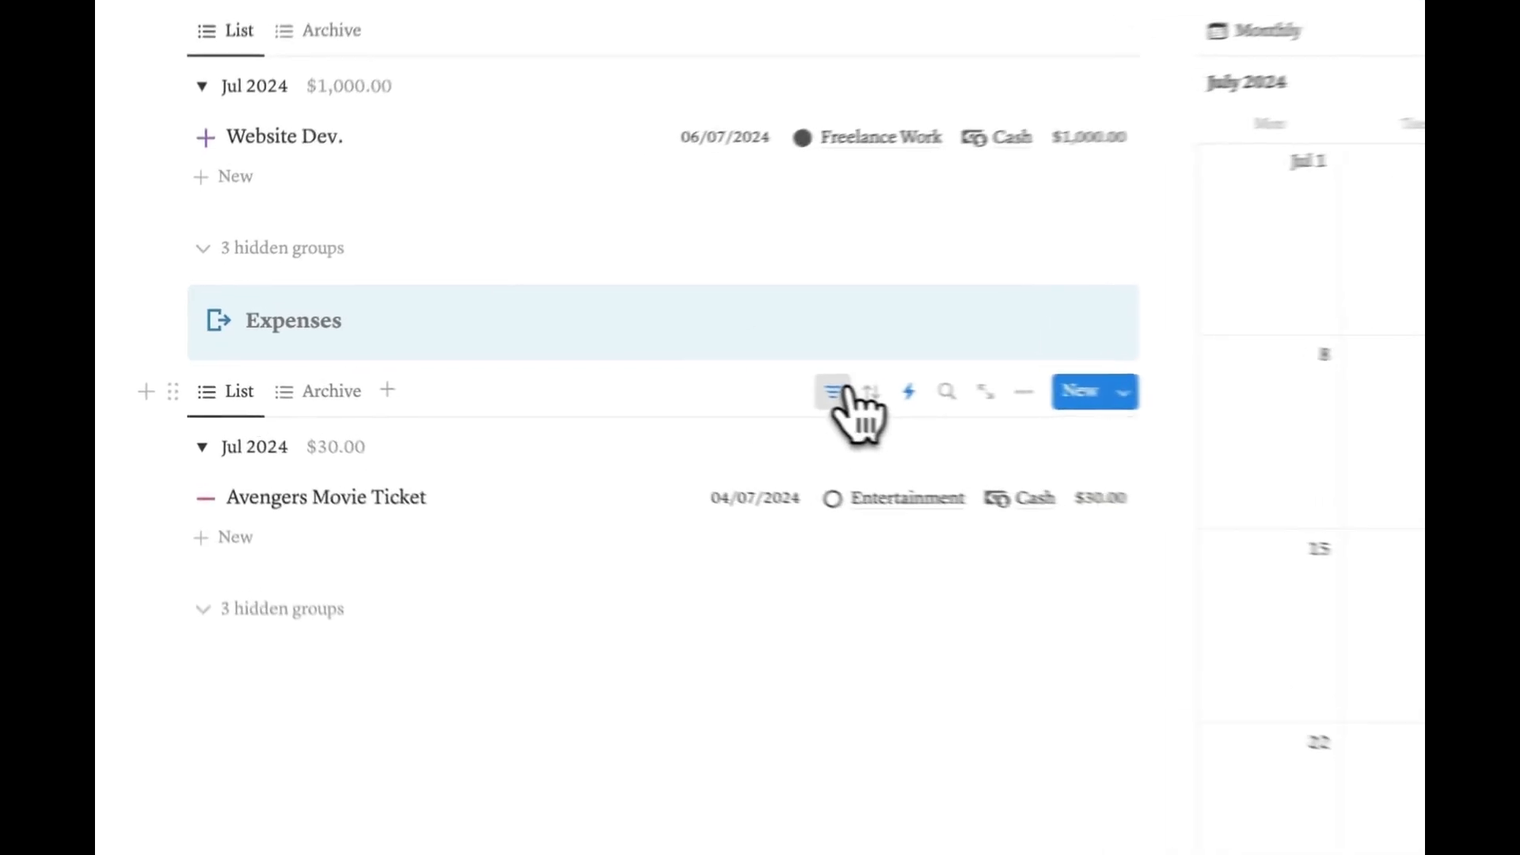
click(831, 392)
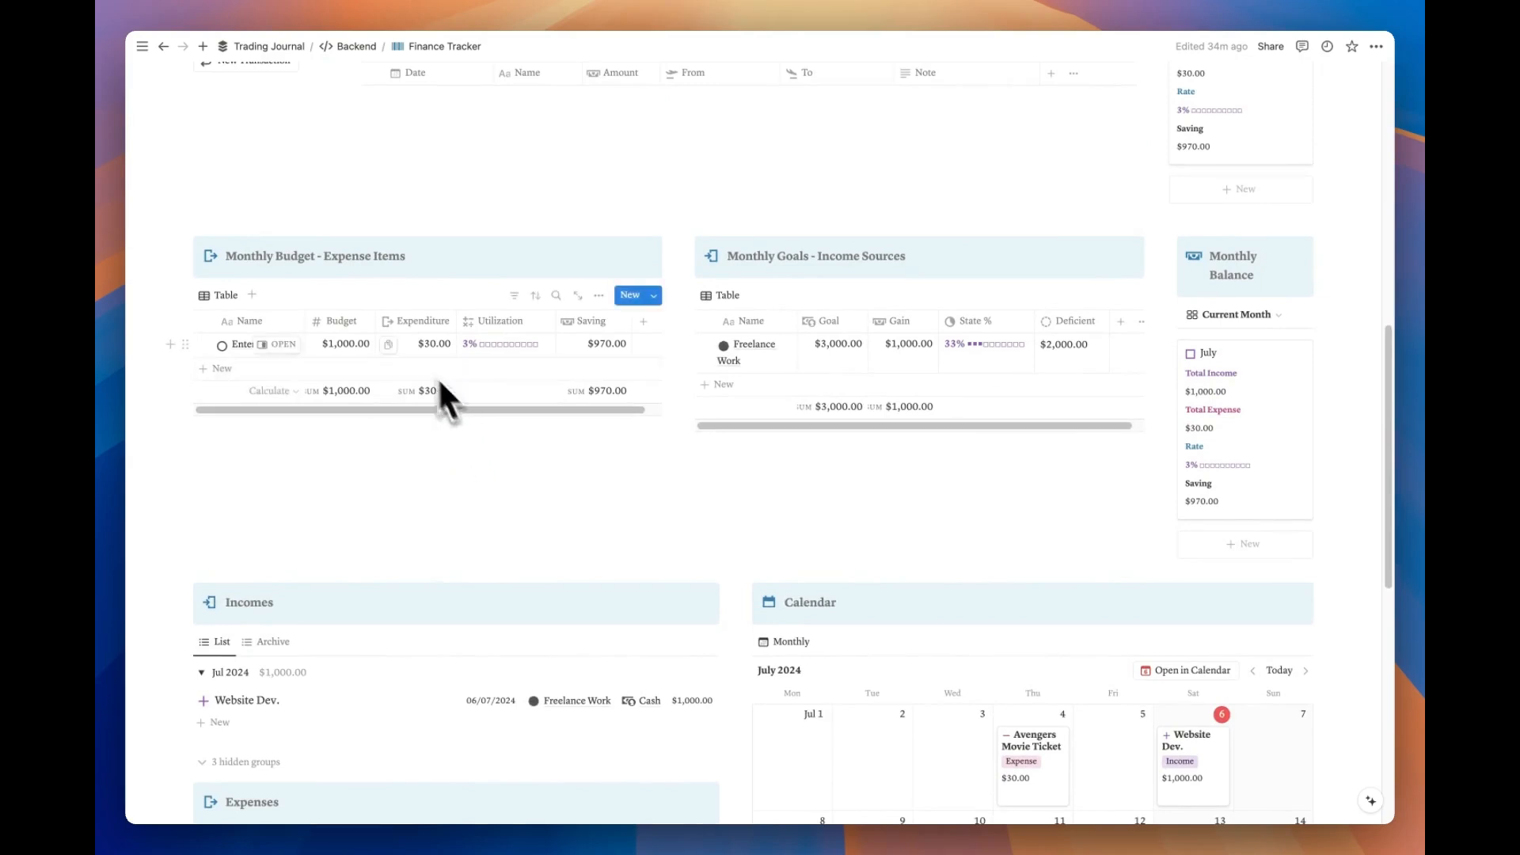
mouse_move(437, 369)
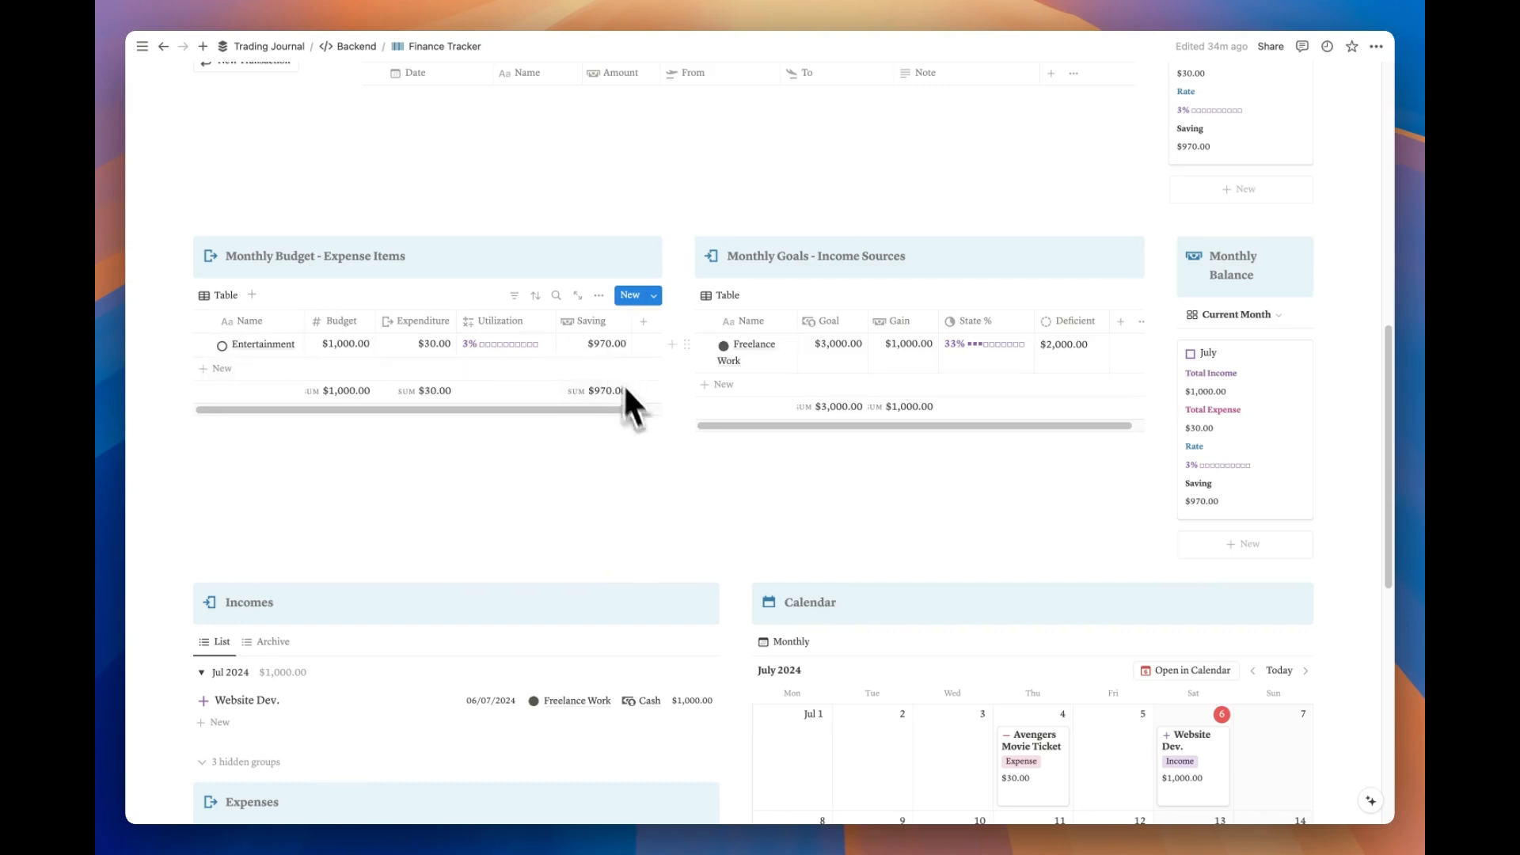
scroll(down, 3)
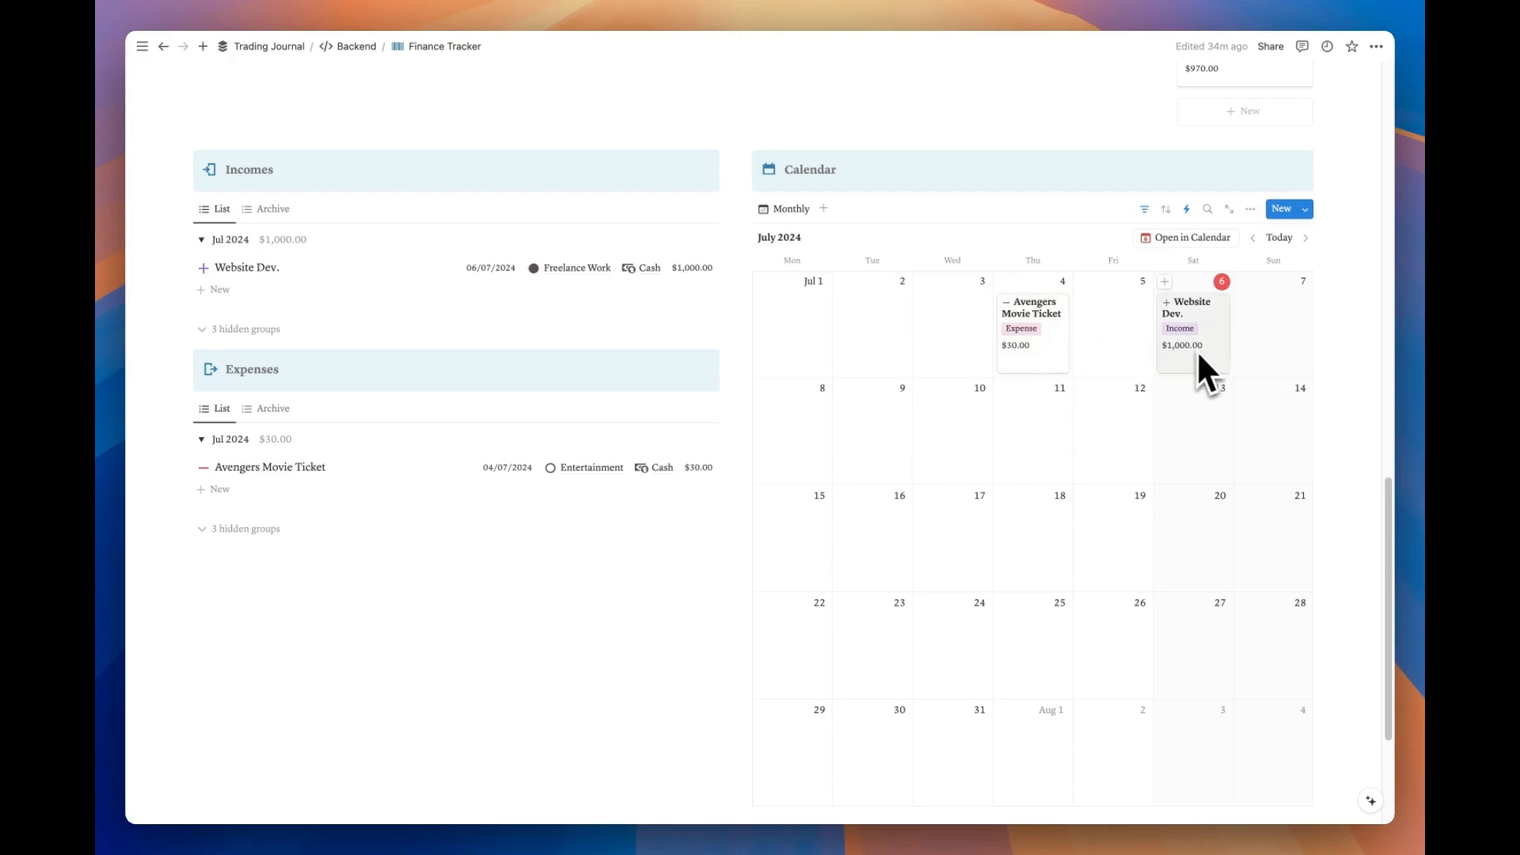
mouse_move(1092, 464)
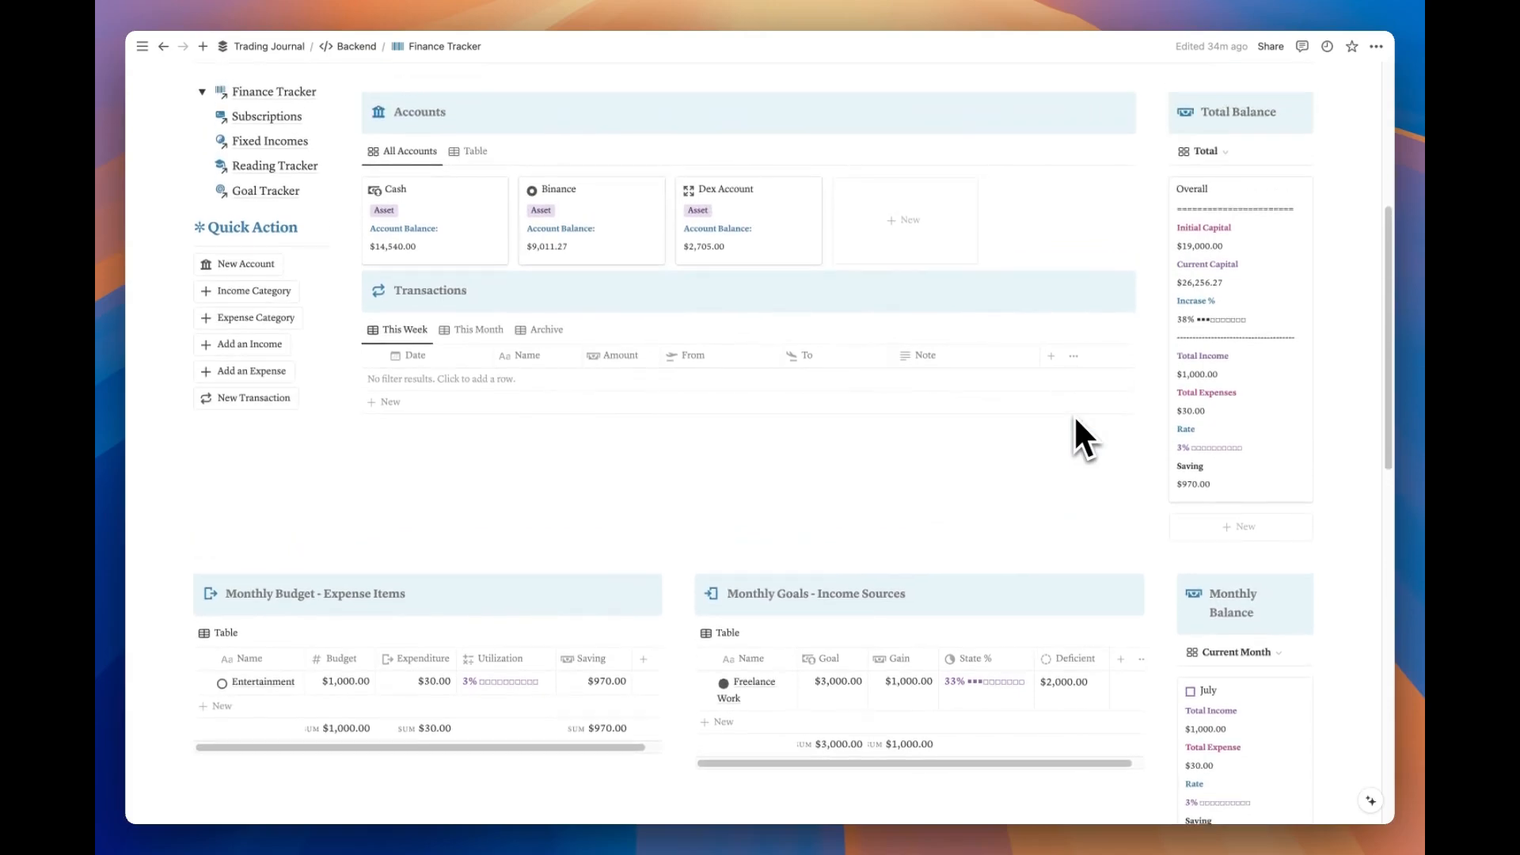
- Create a transaction named Investing dated July 6, 2024
click(390, 401)
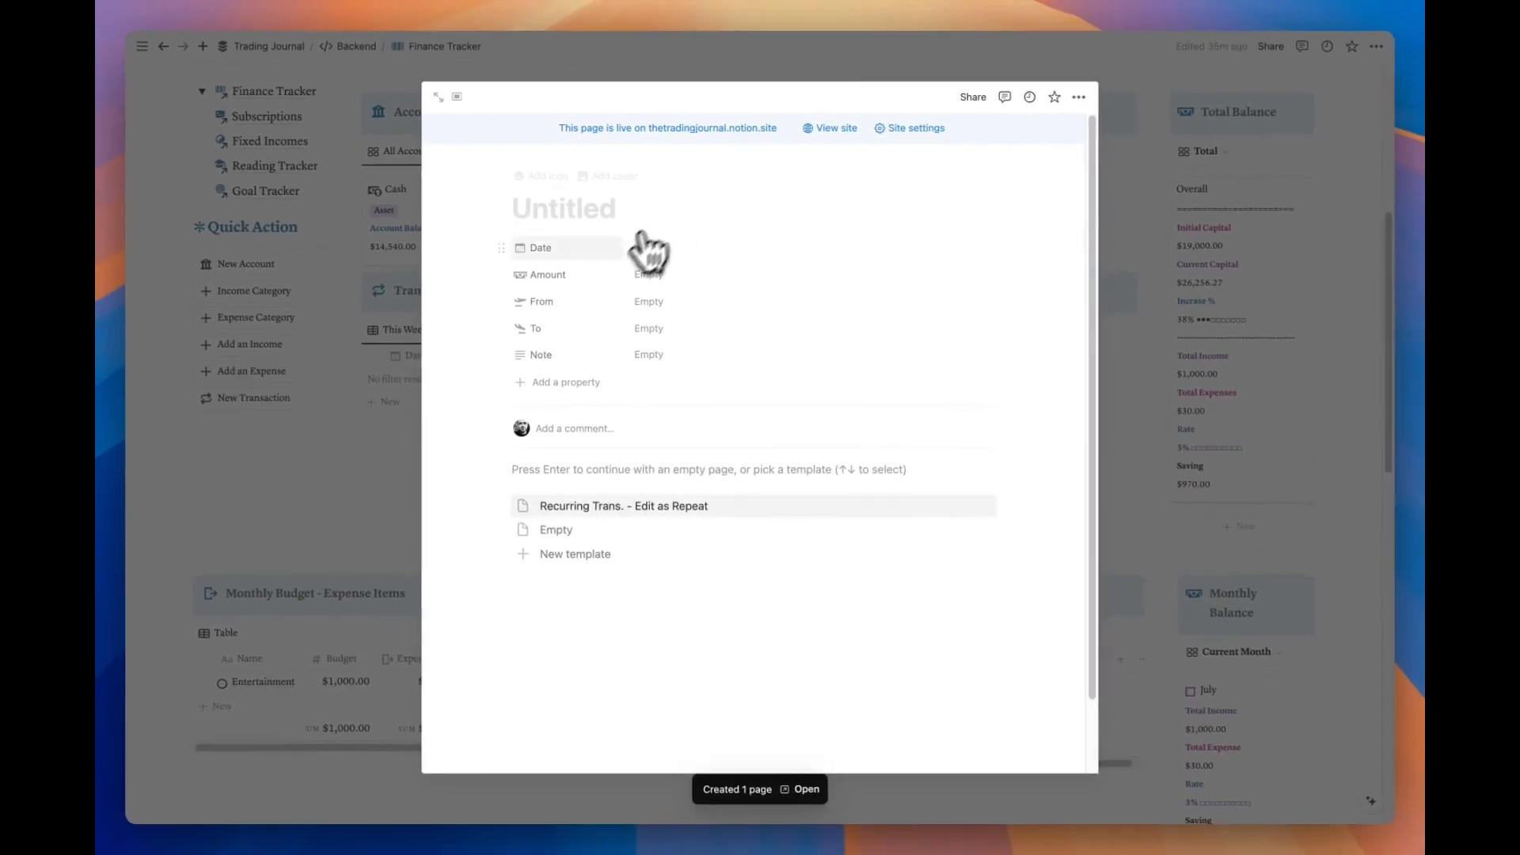
text(Investing)
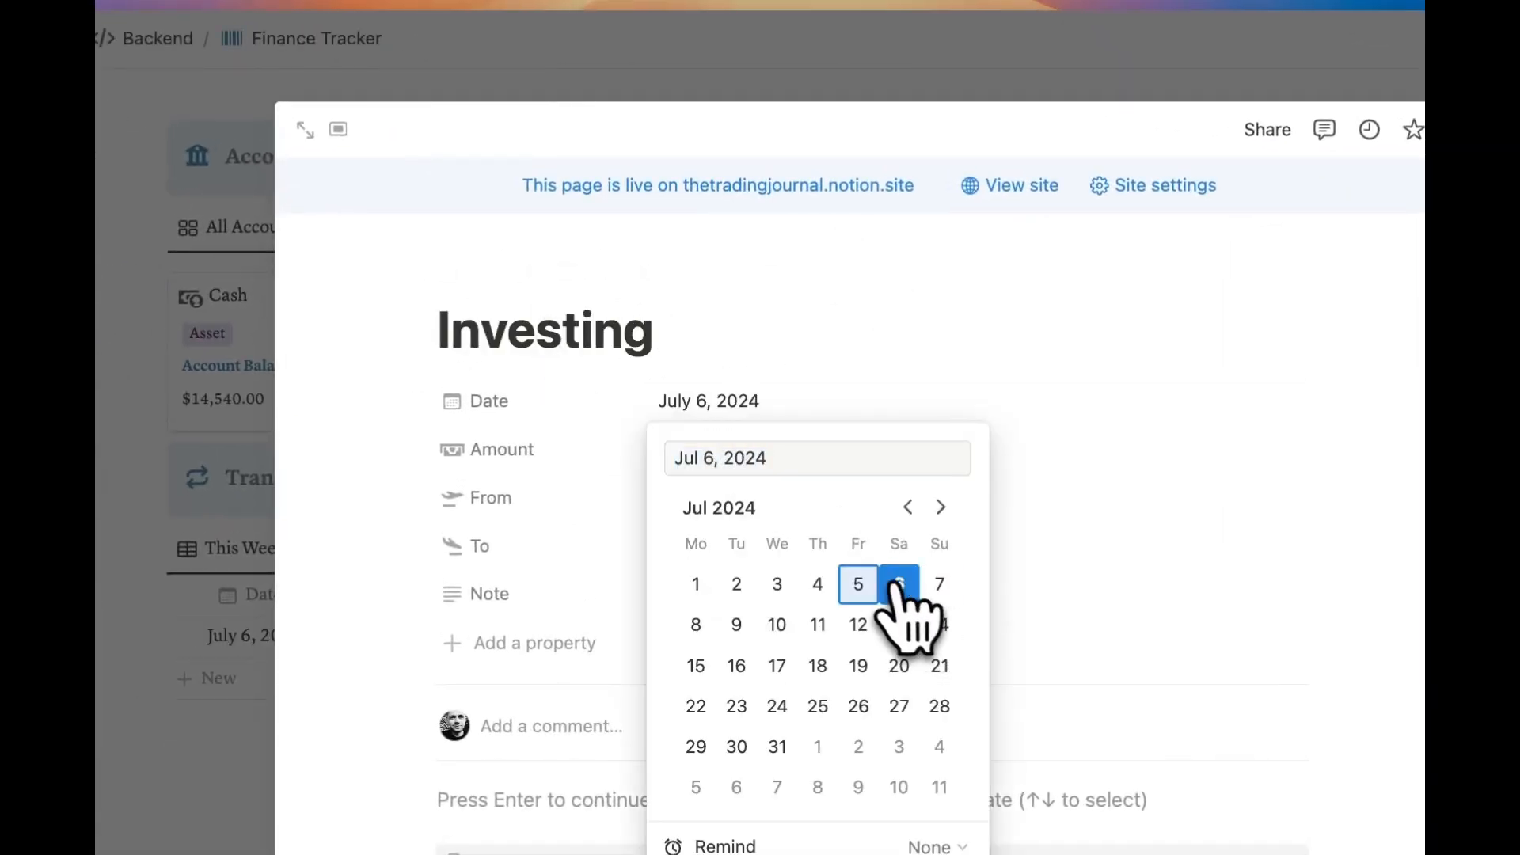
click(969, 448)
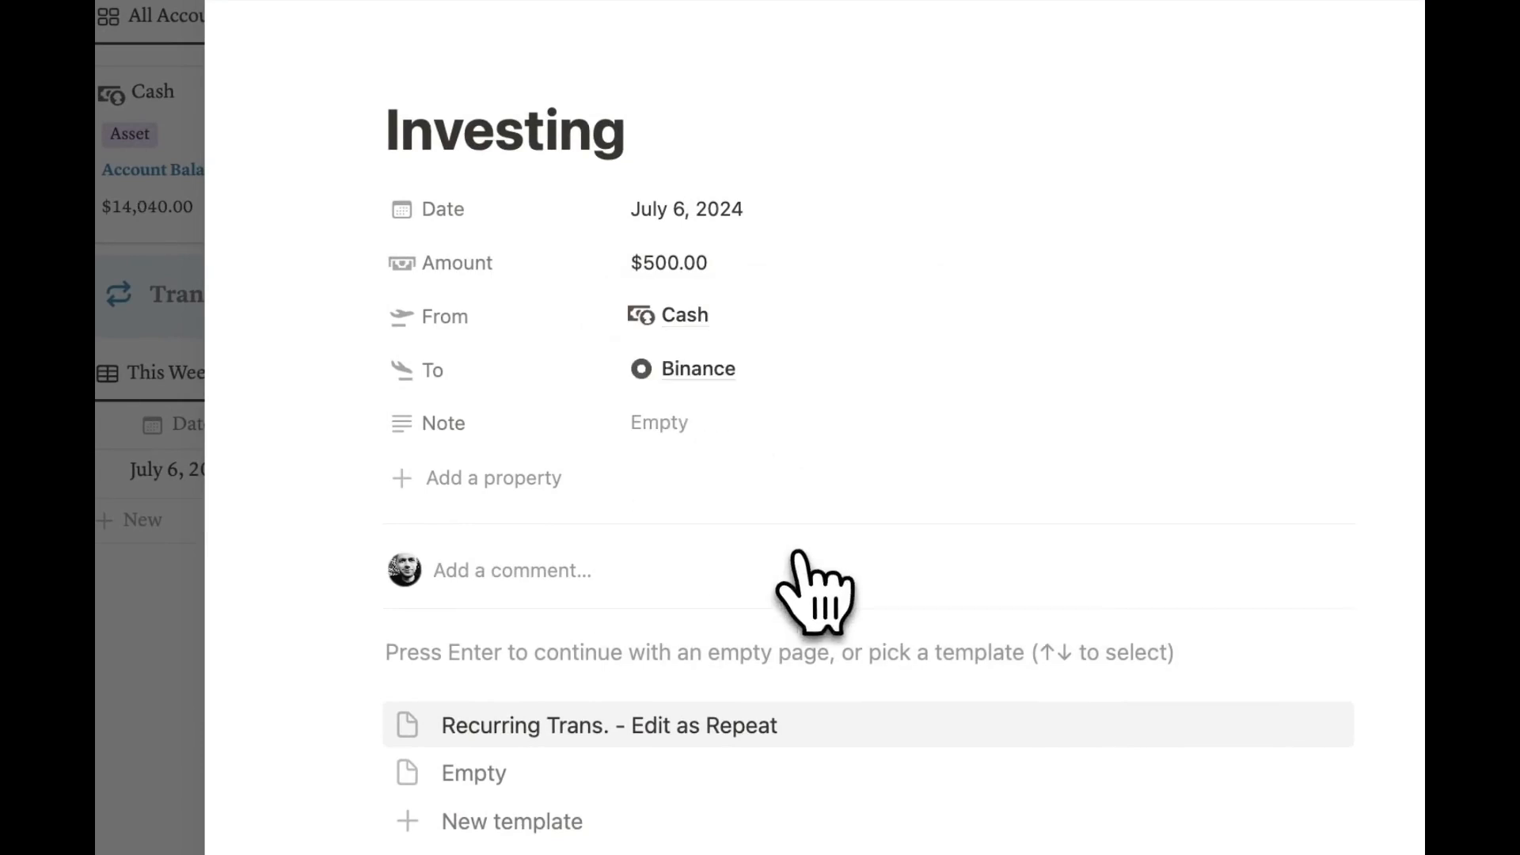
- Note the Investing transfer as Monthly recurring
text(M)
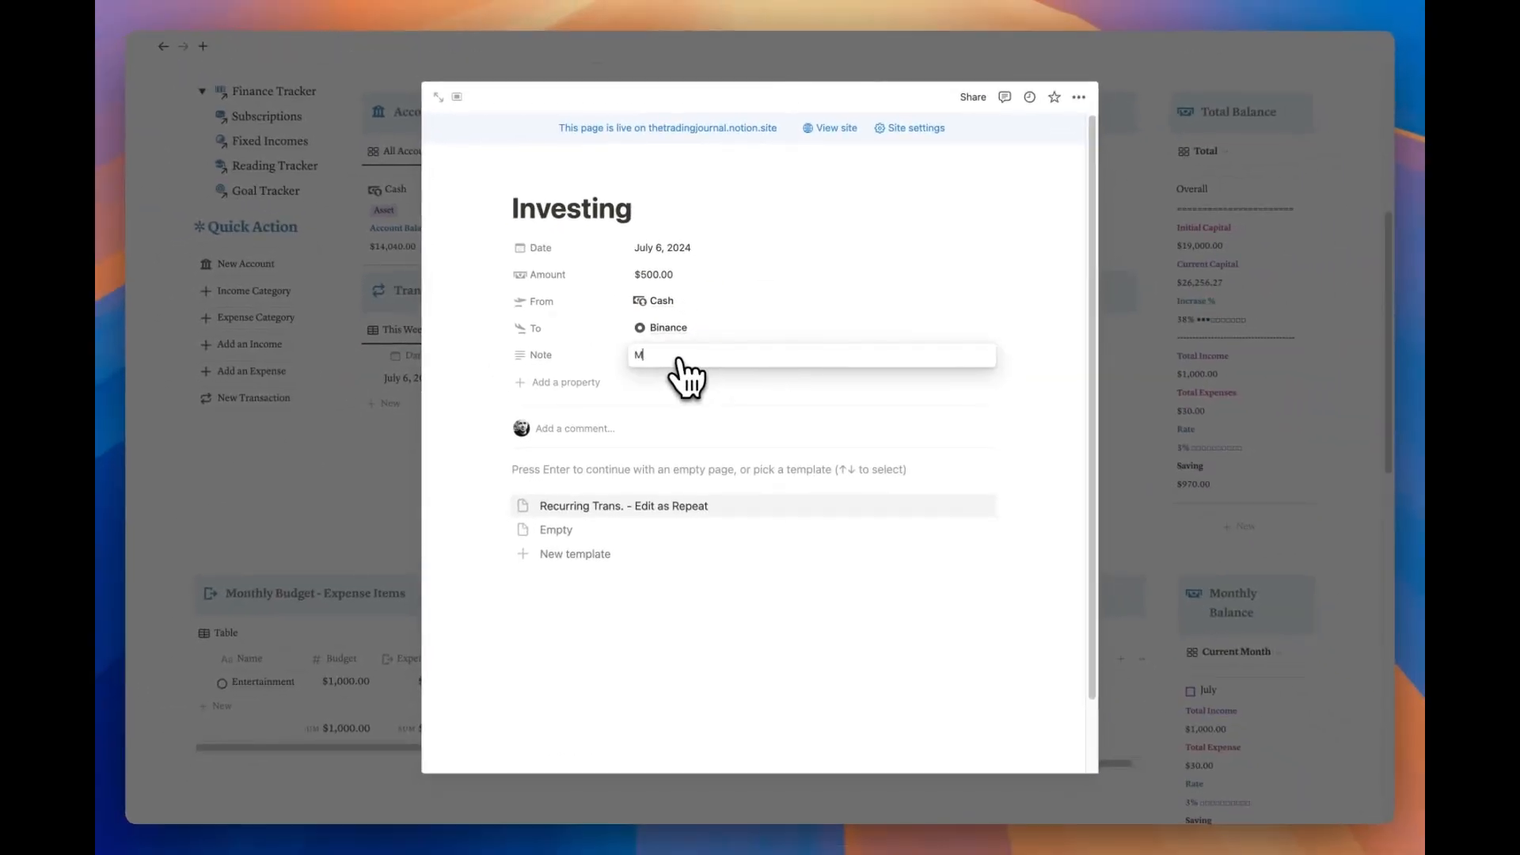
text(onthly)
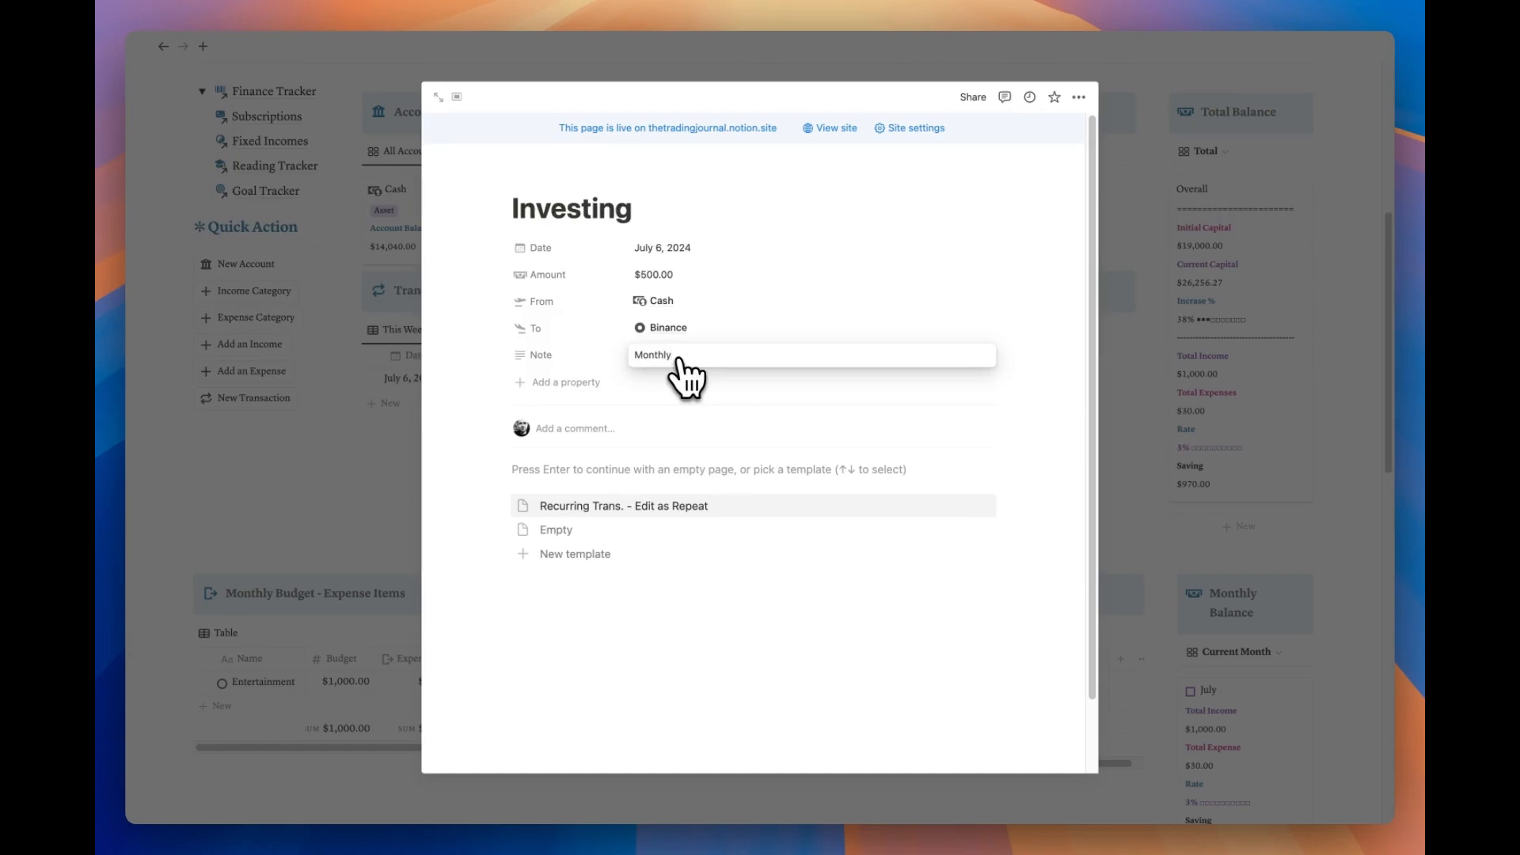
text(recurring)
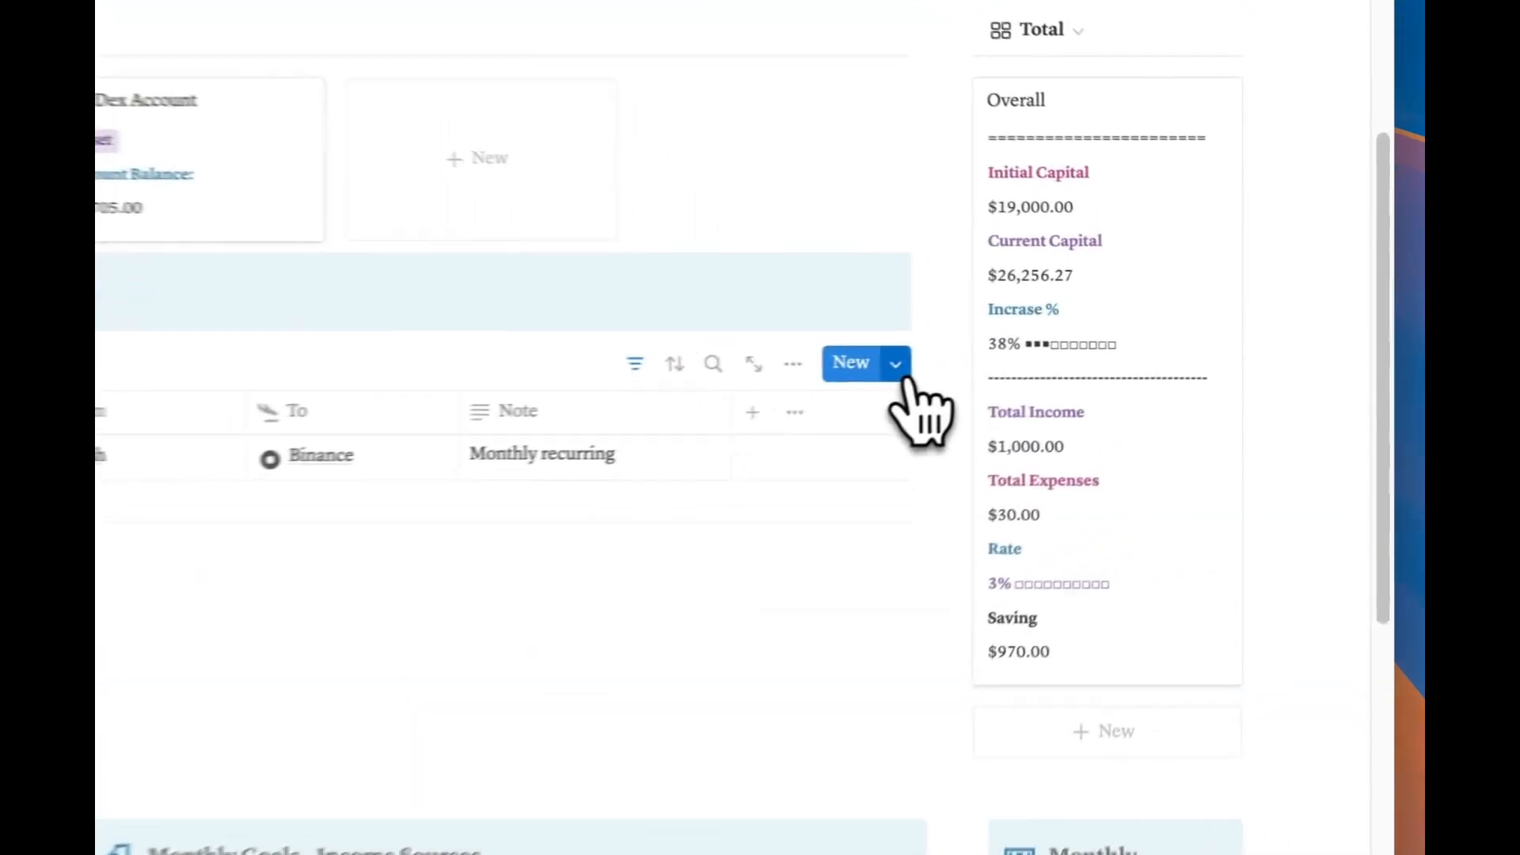
click(891, 363)
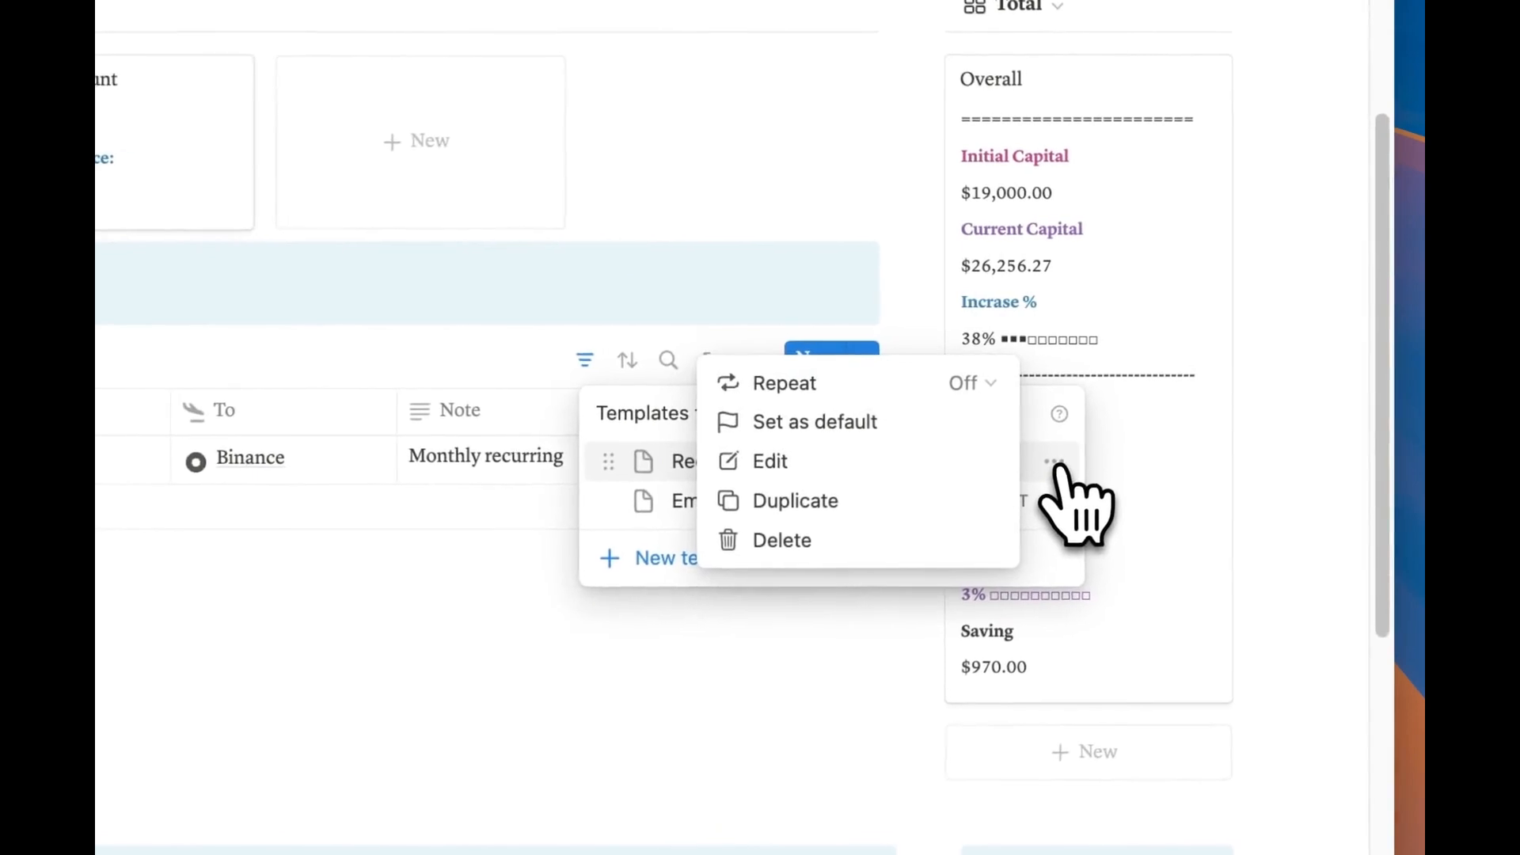
click(783, 382)
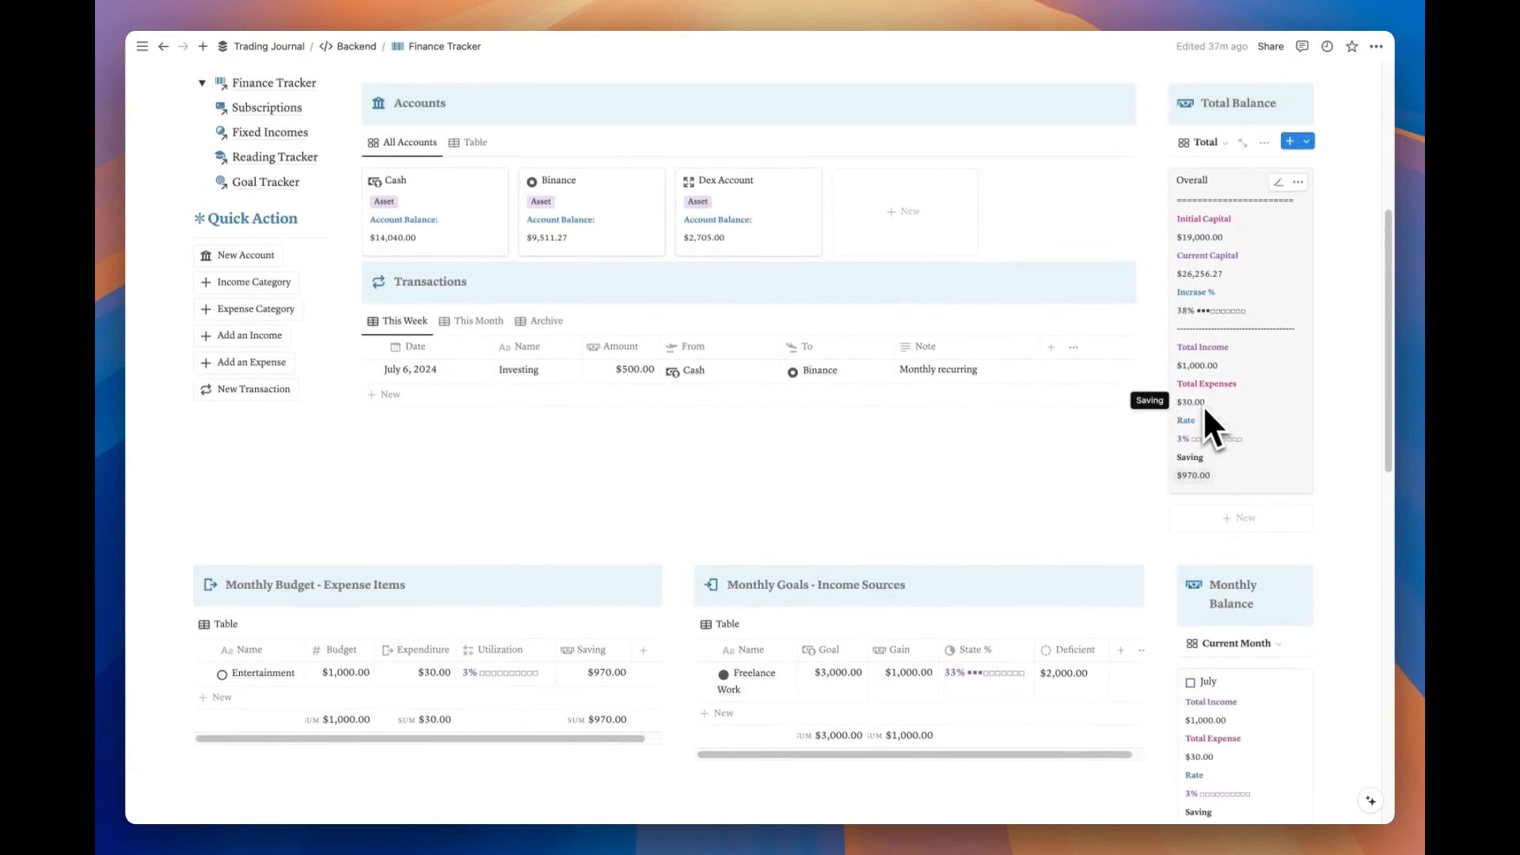
- Switch Total Balance to This Year and Monthly Balance to Current Year
click(1211, 143)
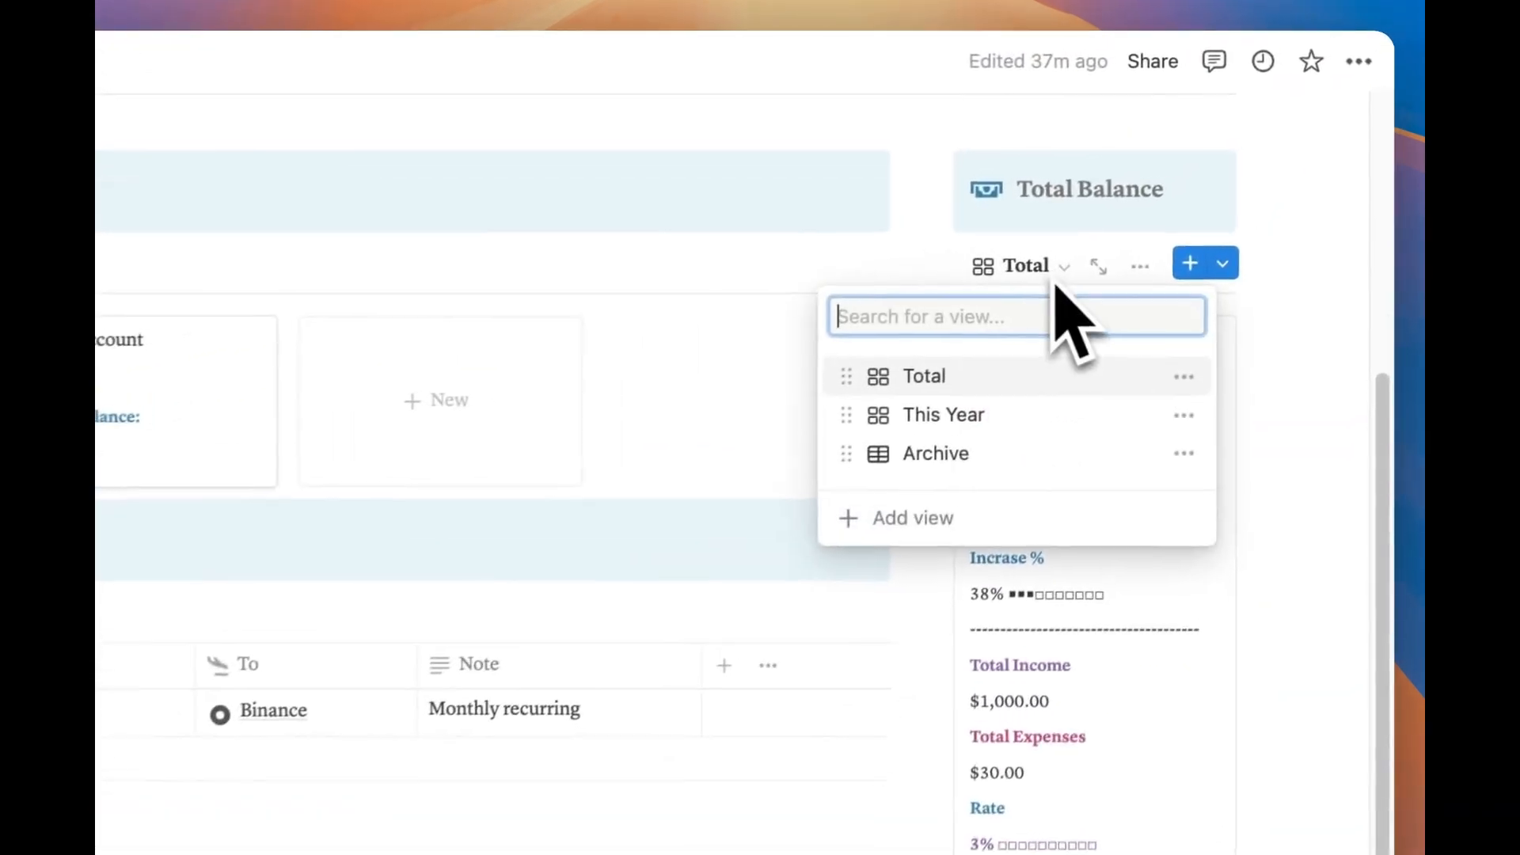
click(942, 414)
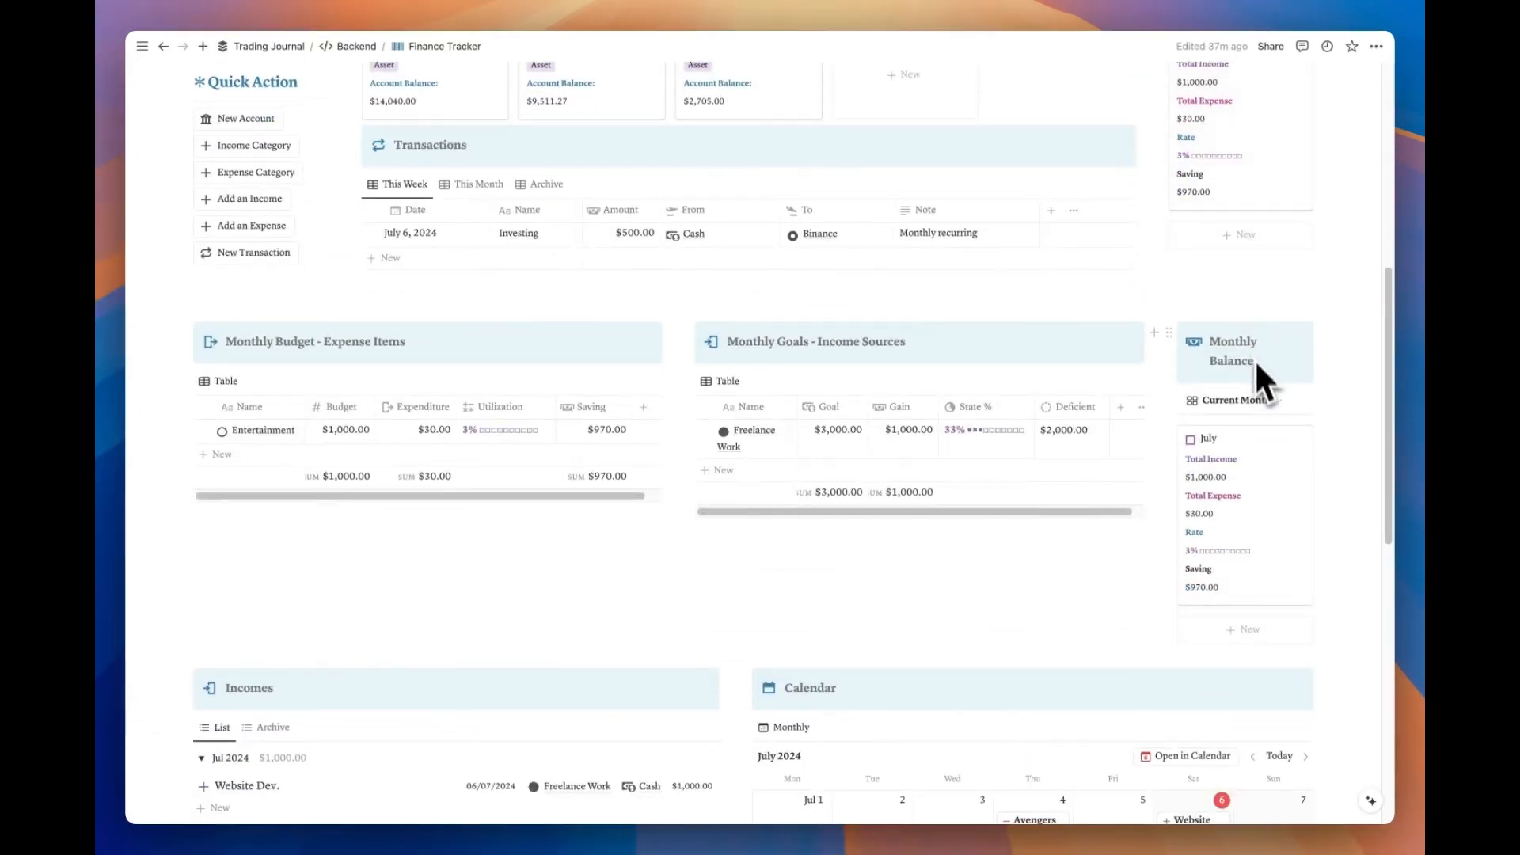
click(1268, 399)
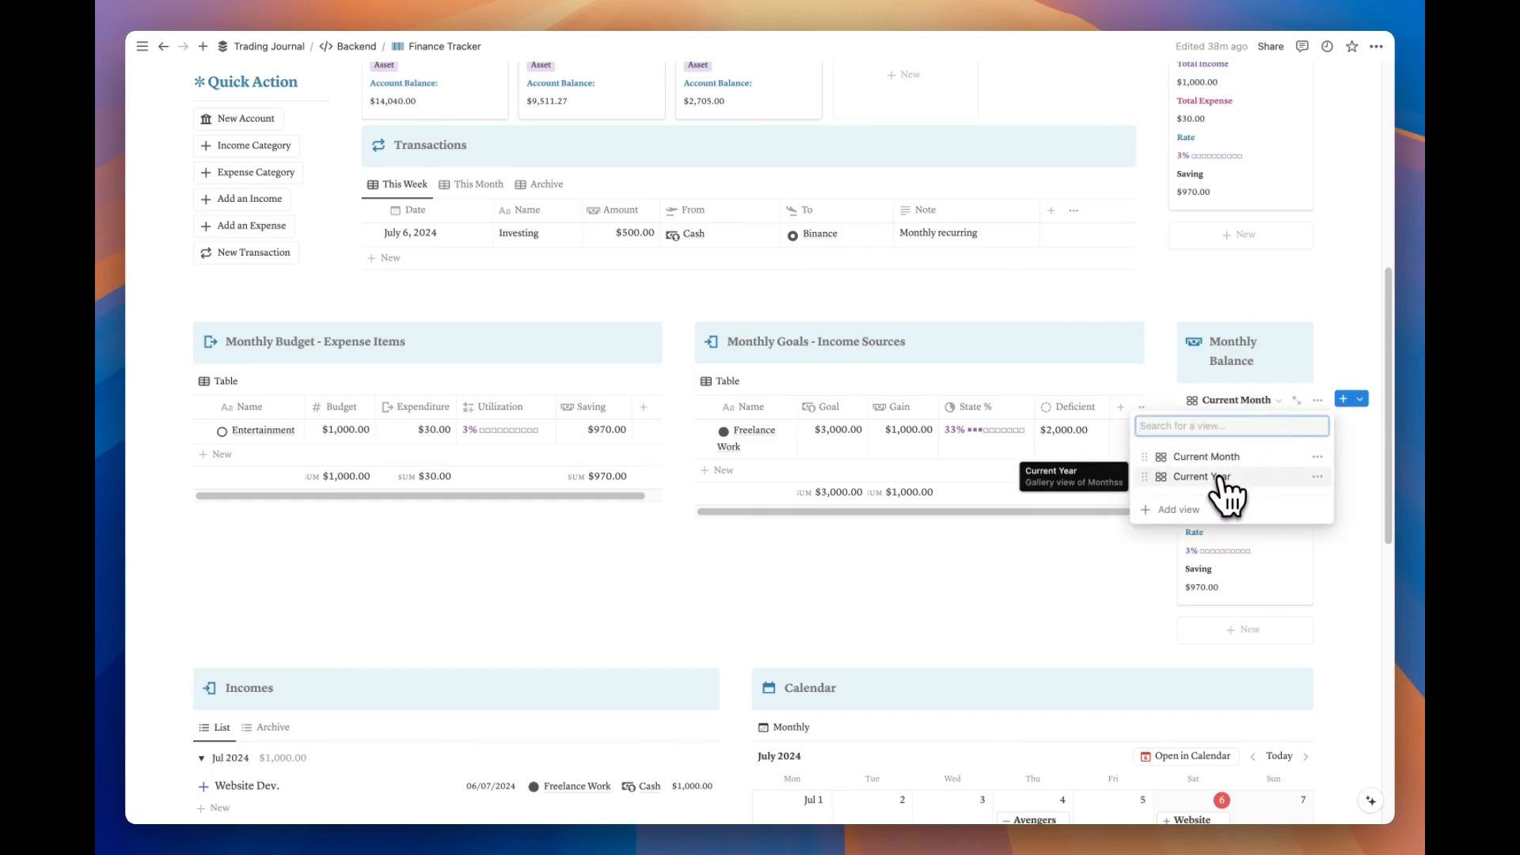
click(1203, 476)
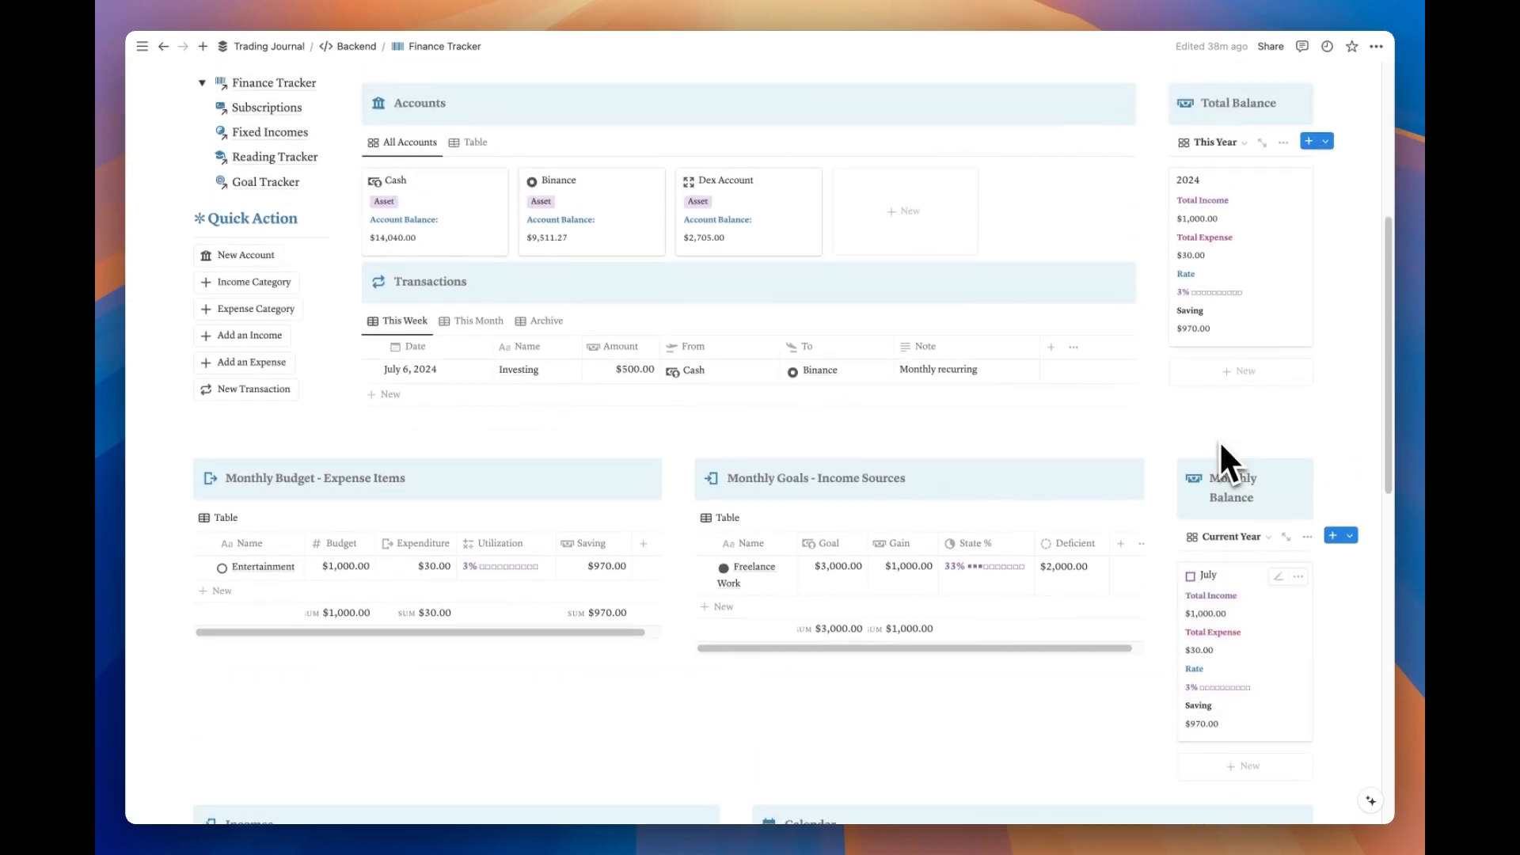
scroll(down, 3)
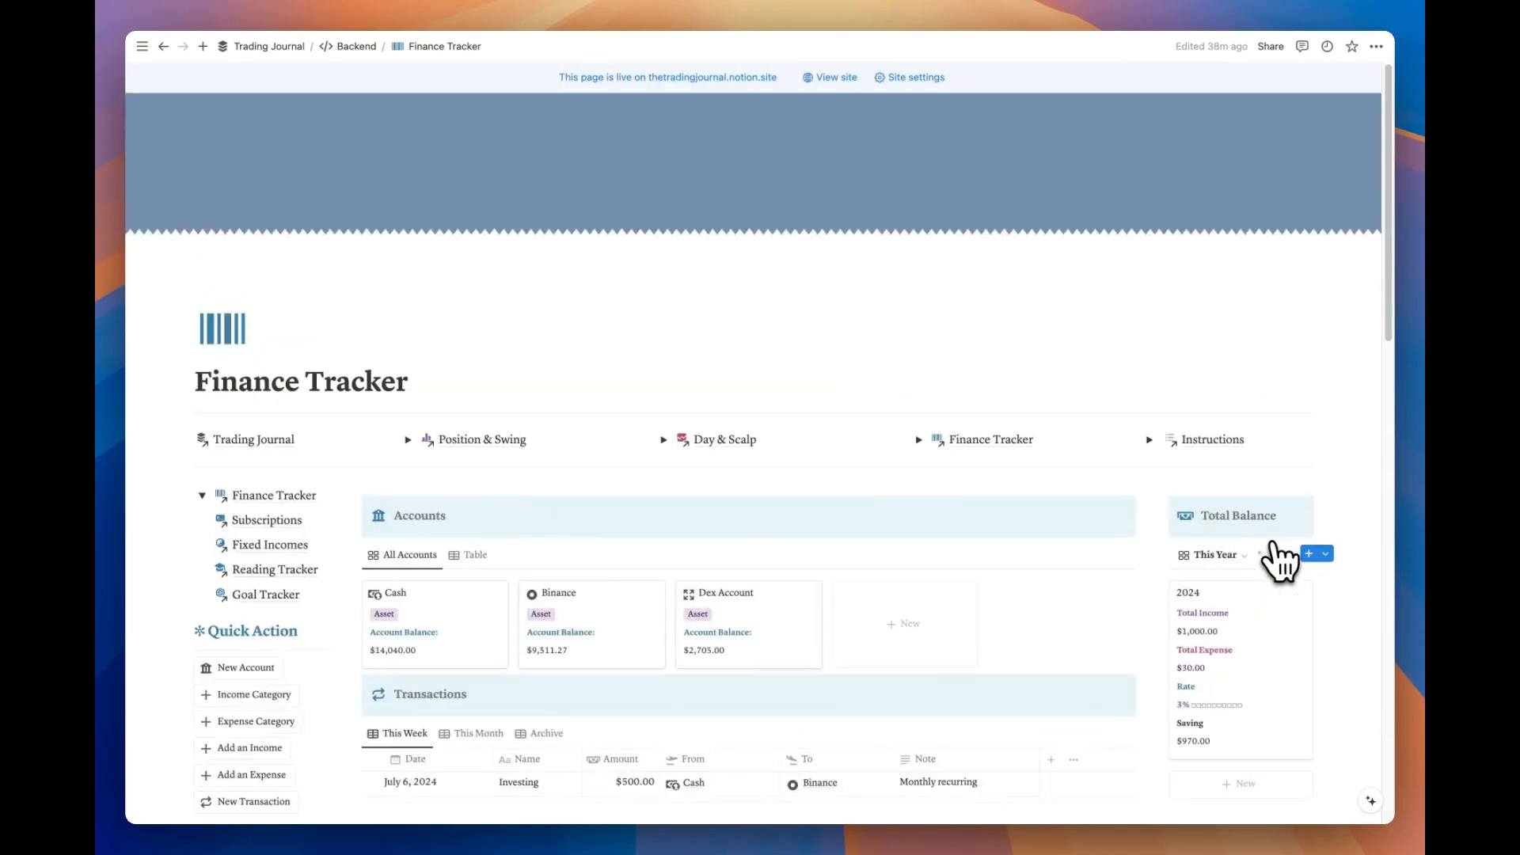
mouse_move(604, 727)
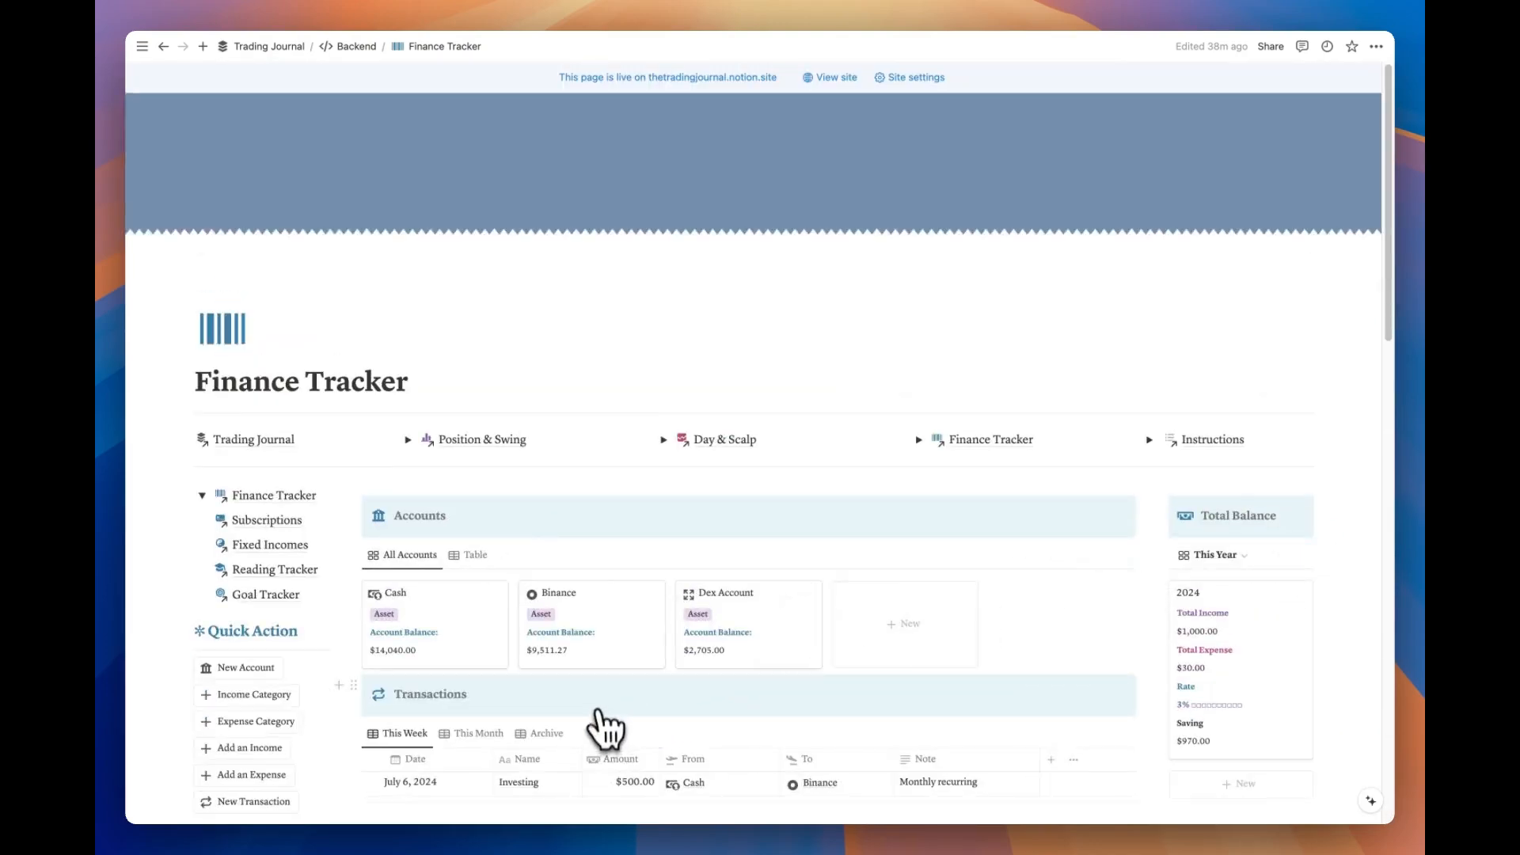
mouse_move(668, 452)
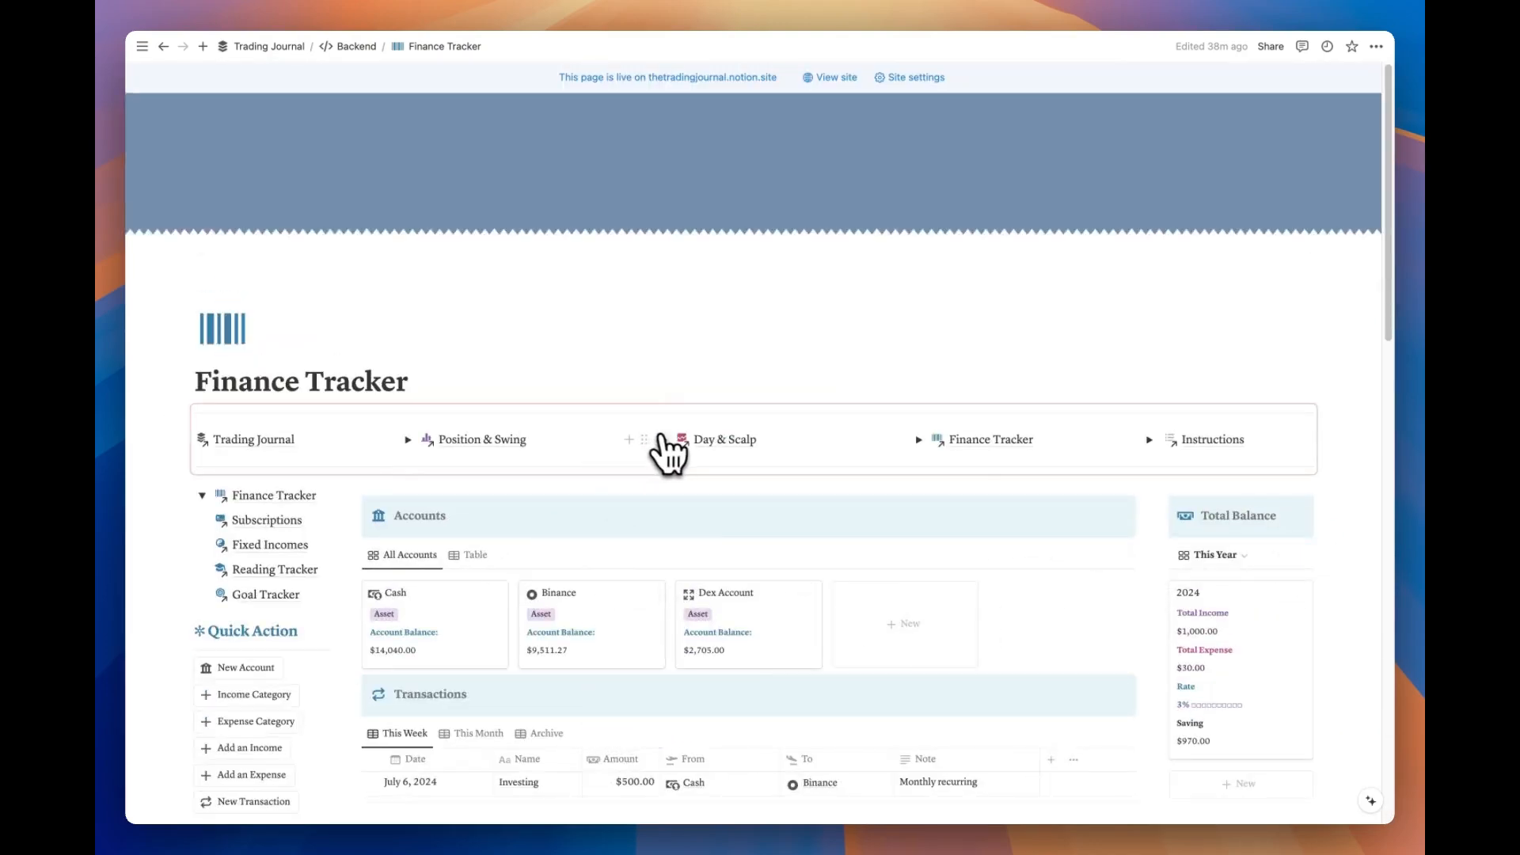
- Expand the Day & Scalp section to list its pages
click(684, 439)
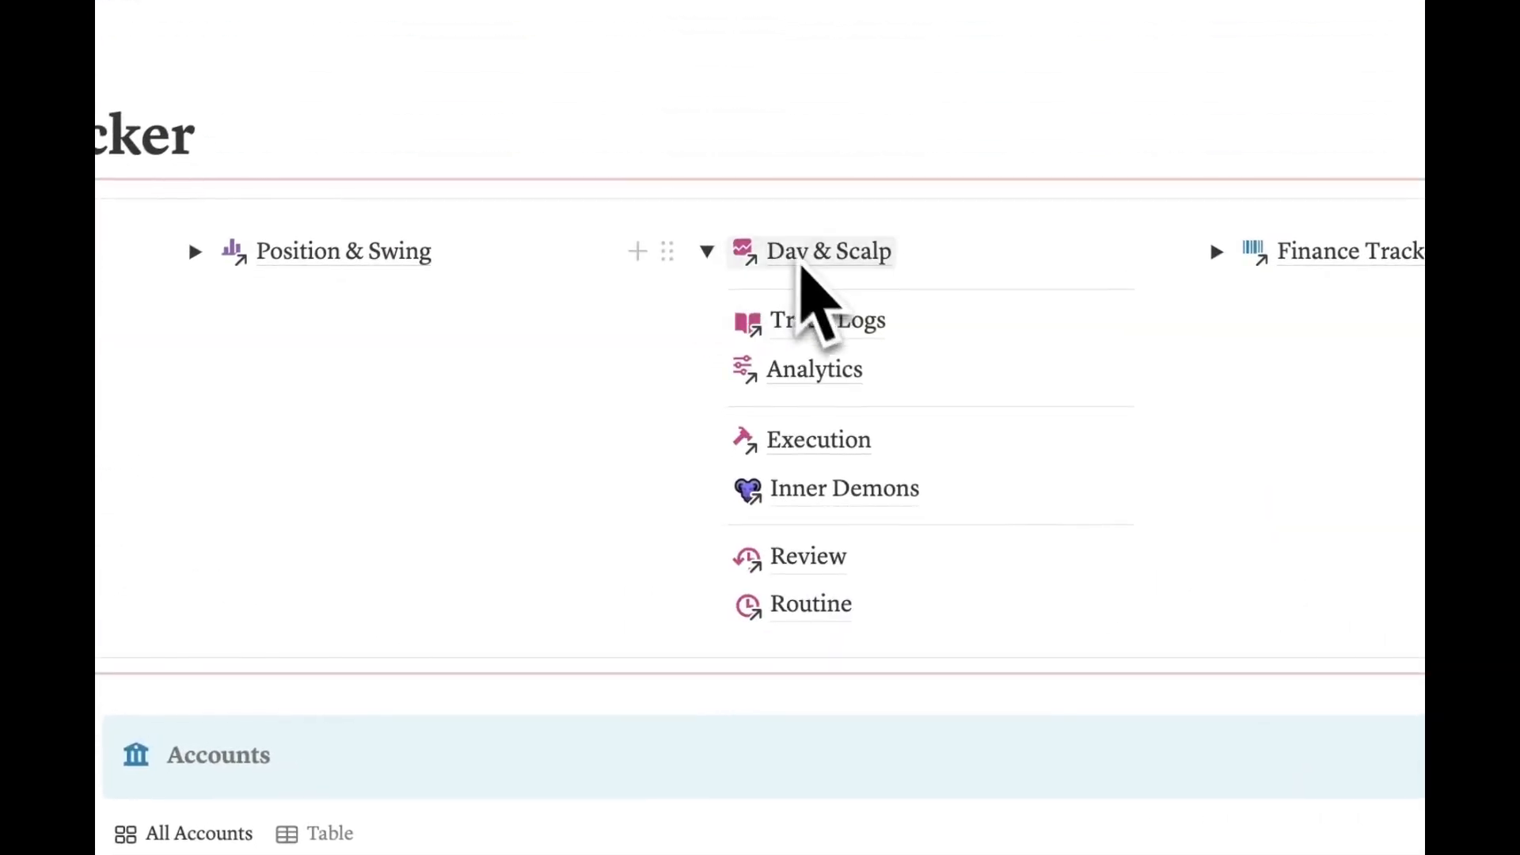